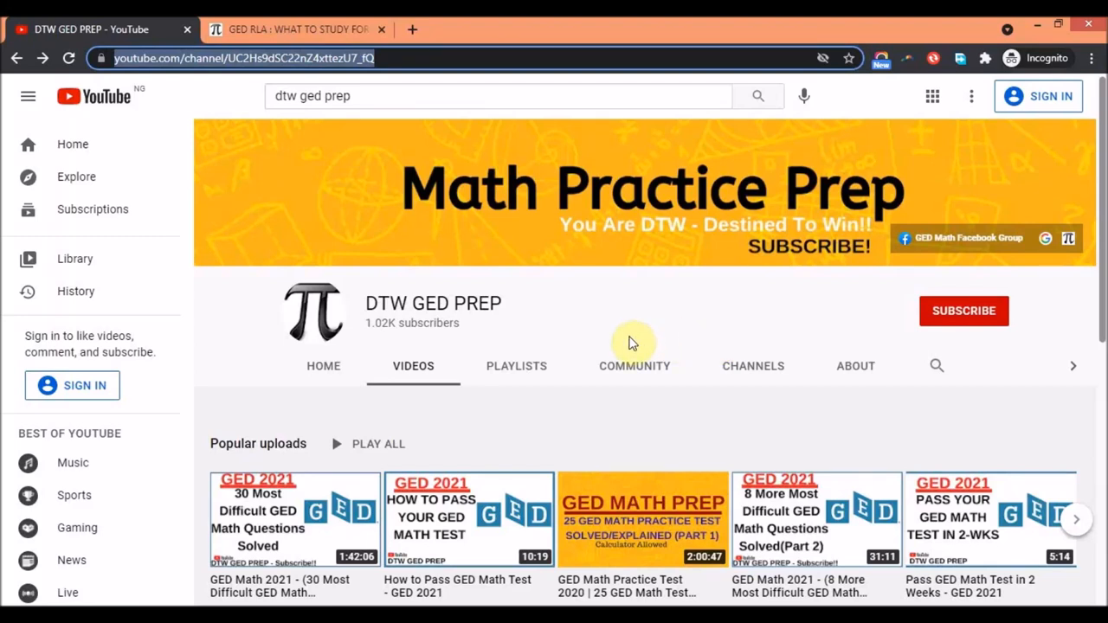
pyautogui.moveTo(544, 331)
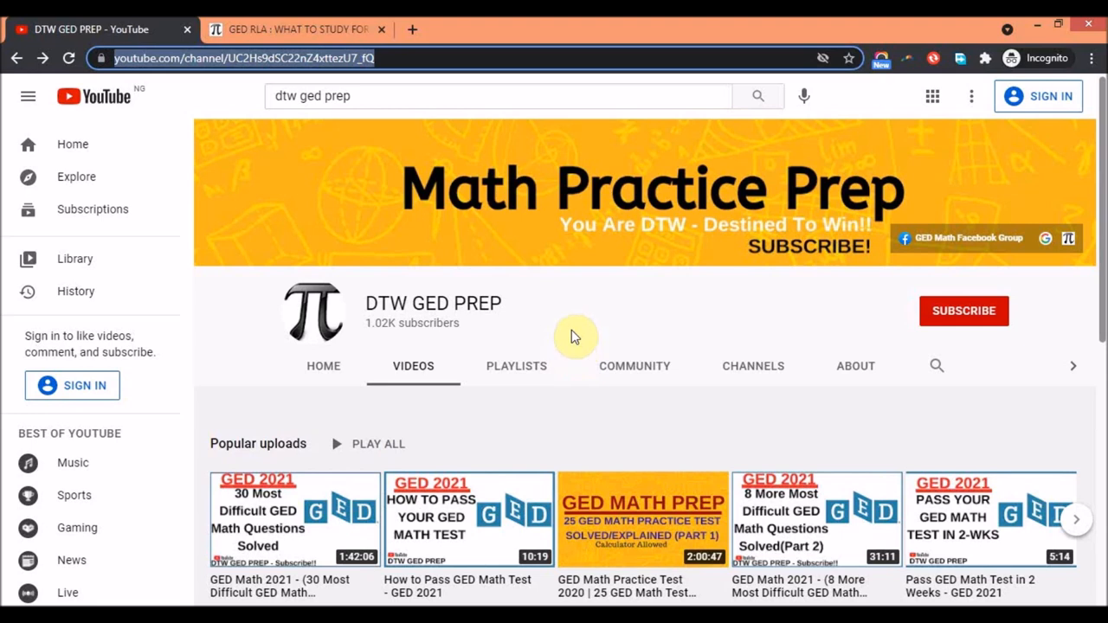
pyautogui.moveTo(547, 336)
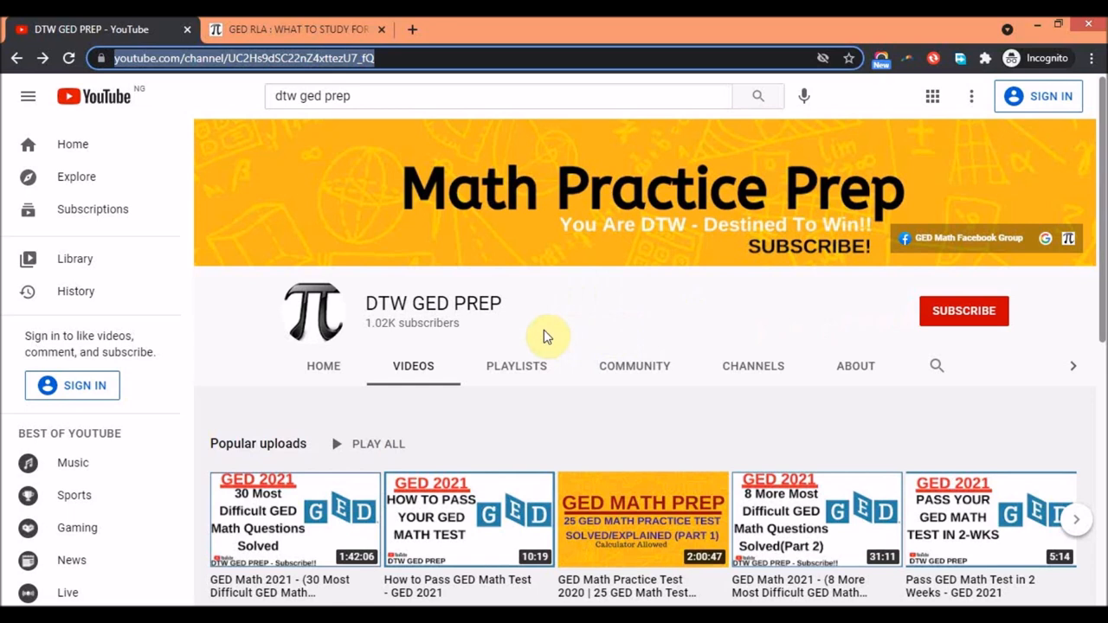
# Step: Scroll the channel's Videos page down to the Uploads and Created playlists rows
pyautogui.scroll(-3)
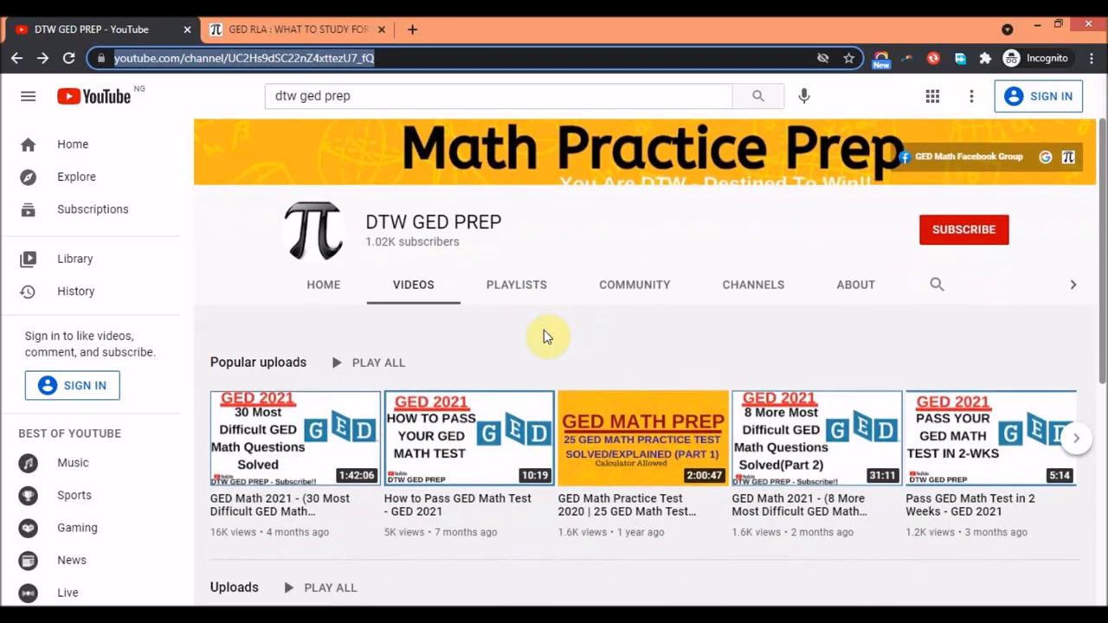
pyautogui.moveTo(251, 443)
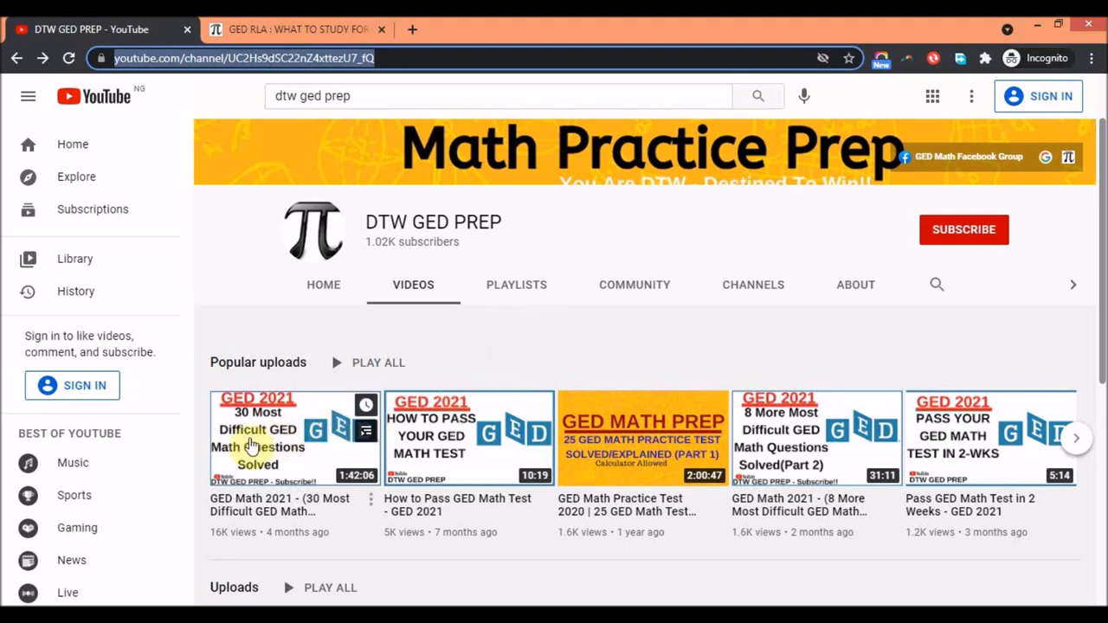
pyautogui.moveTo(291, 446)
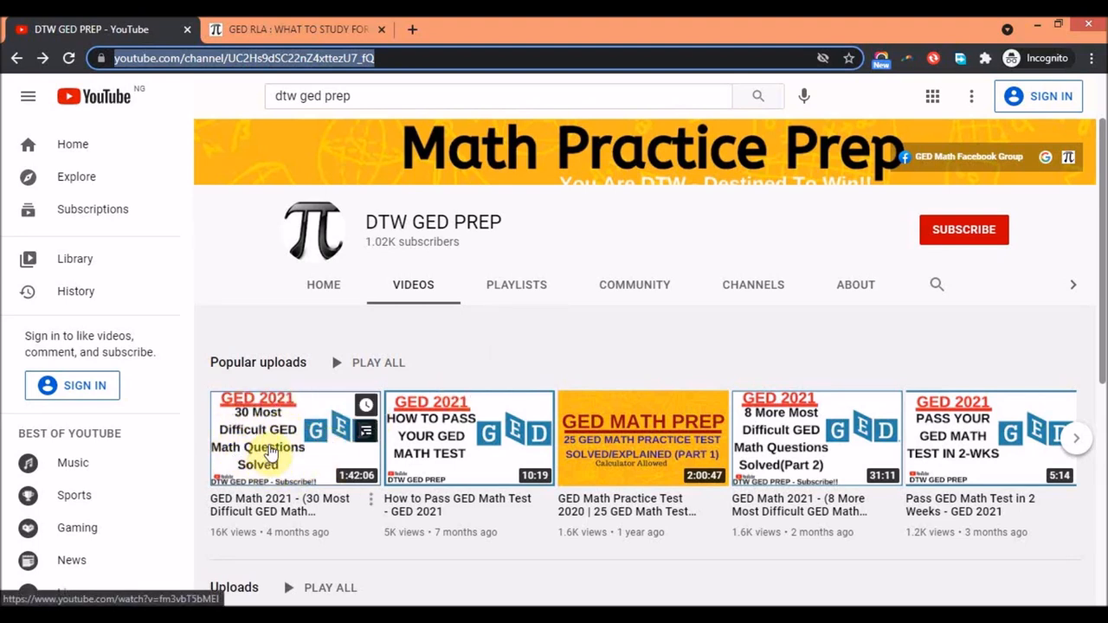
pyautogui.moveTo(271, 436)
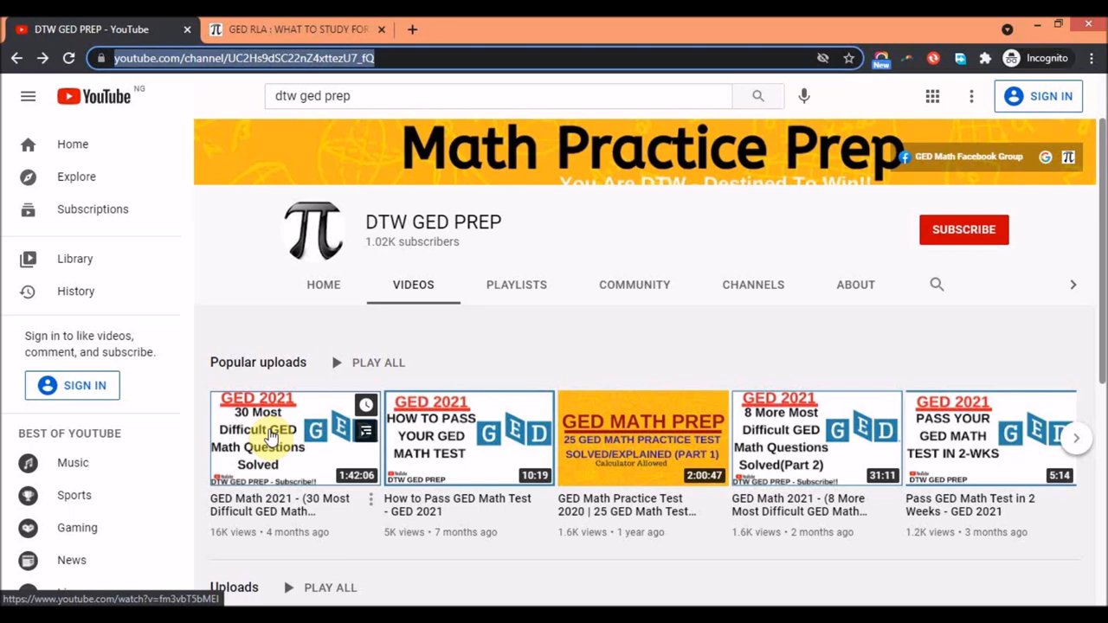
pyautogui.moveTo(310, 447)
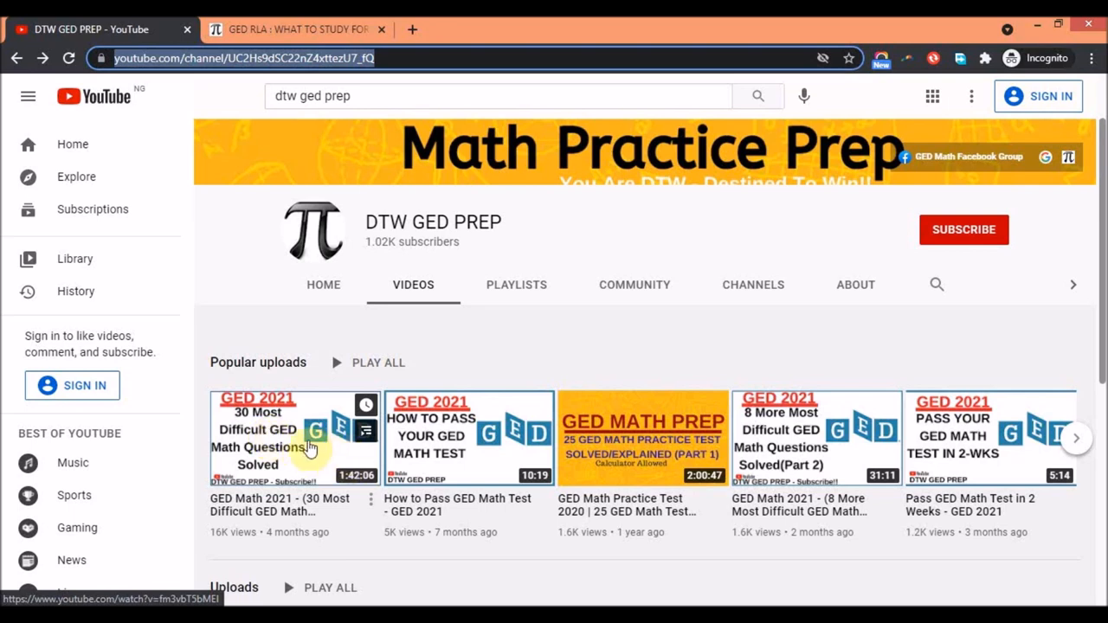
pyautogui.moveTo(783, 447)
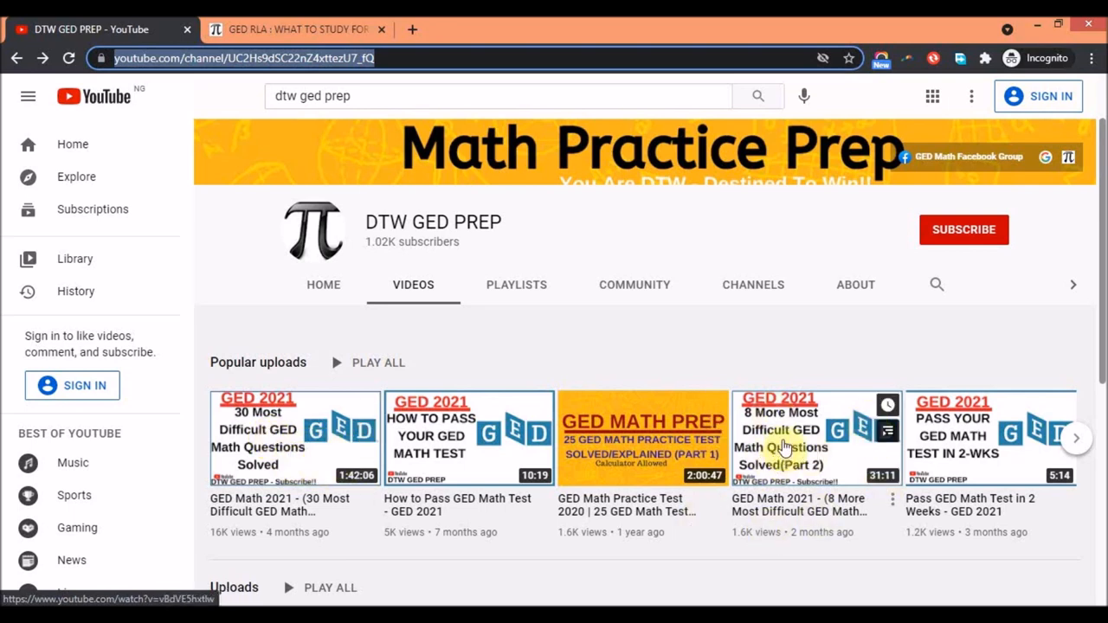
pyautogui.scroll(-3)
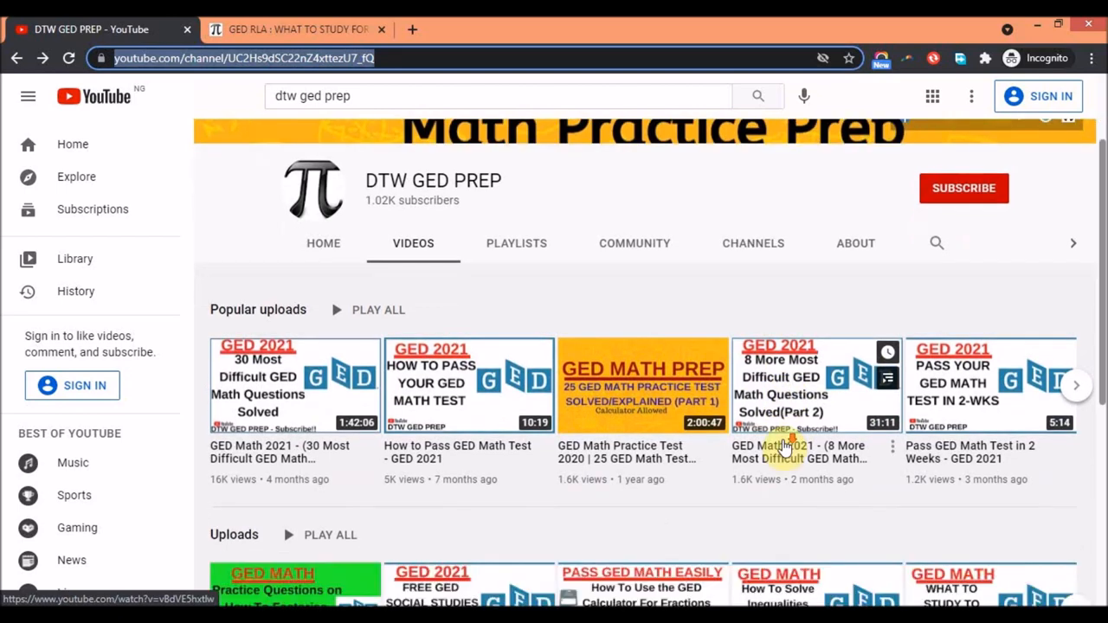
pyautogui.scroll(-3)
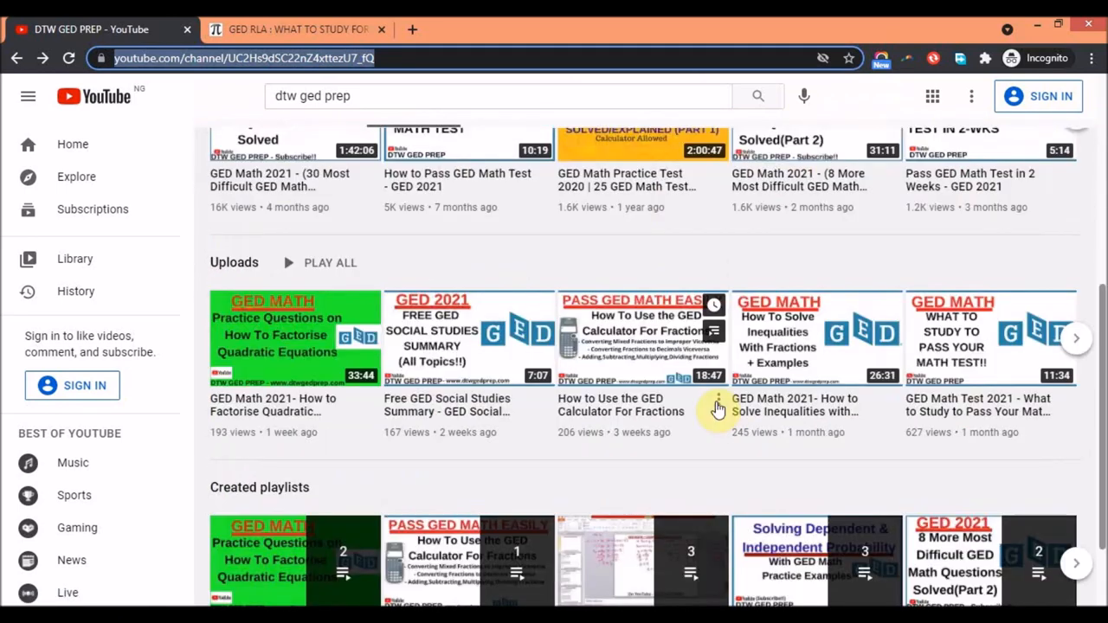
pyautogui.moveTo(336, 407)
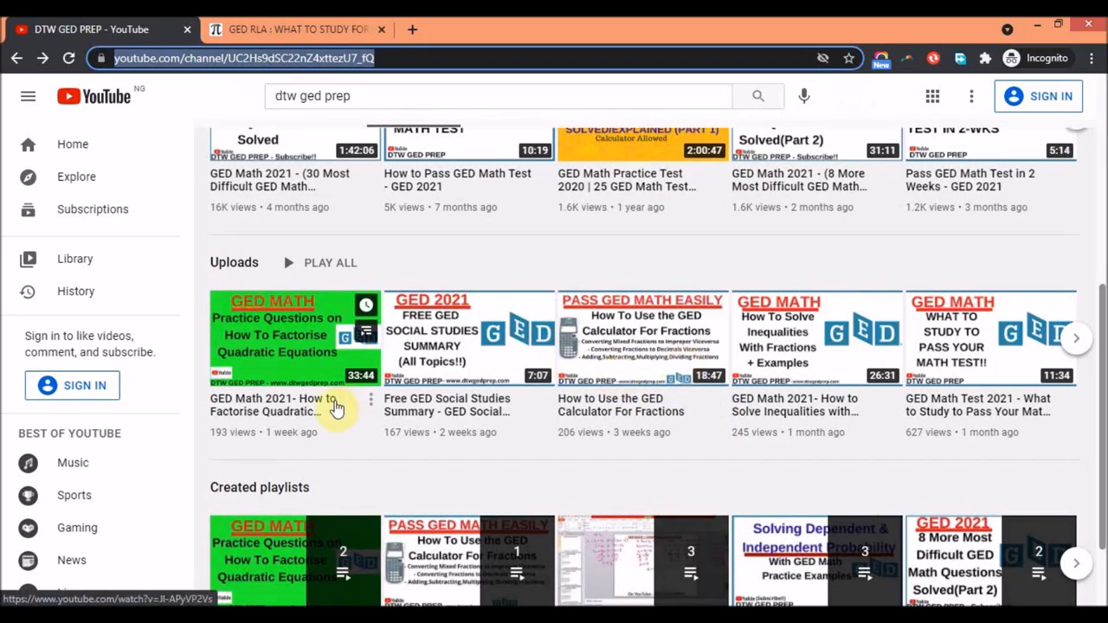
pyautogui.moveTo(306, 339)
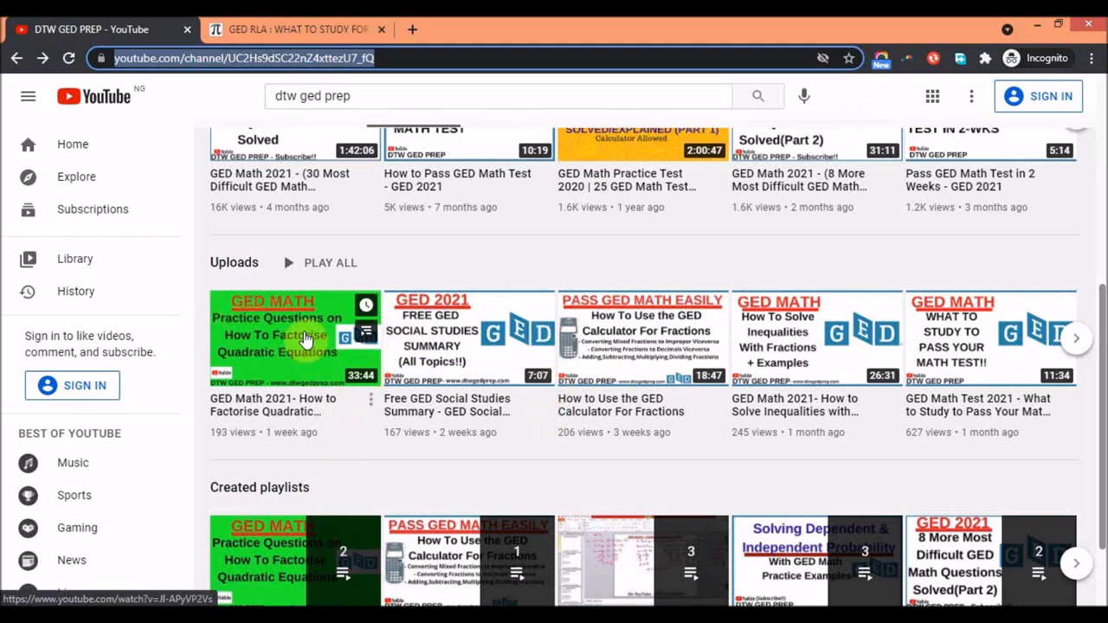
pyautogui.moveTo(263, 343)
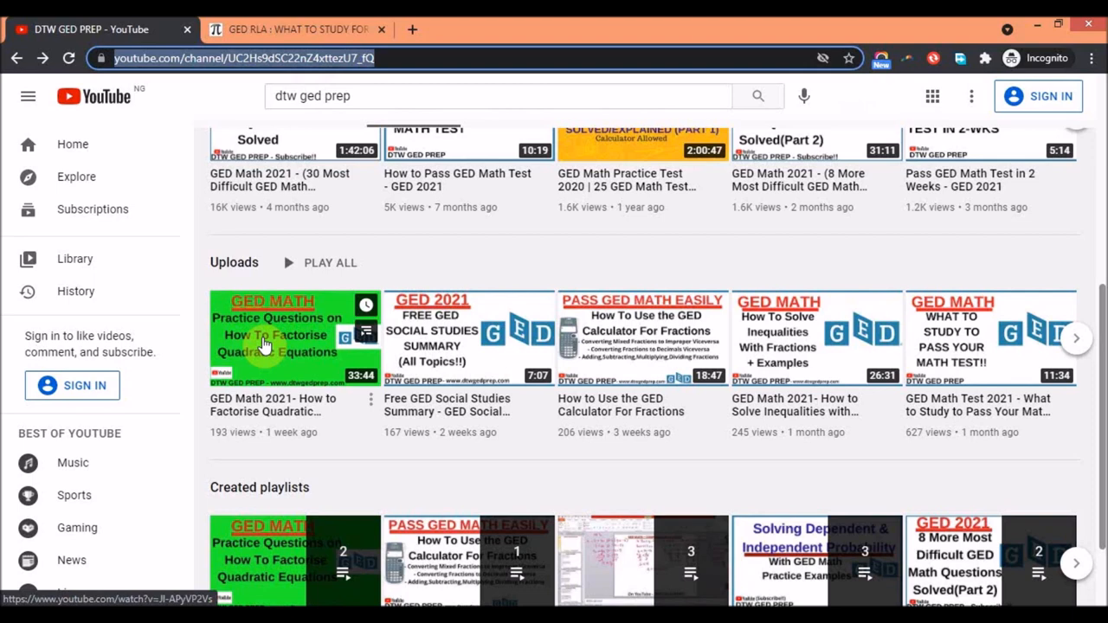
pyautogui.moveTo(288, 367)
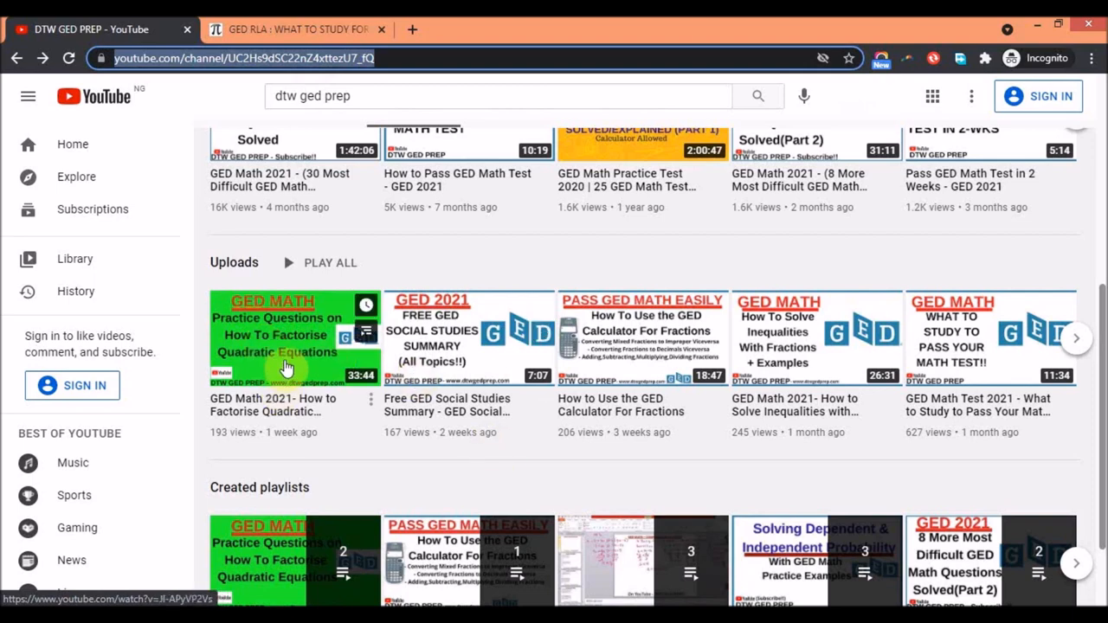
pyautogui.moveTo(298, 353)
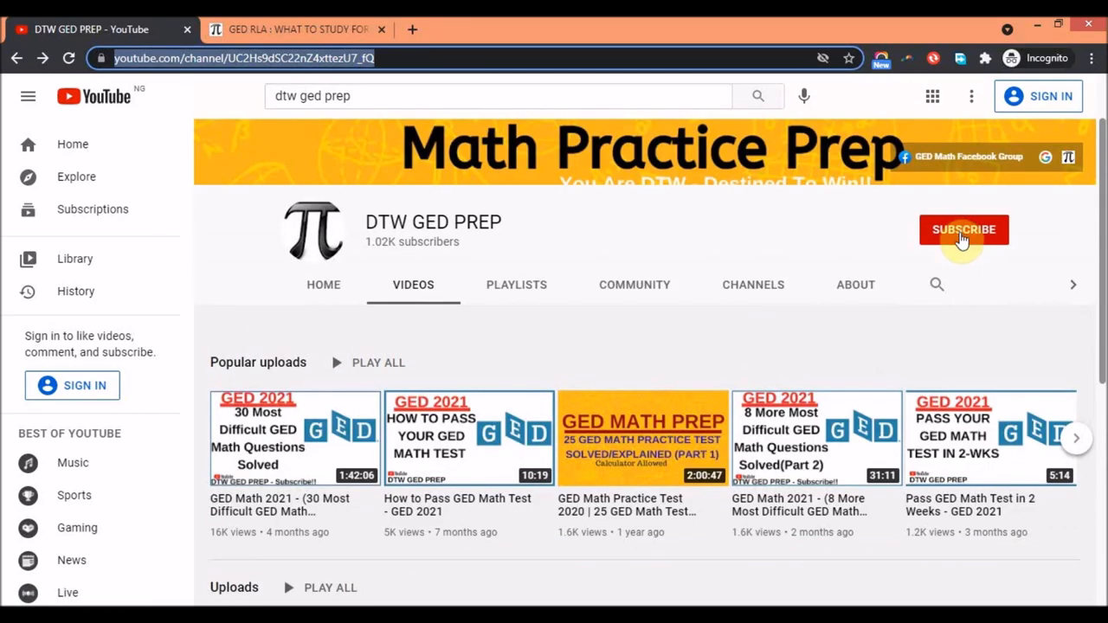
pyautogui.moveTo(529, 298)
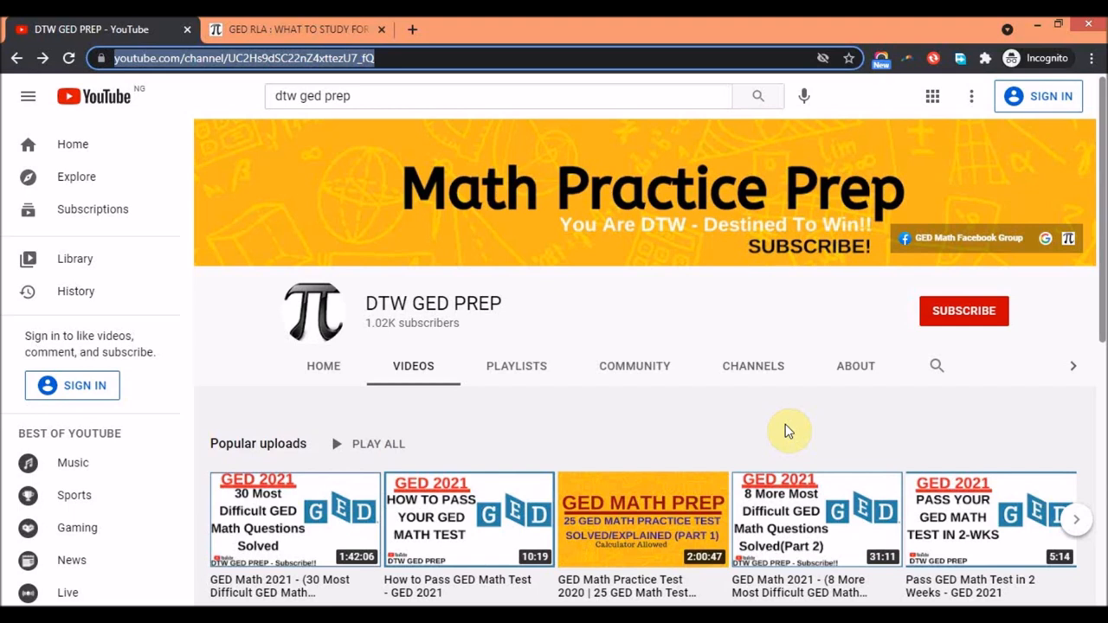
pyautogui.moveTo(360, 280)
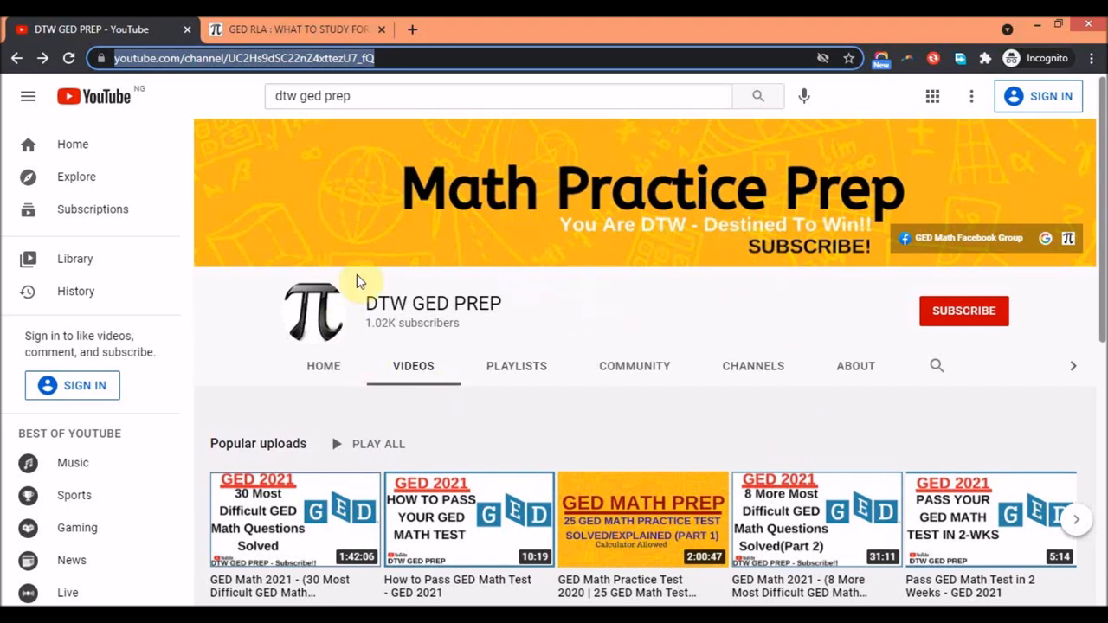
pyautogui.moveTo(585, 339)
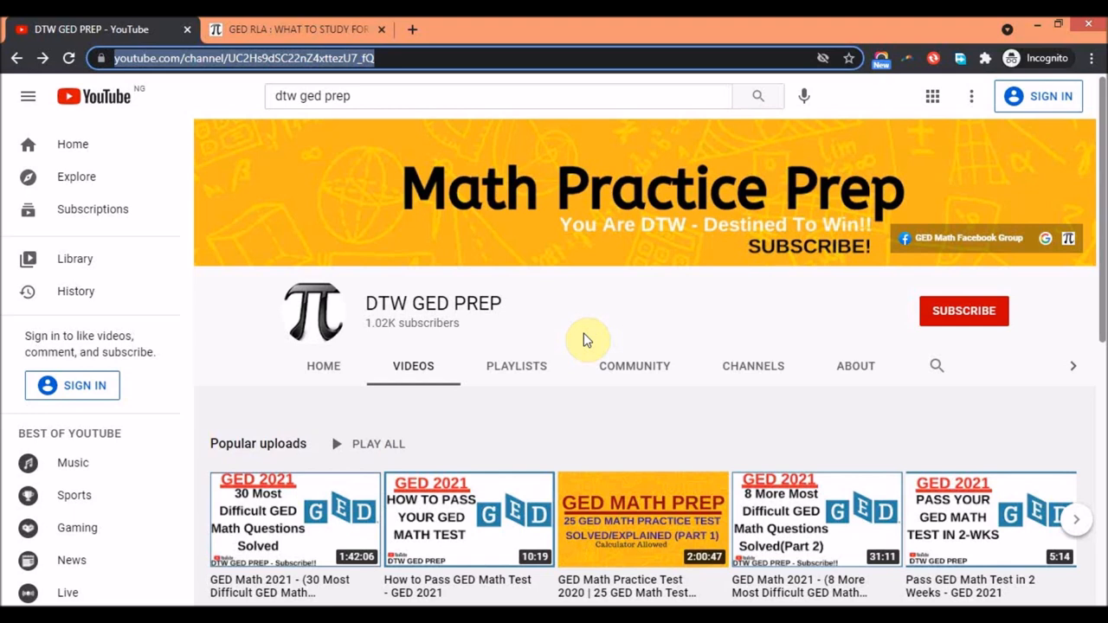
pyautogui.moveTo(597, 336)
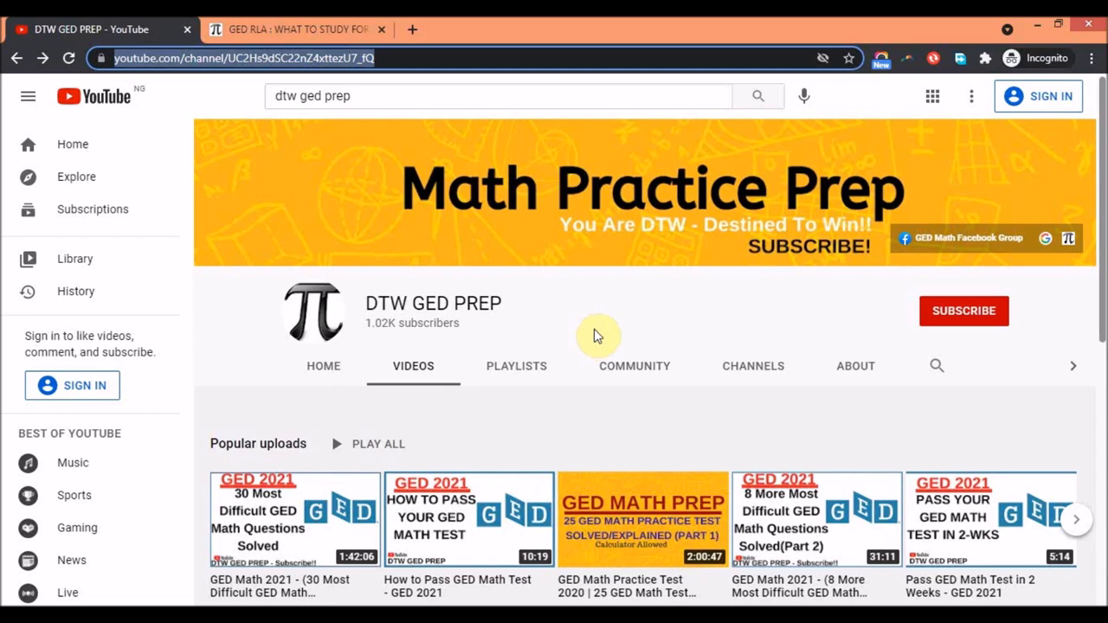
pyautogui.scroll(-3)
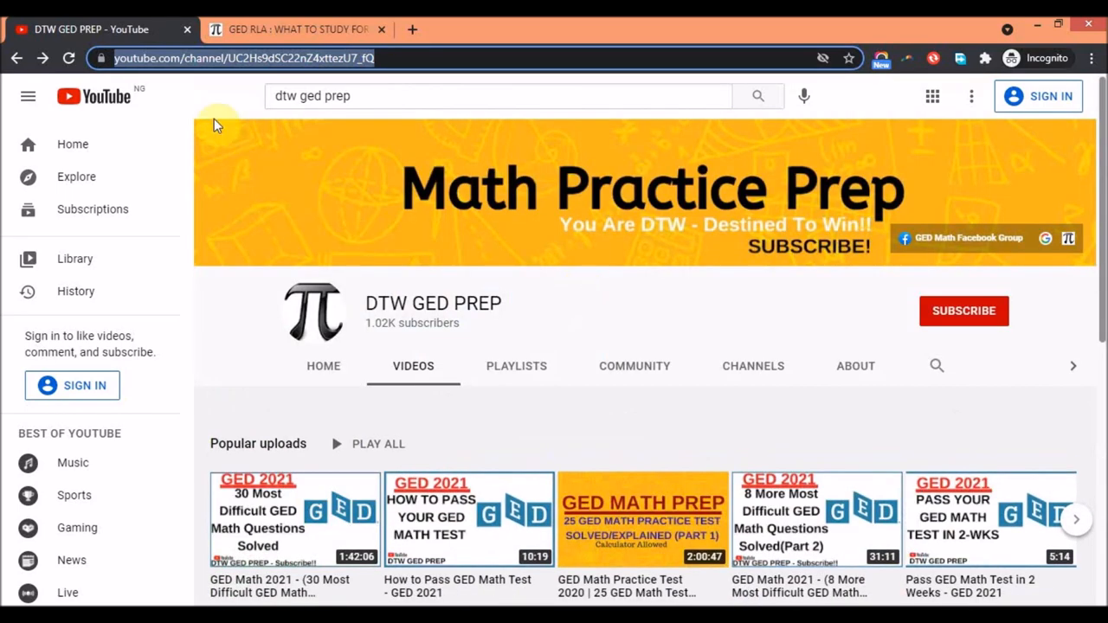
pyautogui.moveTo(130, 28)
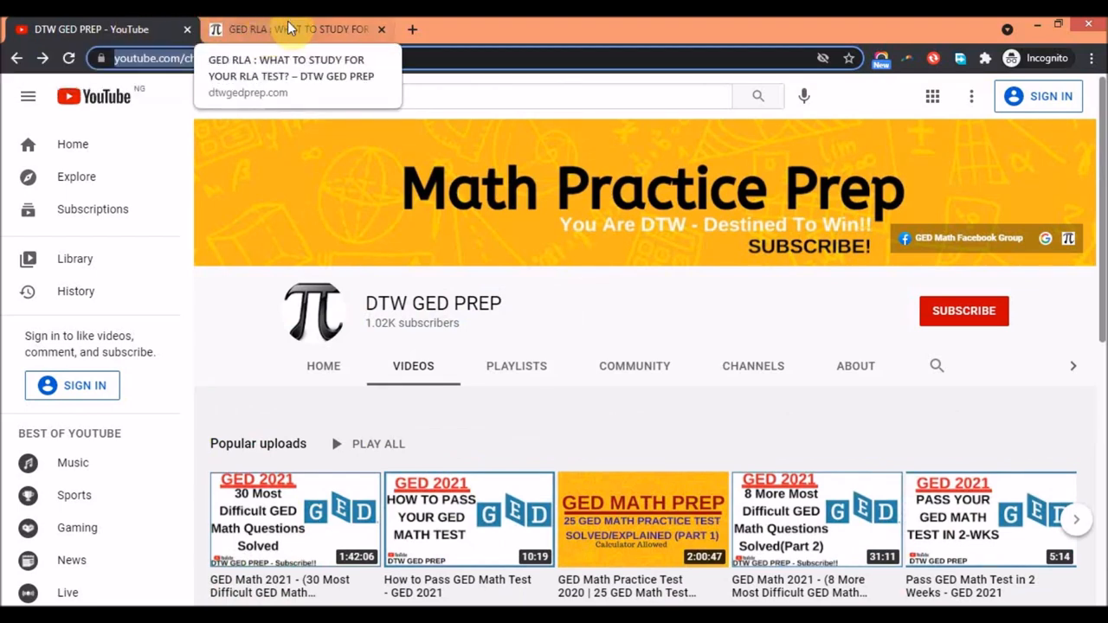
# Step: Switch to the 'GED RLA: What to study for your RLA test' article tab
pyautogui.click(294, 28)
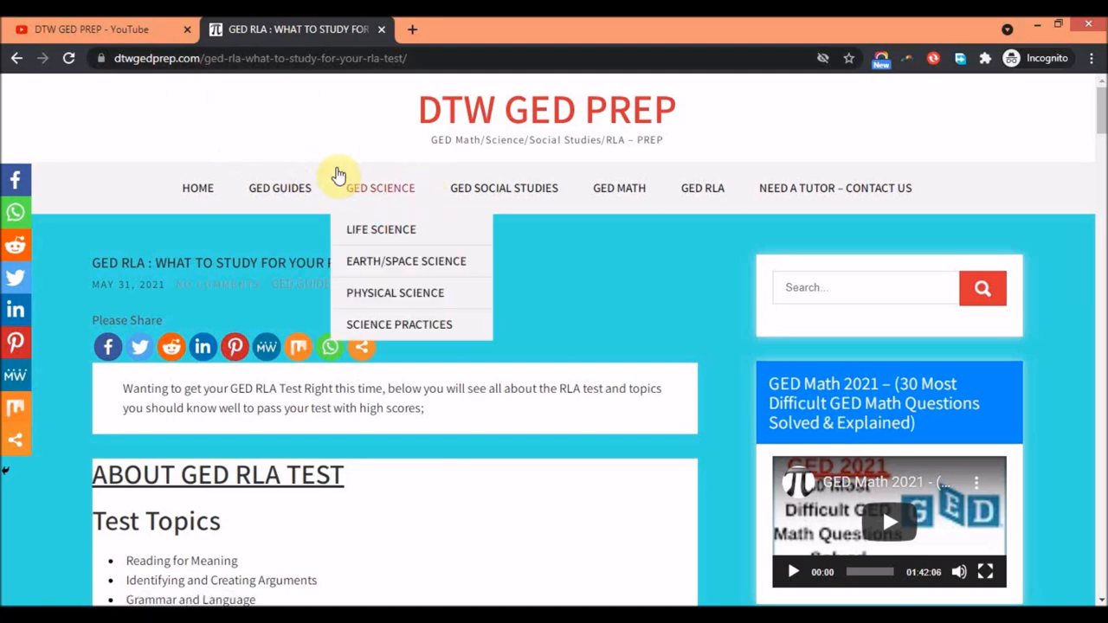
pyautogui.moveTo(506, 199)
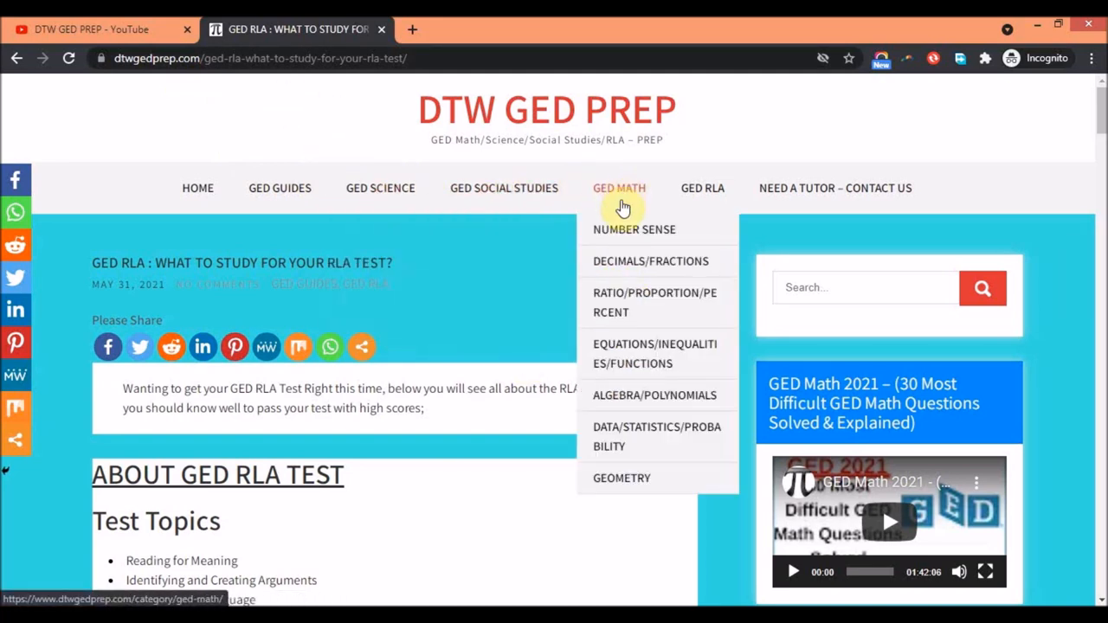
pyautogui.moveTo(661, 288)
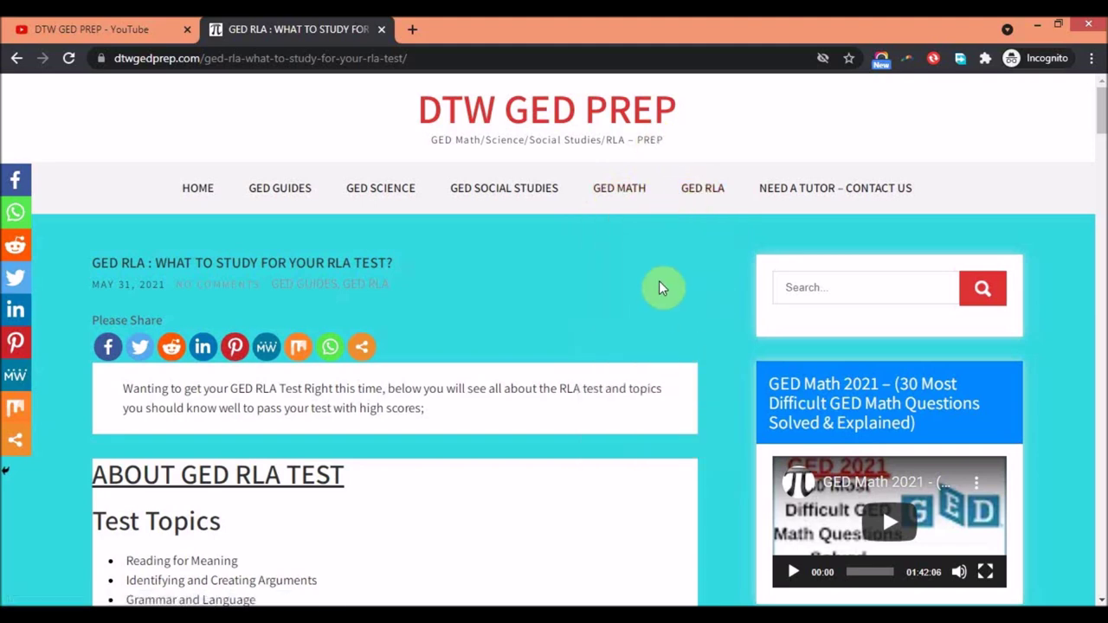
pyautogui.moveTo(281, 199)
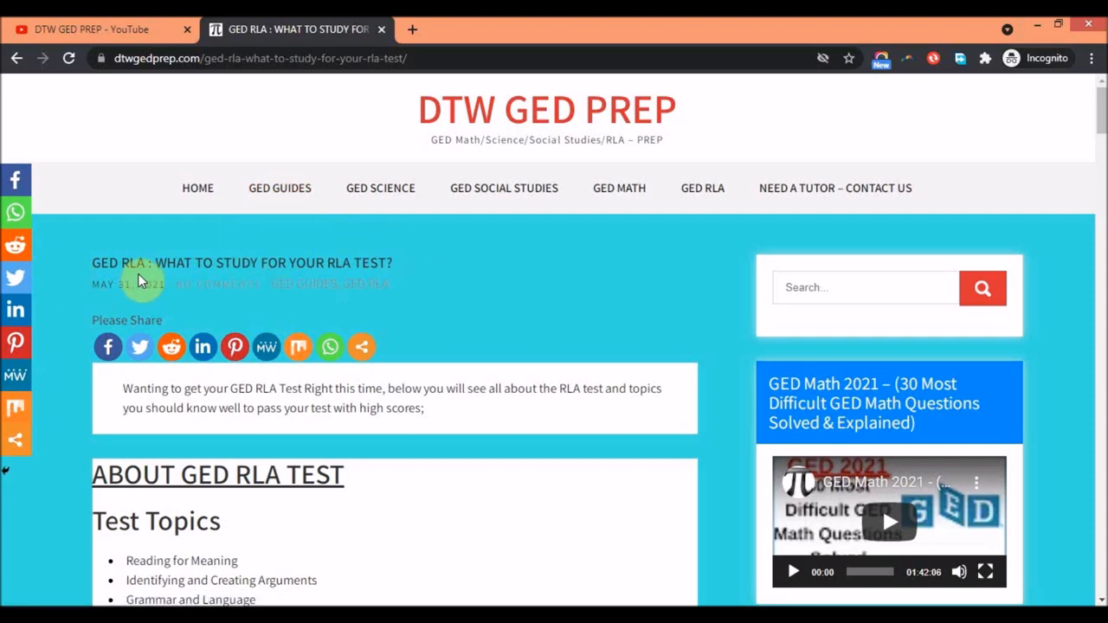
# Step: Scroll through the About GED RLA Test intro and the Test Topics overview
pyautogui.scroll(-3)
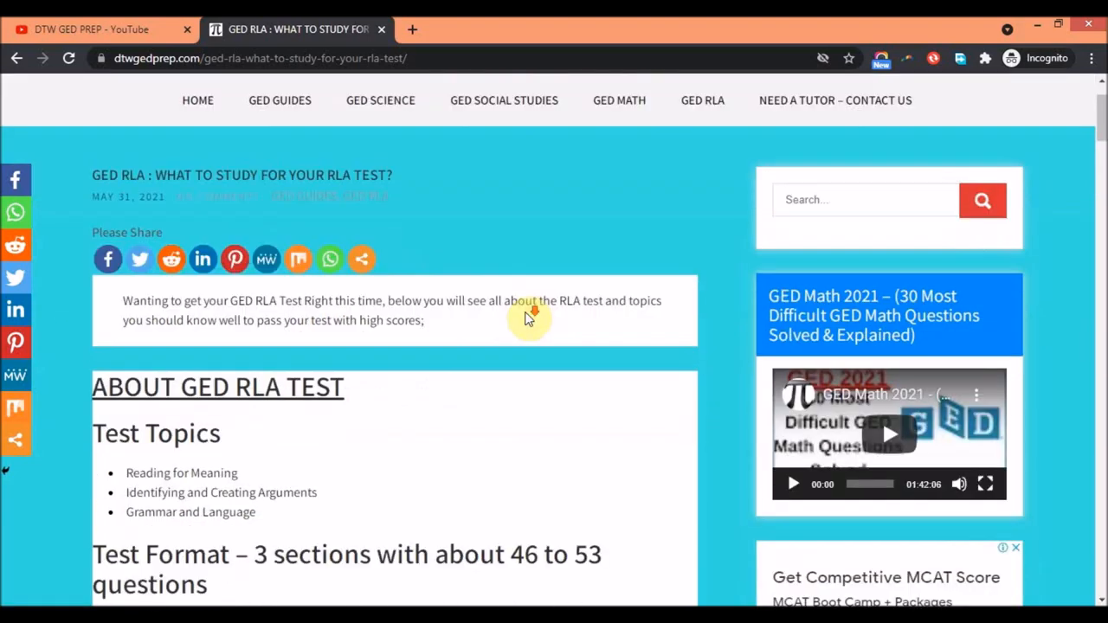
pyautogui.scroll(-3)
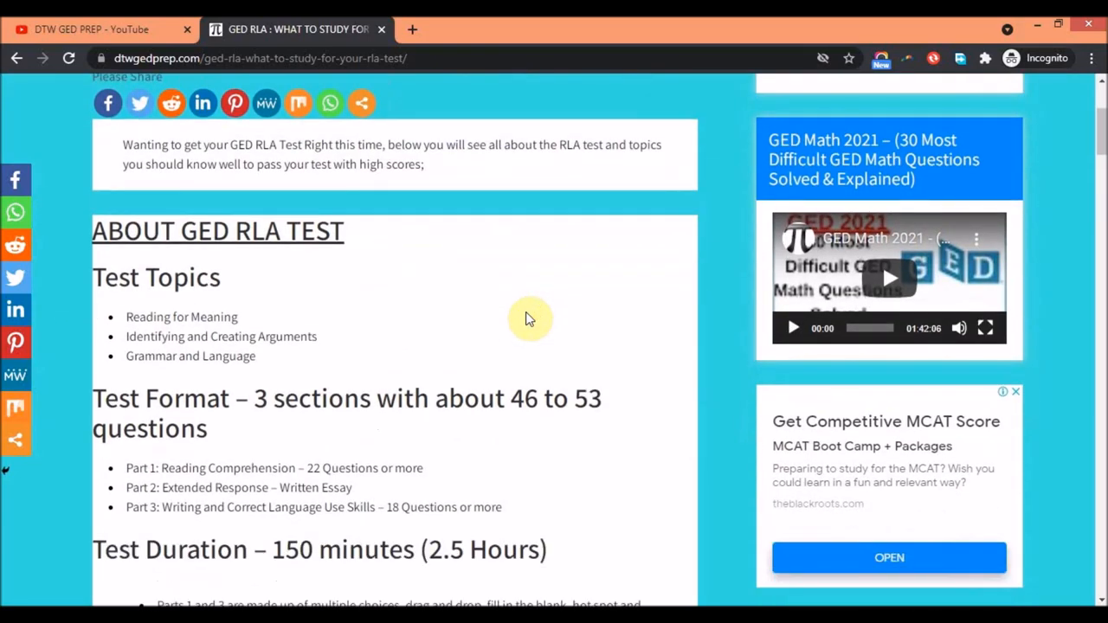
pyautogui.scroll(3)
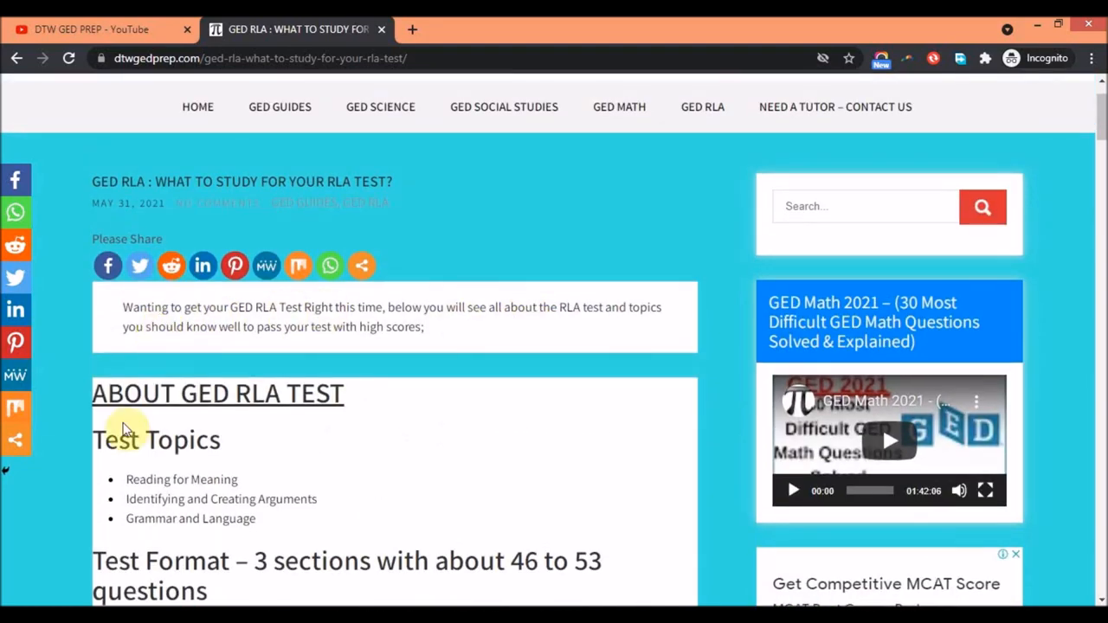
pyautogui.scroll(-3)
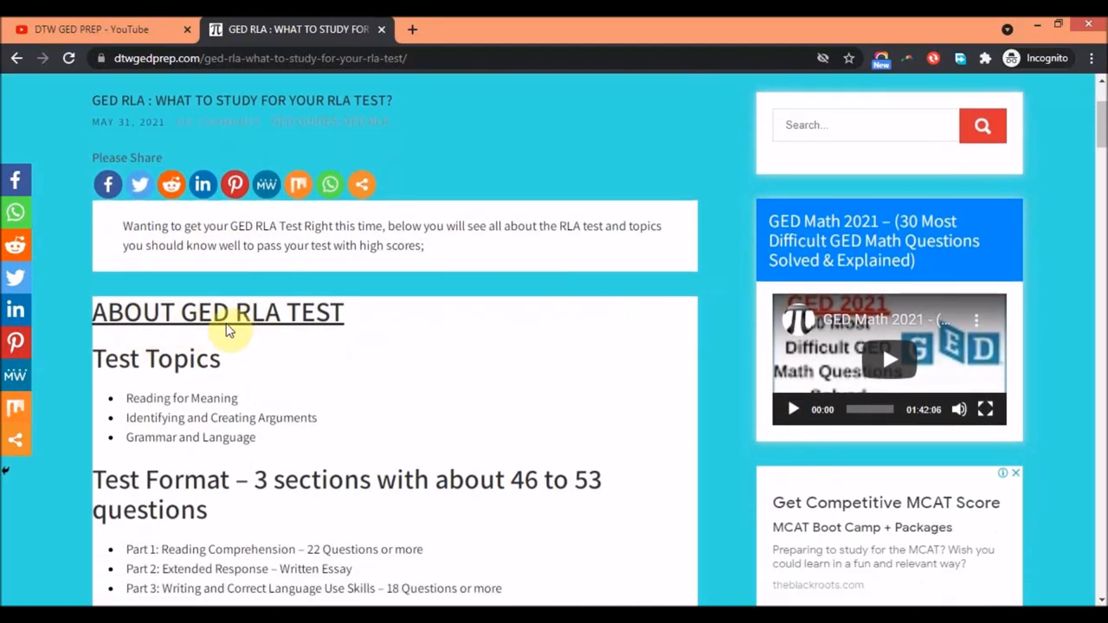
pyautogui.moveTo(239, 329)
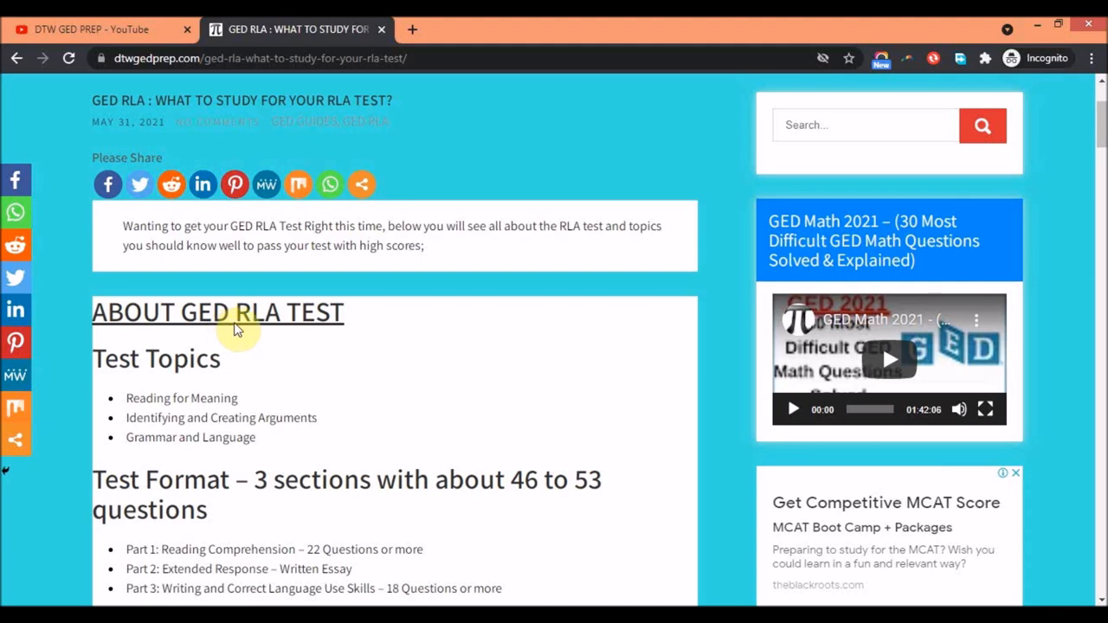
pyautogui.scroll(-3)
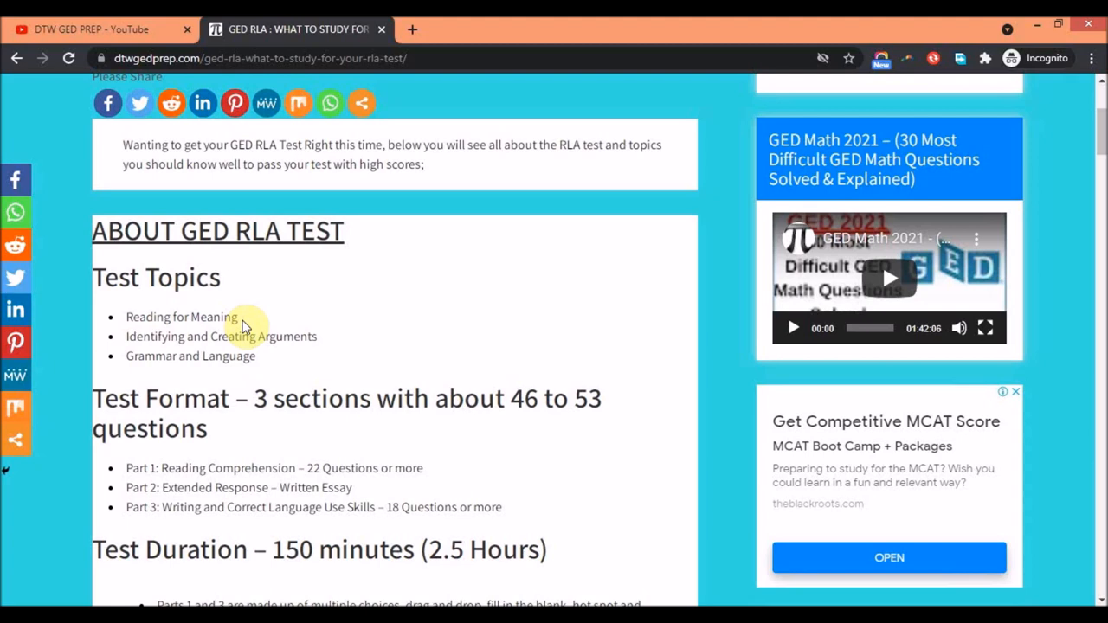
# Step: Scroll on through the three-part Test Format and 150-minute Test Duration sections
pyautogui.scroll(-3)
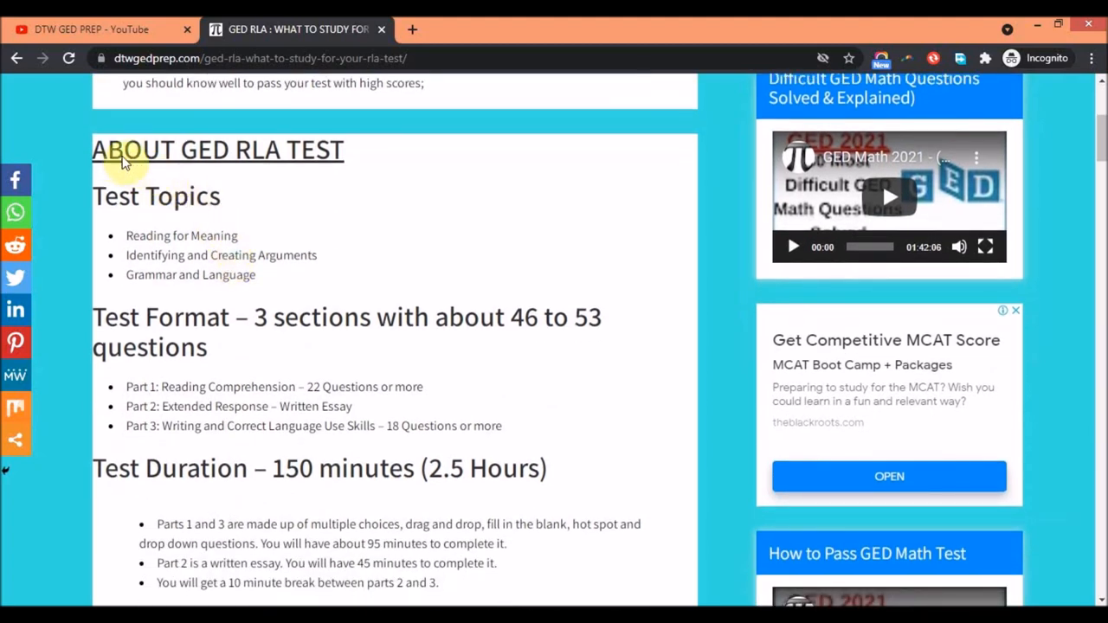
pyautogui.moveTo(223, 159)
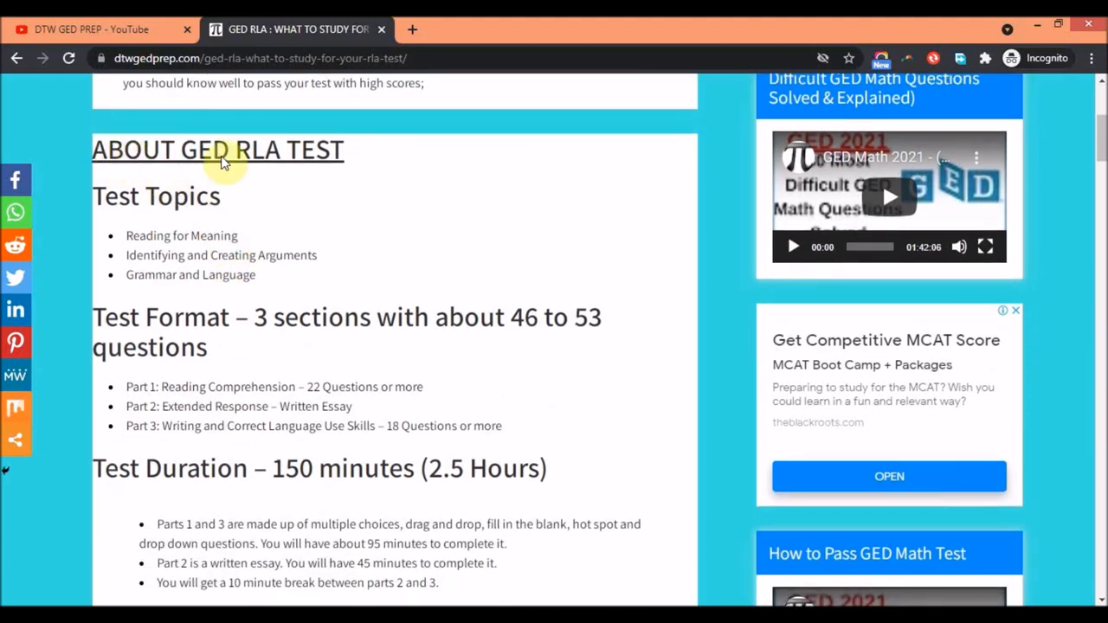
pyautogui.moveTo(339, 201)
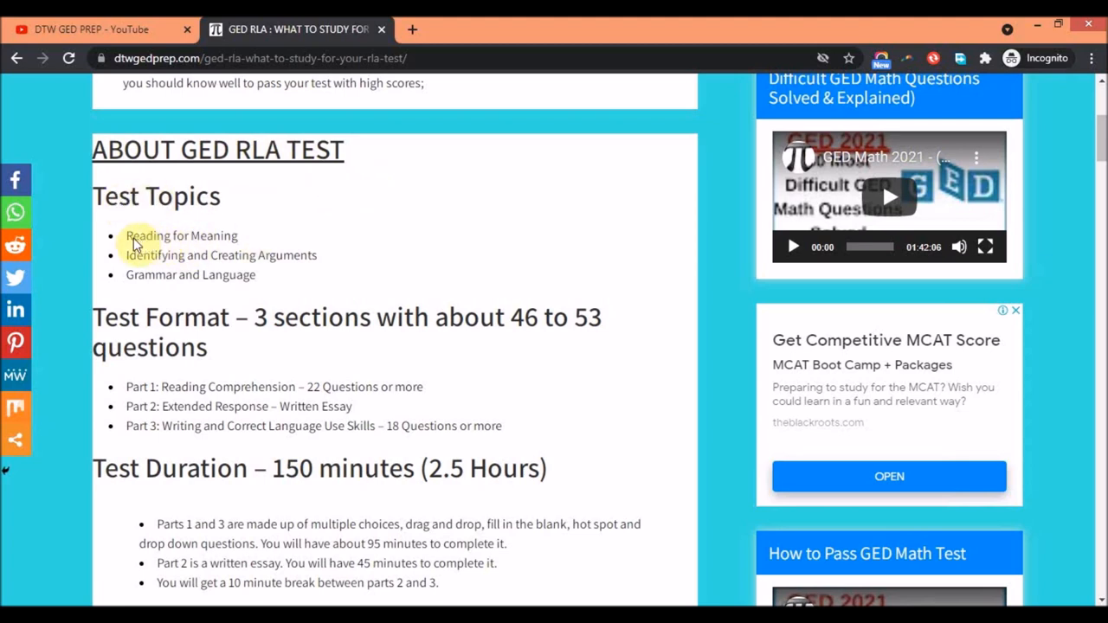
pyautogui.moveTo(225, 270)
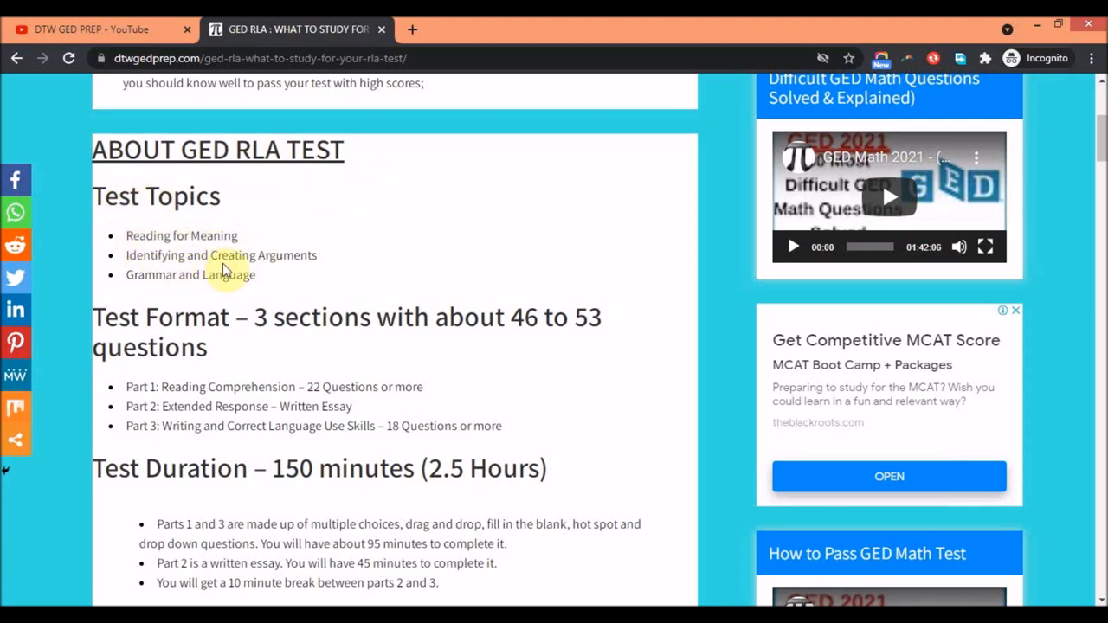
pyautogui.moveTo(149, 280)
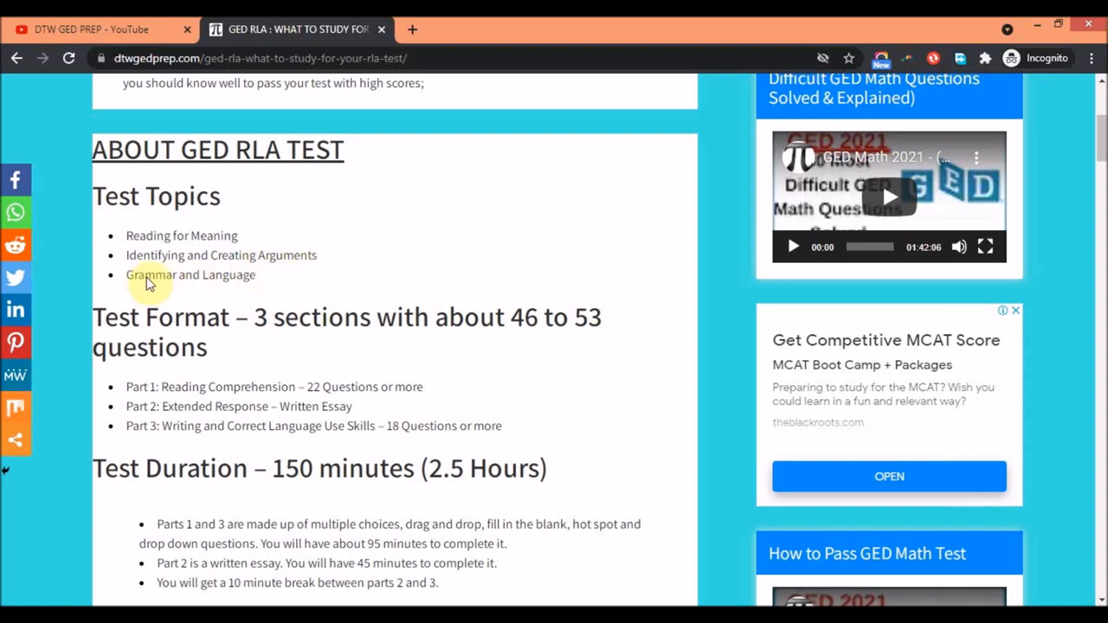
pyautogui.scroll(-3)
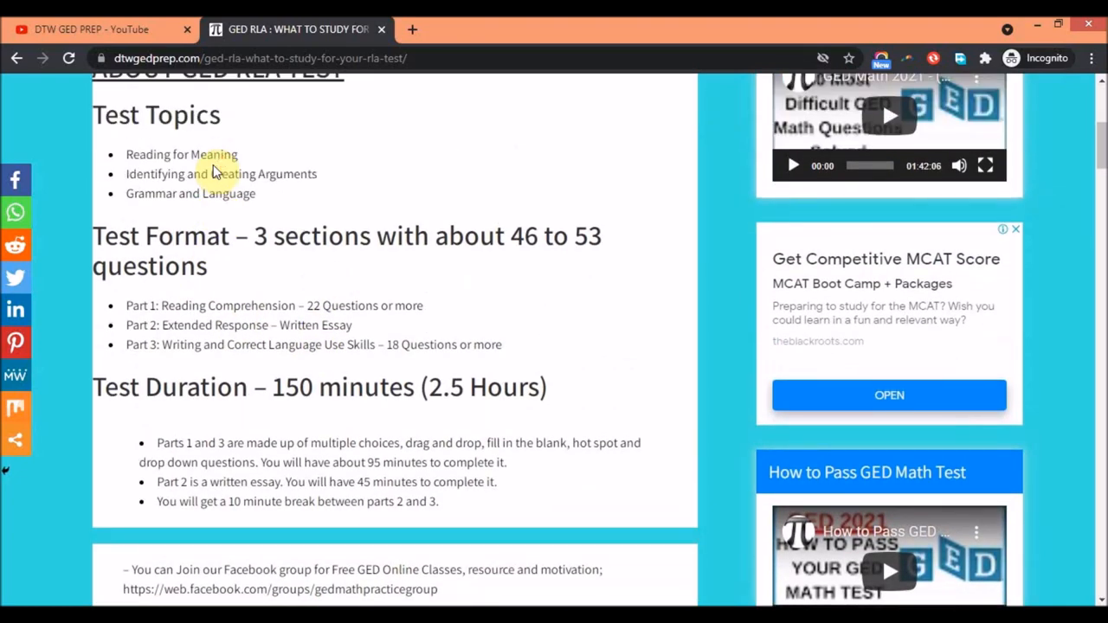
pyautogui.moveTo(270, 251)
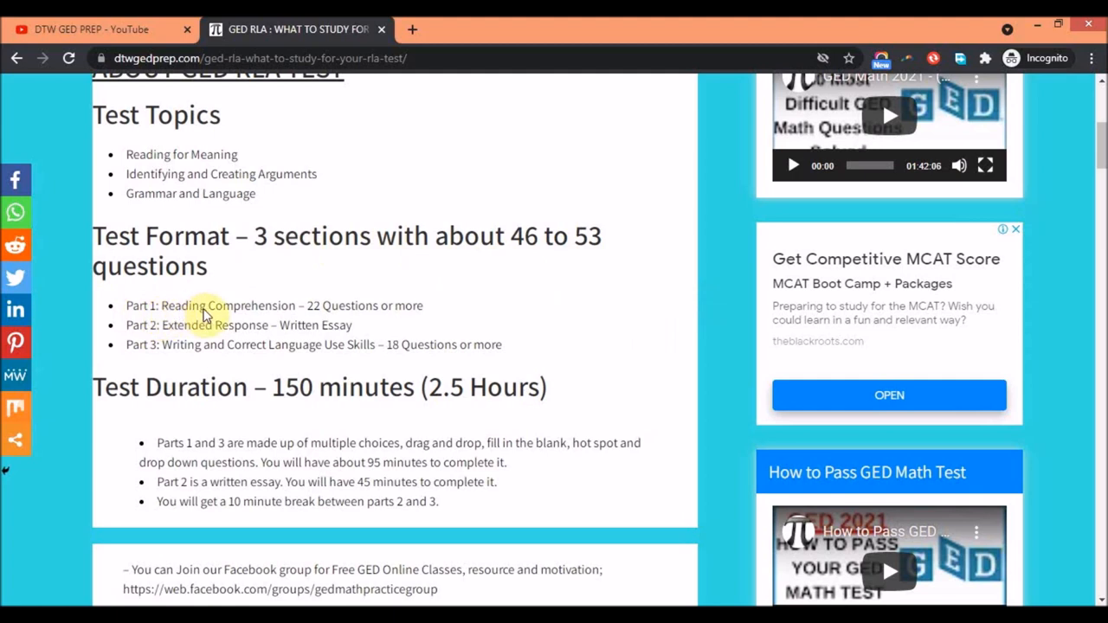
pyautogui.moveTo(269, 308)
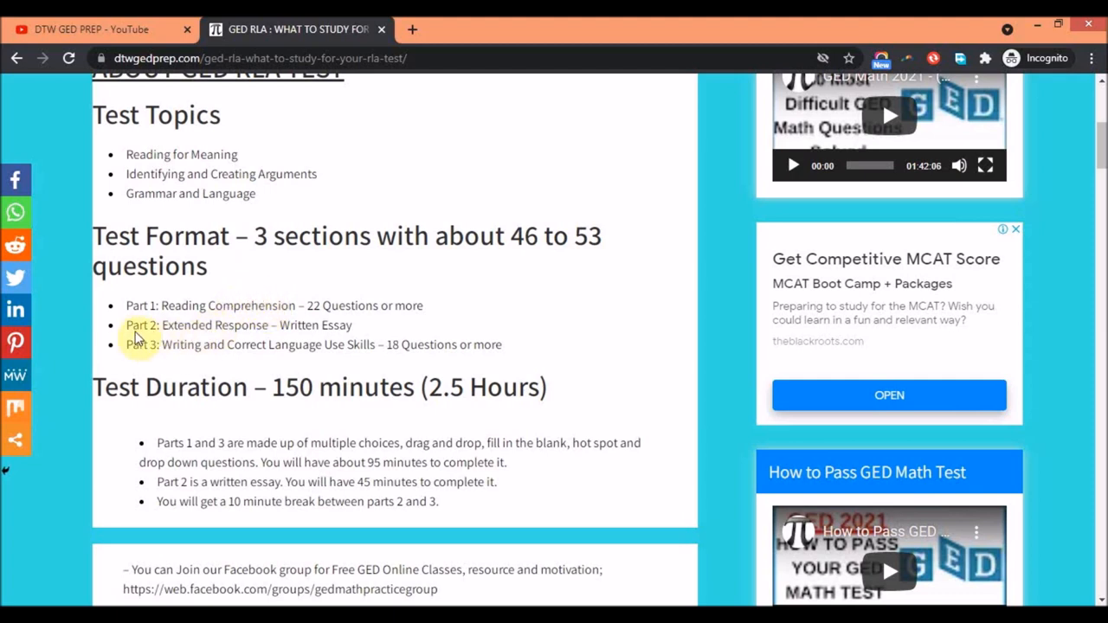
pyautogui.moveTo(297, 334)
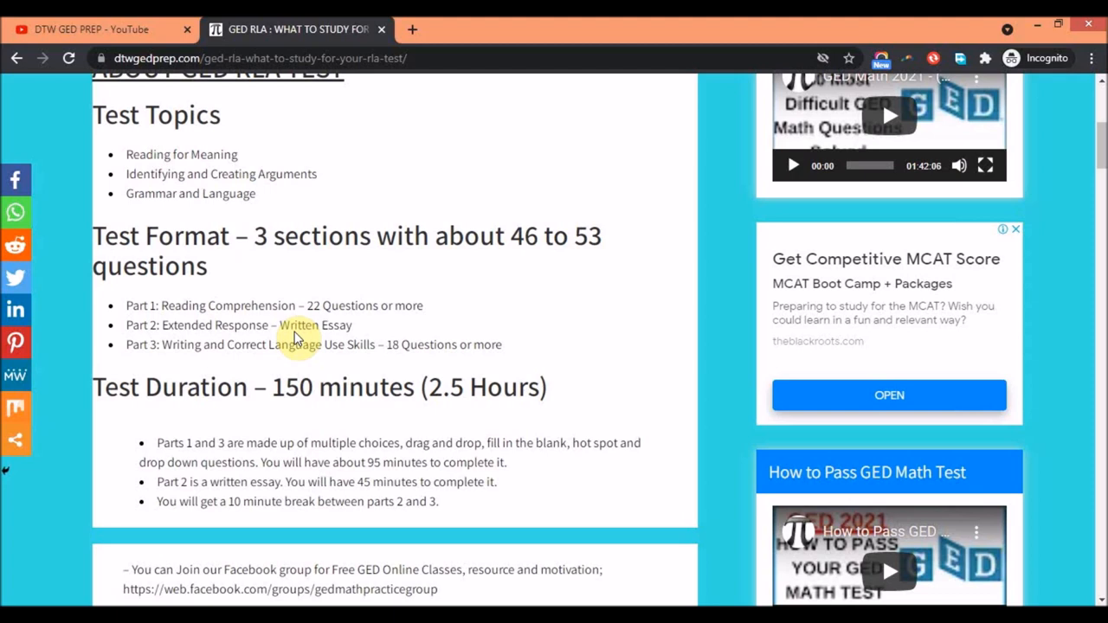
pyautogui.moveTo(176, 367)
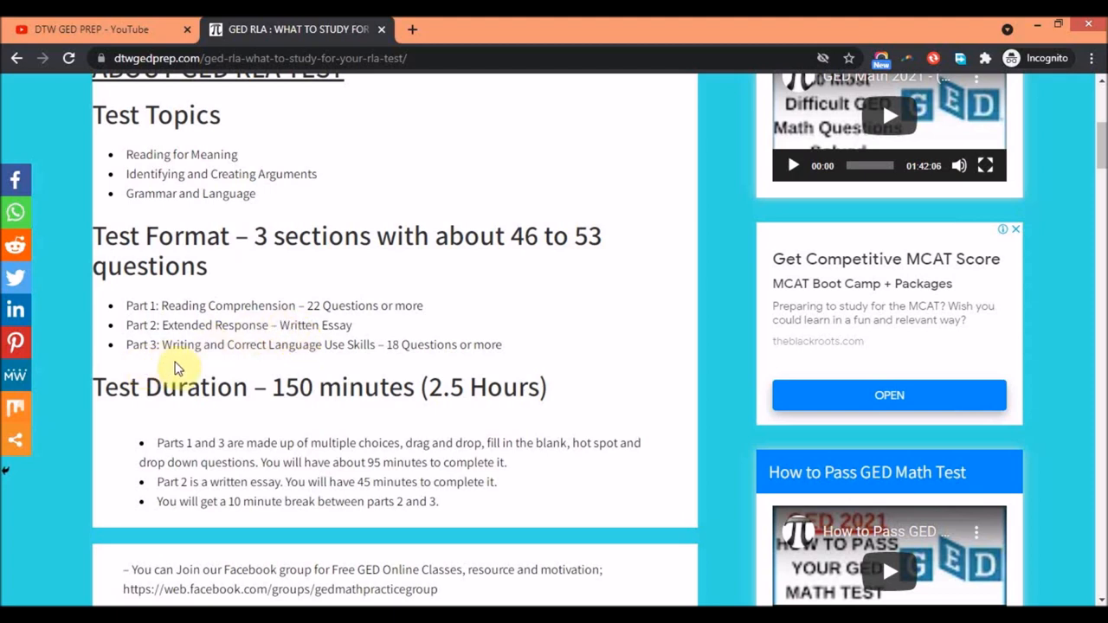
pyautogui.moveTo(315, 356)
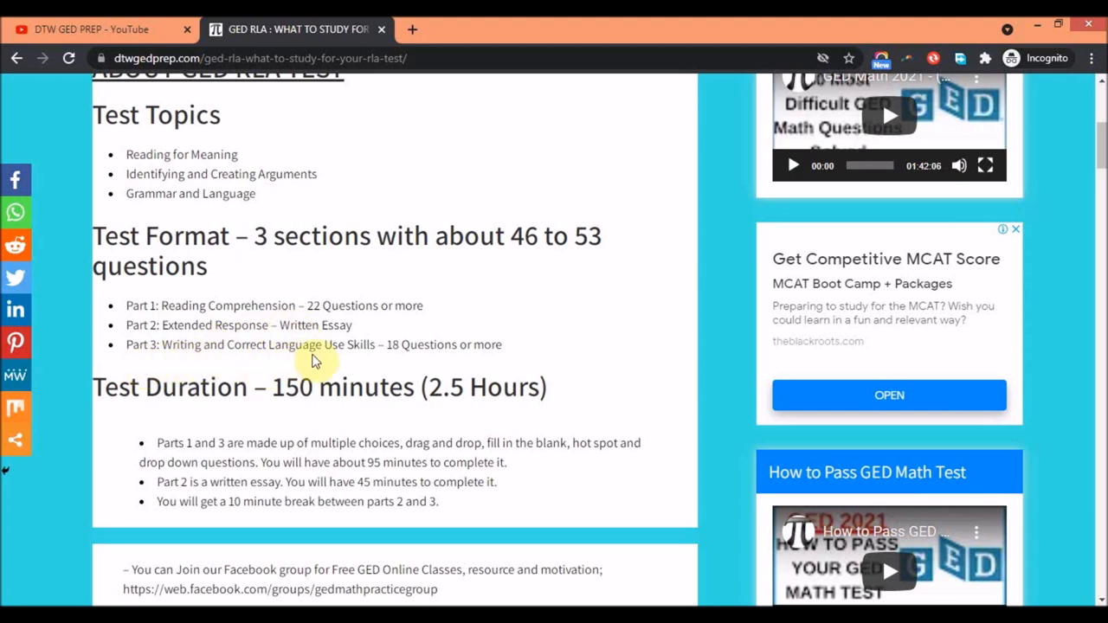
pyautogui.scroll(-3)
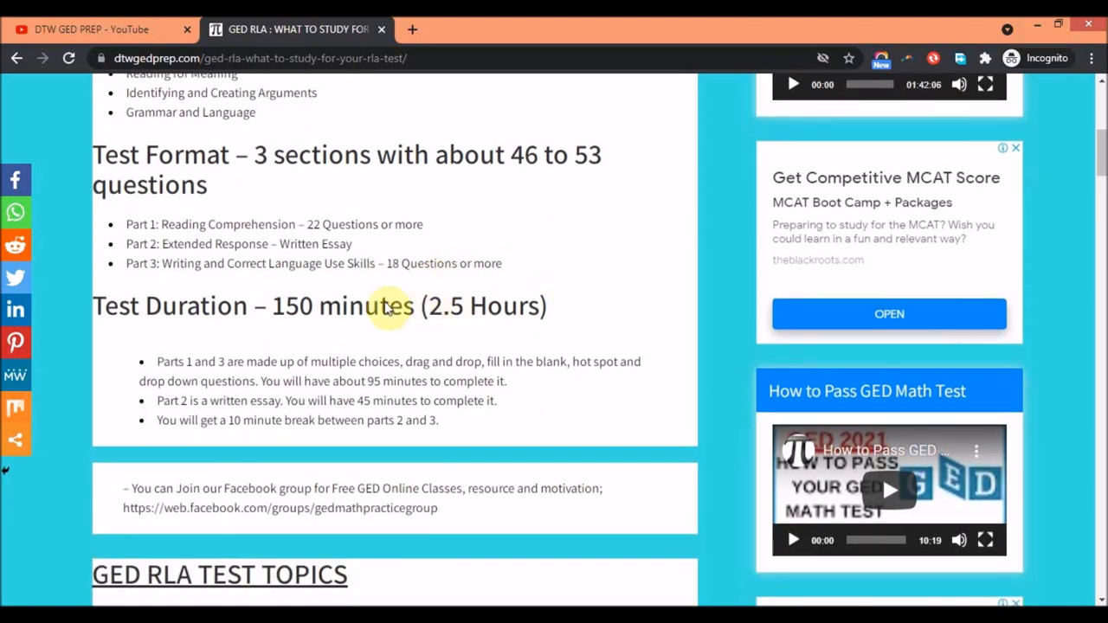
pyautogui.moveTo(333, 324)
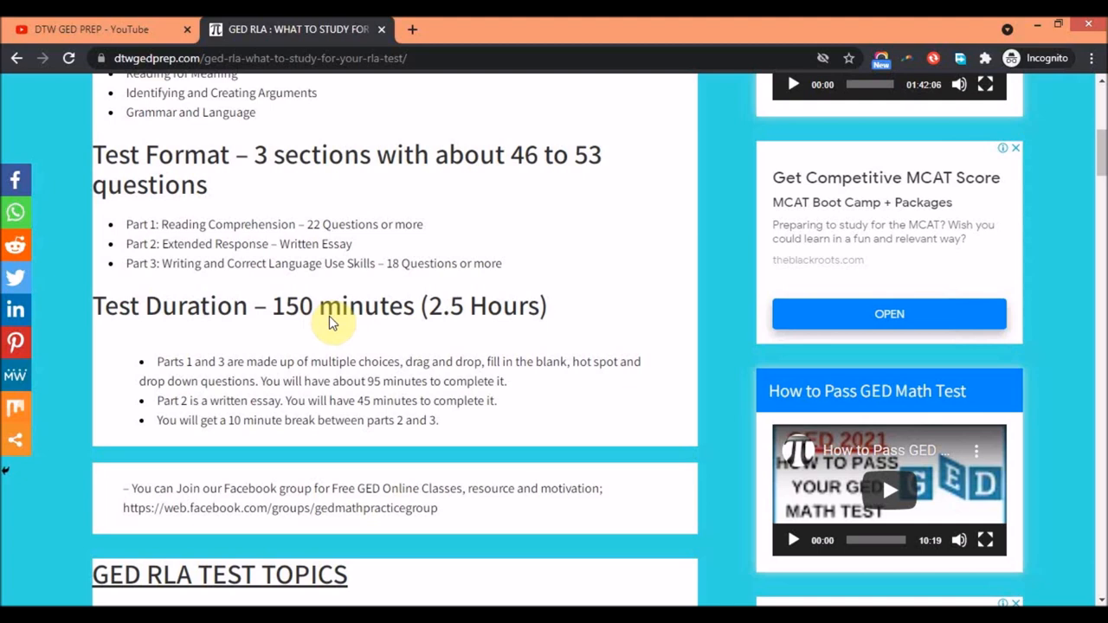
pyautogui.moveTo(294, 355)
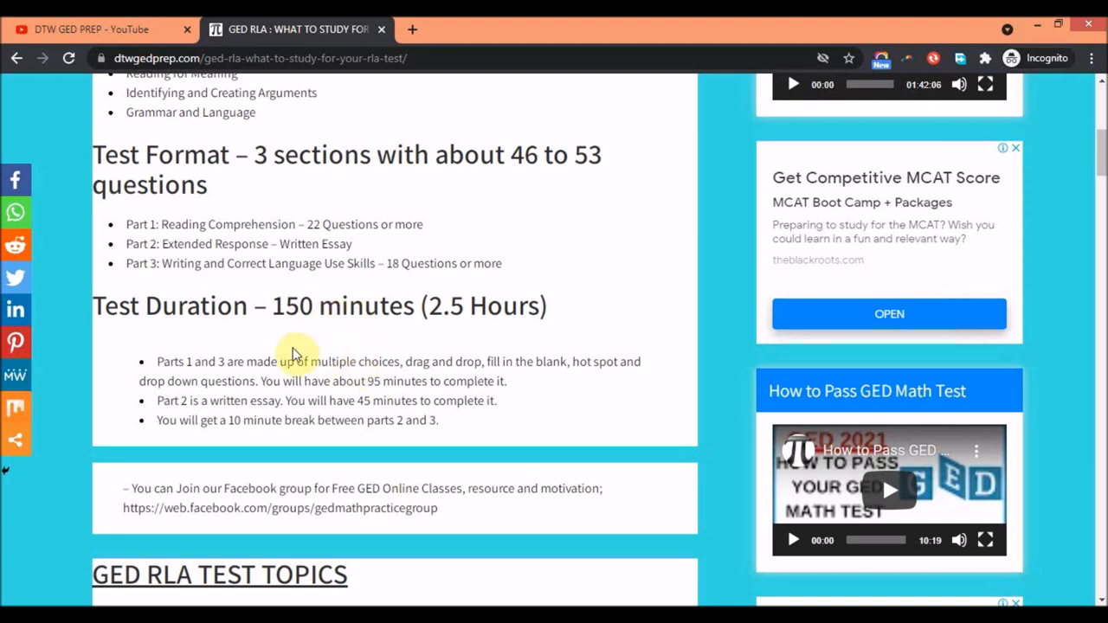
pyautogui.moveTo(406, 436)
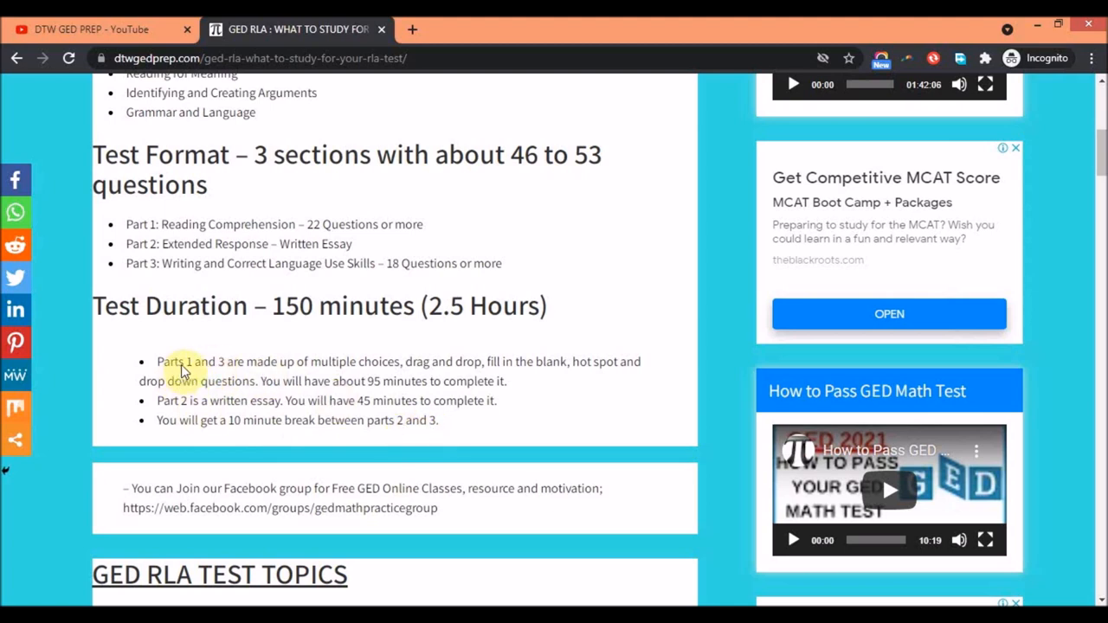
pyautogui.moveTo(194, 273)
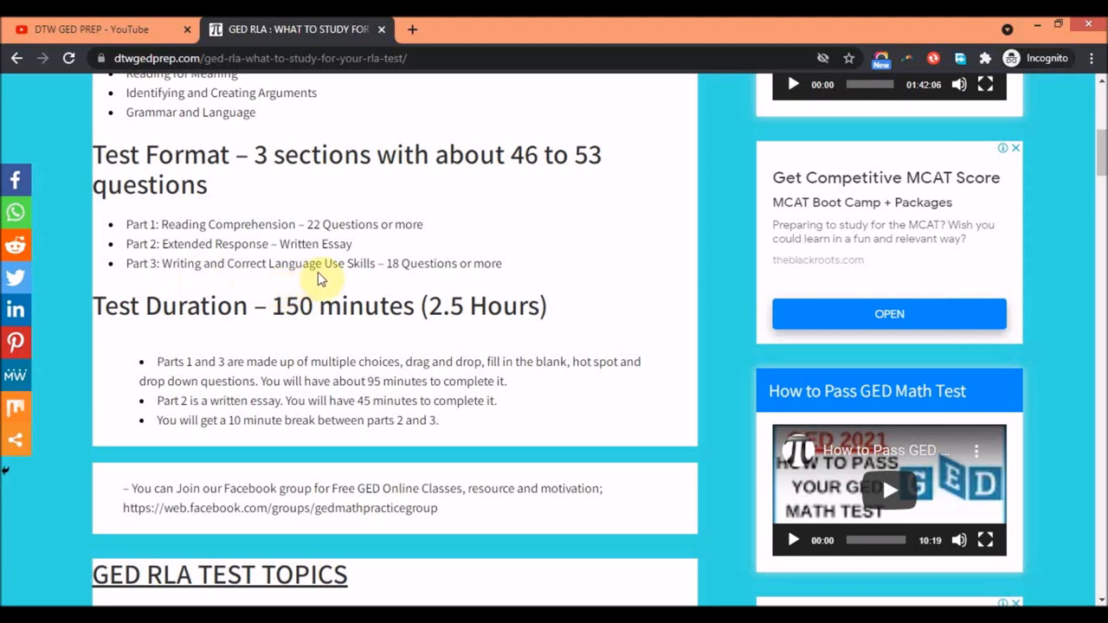
pyautogui.moveTo(376, 381)
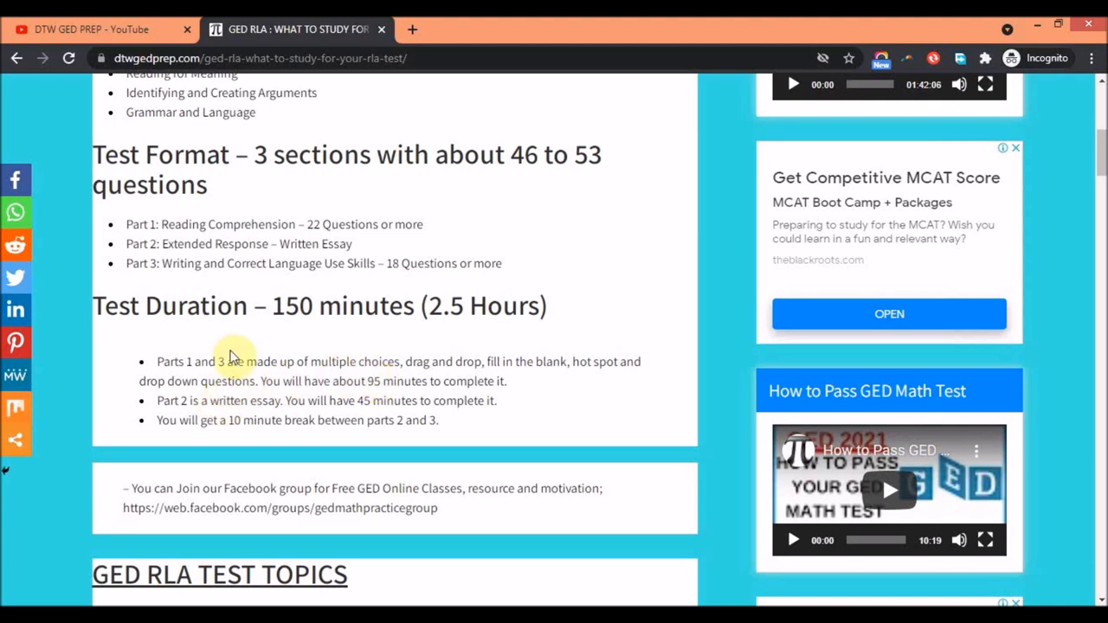
pyautogui.moveTo(419, 406)
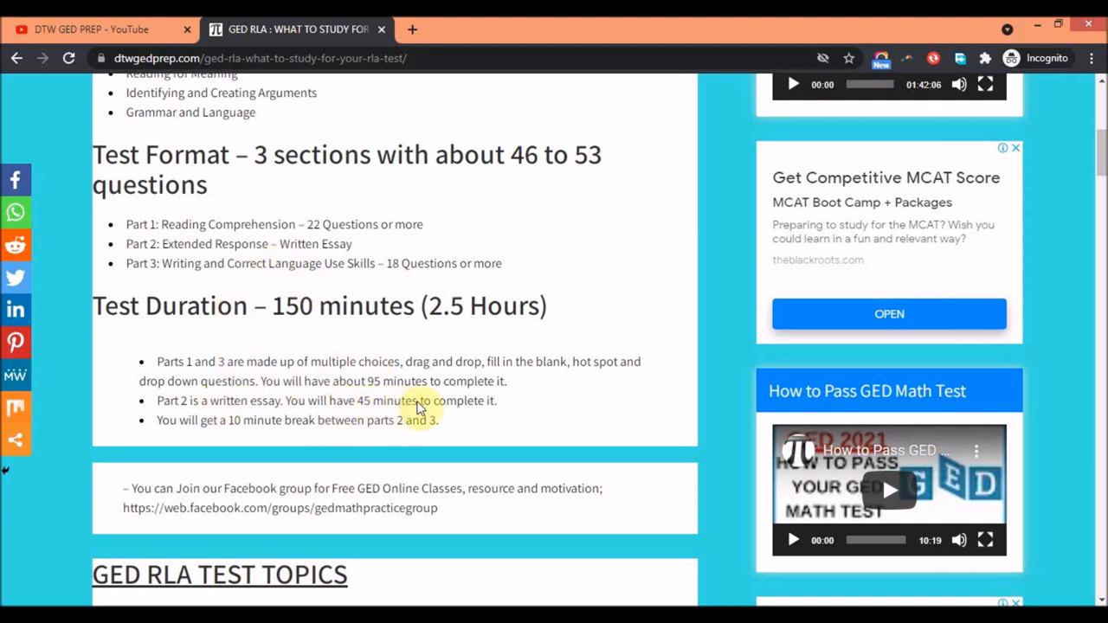
pyautogui.moveTo(469, 408)
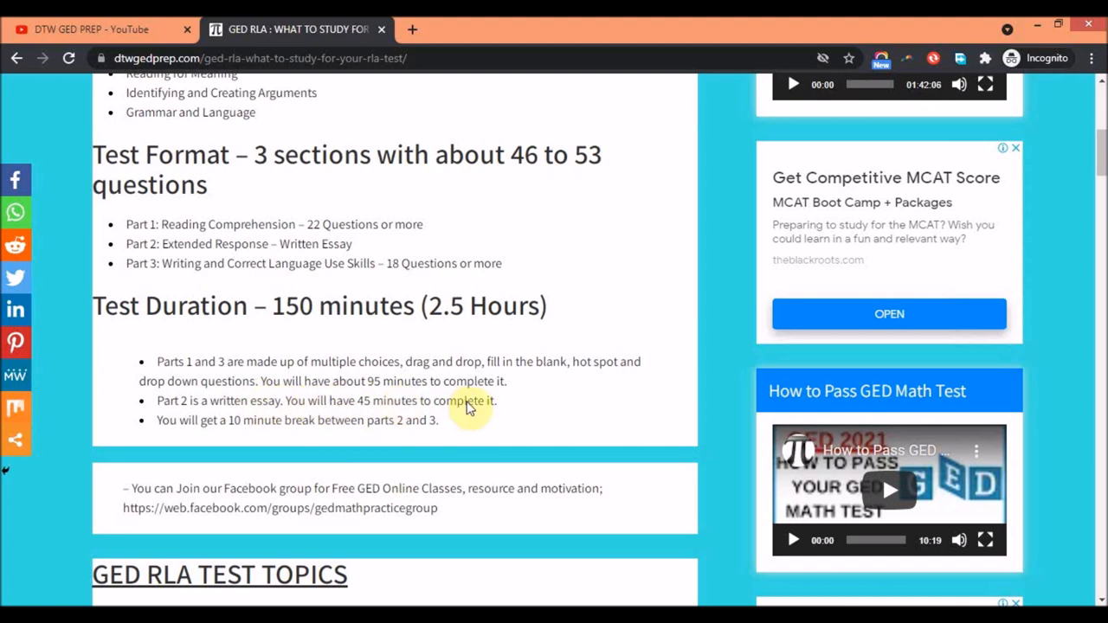
pyautogui.moveTo(301, 380)
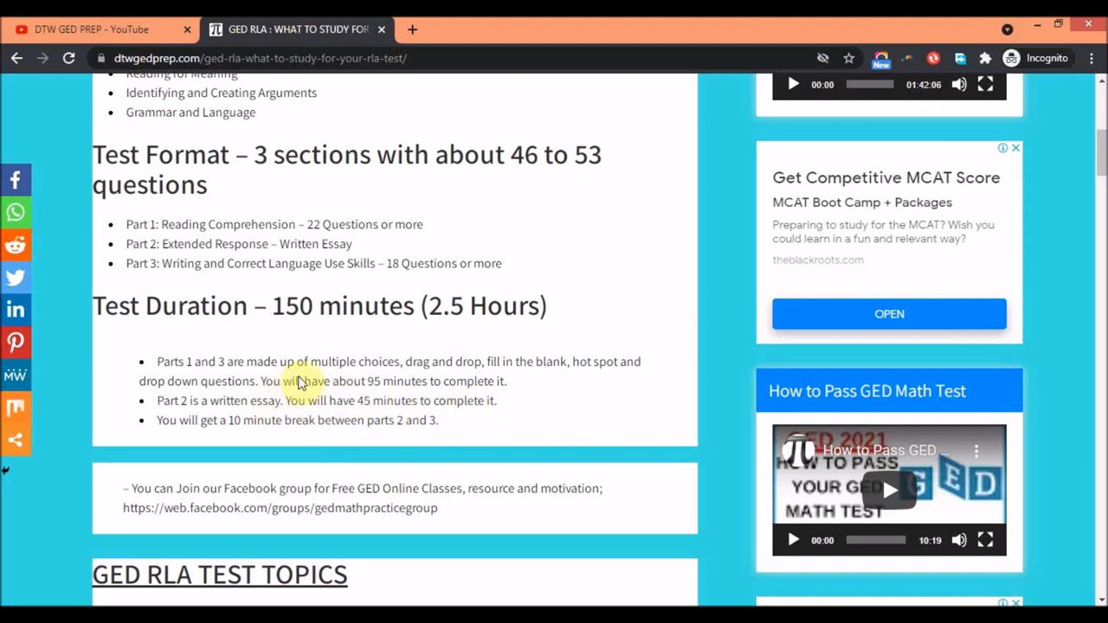
pyautogui.moveTo(406, 389)
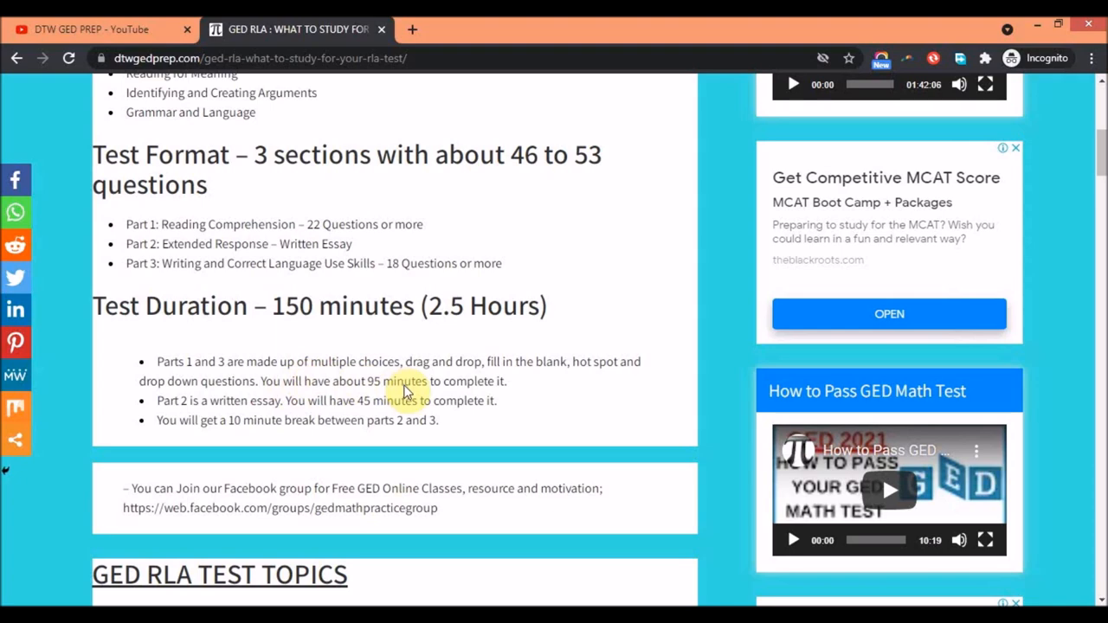
pyautogui.scroll(-3)
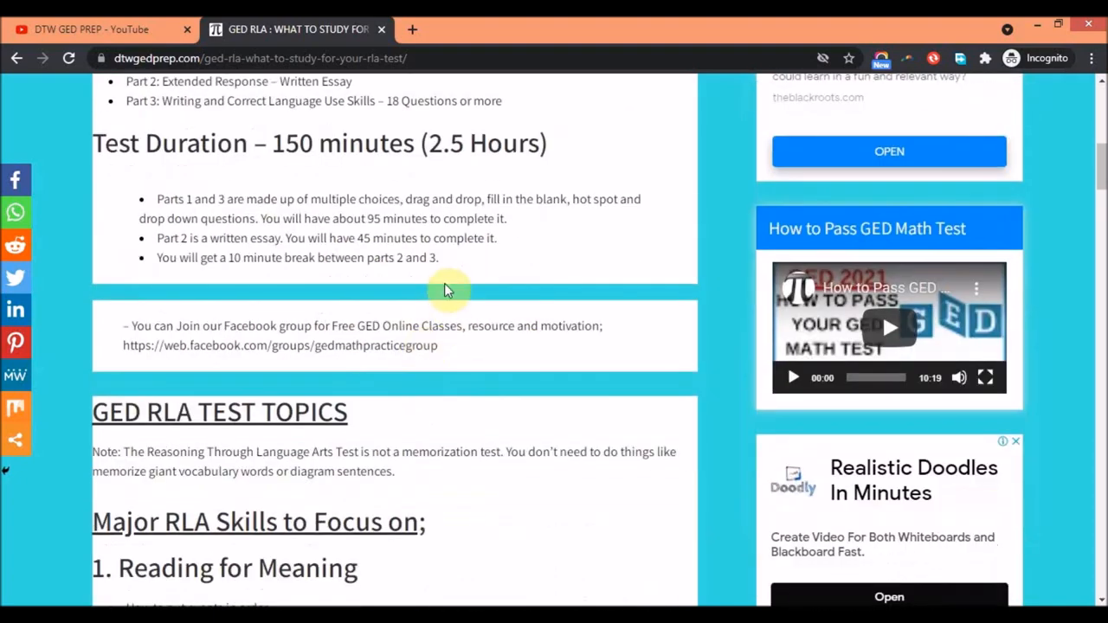
# Step: Scroll through the Reading for Meaning skills to the '2. Identifying and Creating Arguments' heading
pyautogui.scroll(-3)
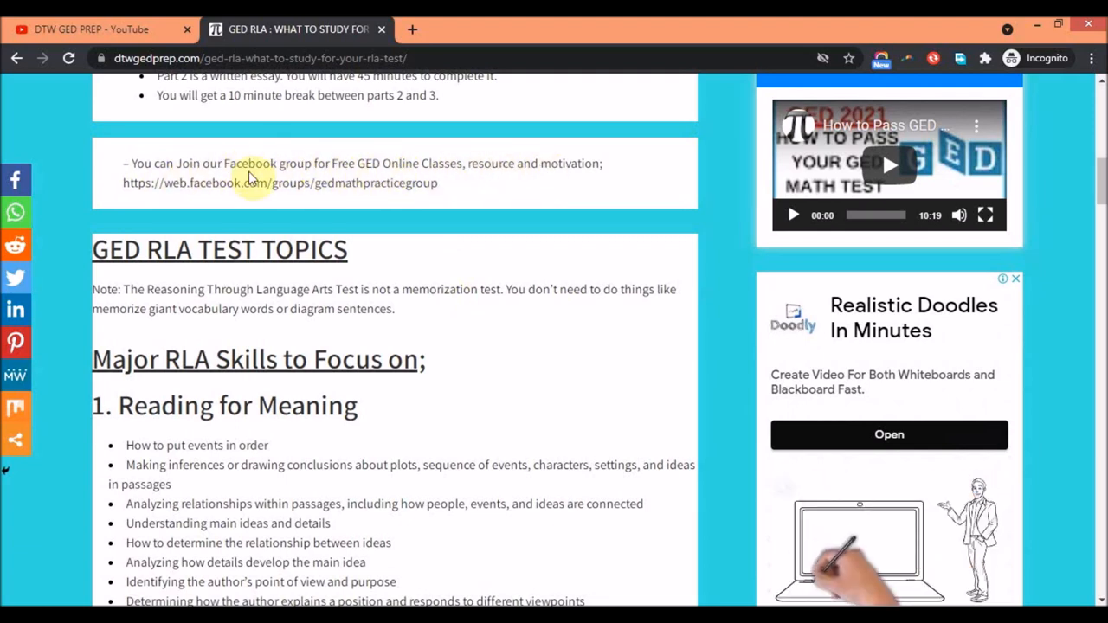
pyautogui.moveTo(327, 189)
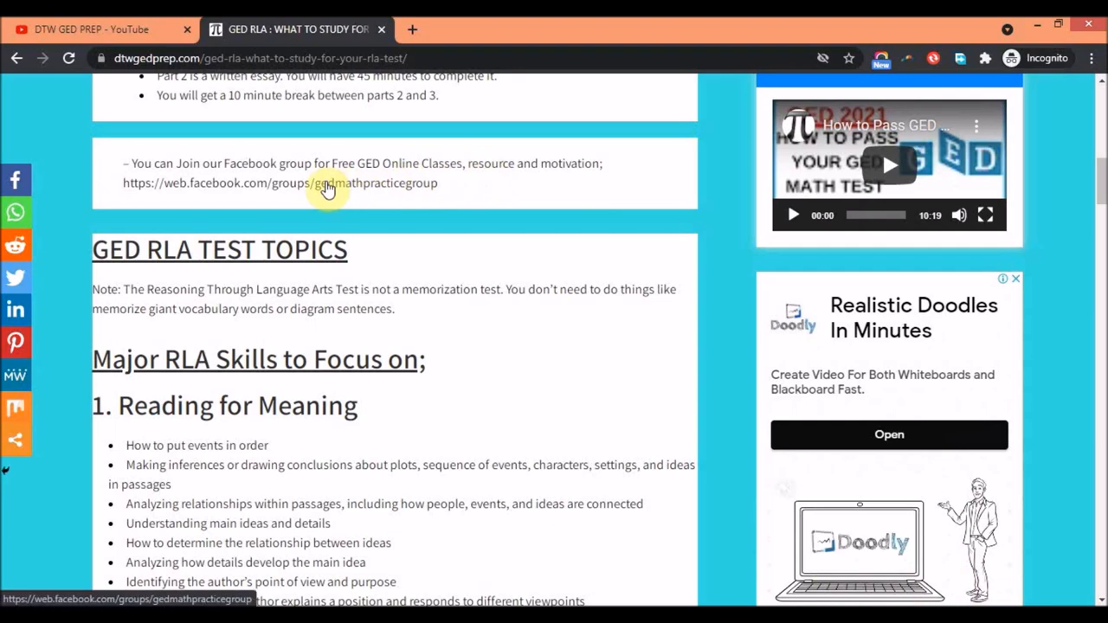
pyautogui.scroll(-3)
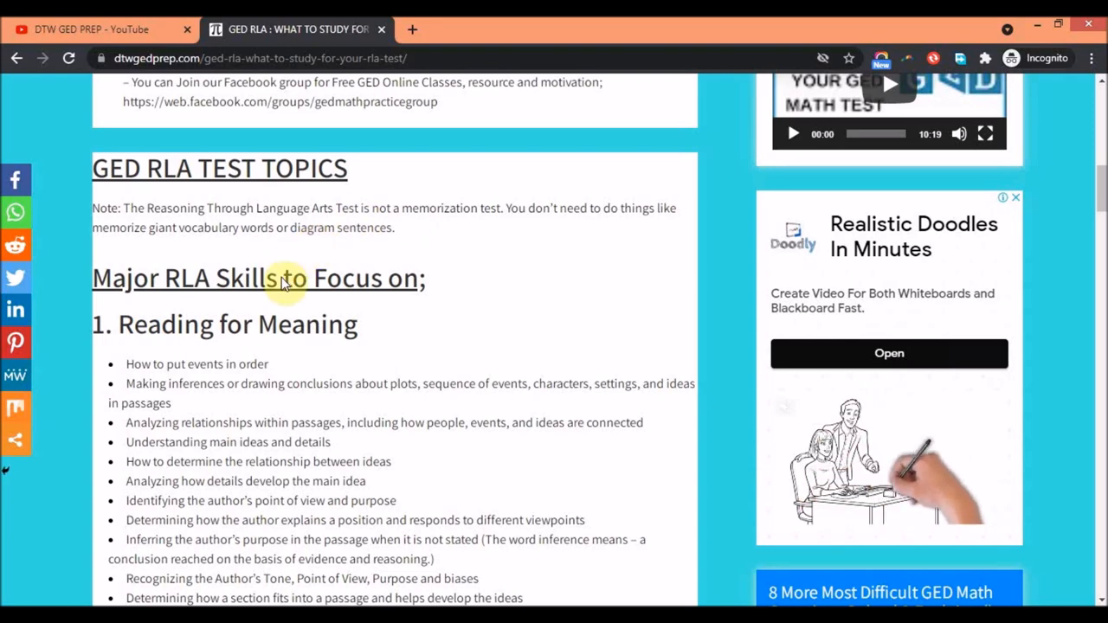
pyautogui.scroll(-3)
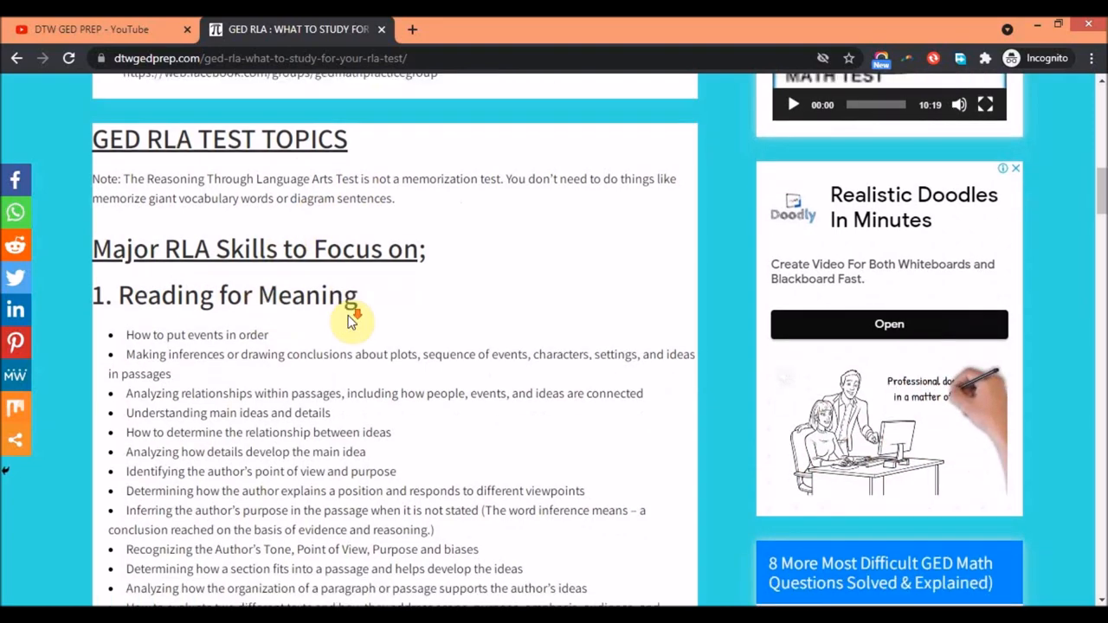
pyautogui.scroll(-3)
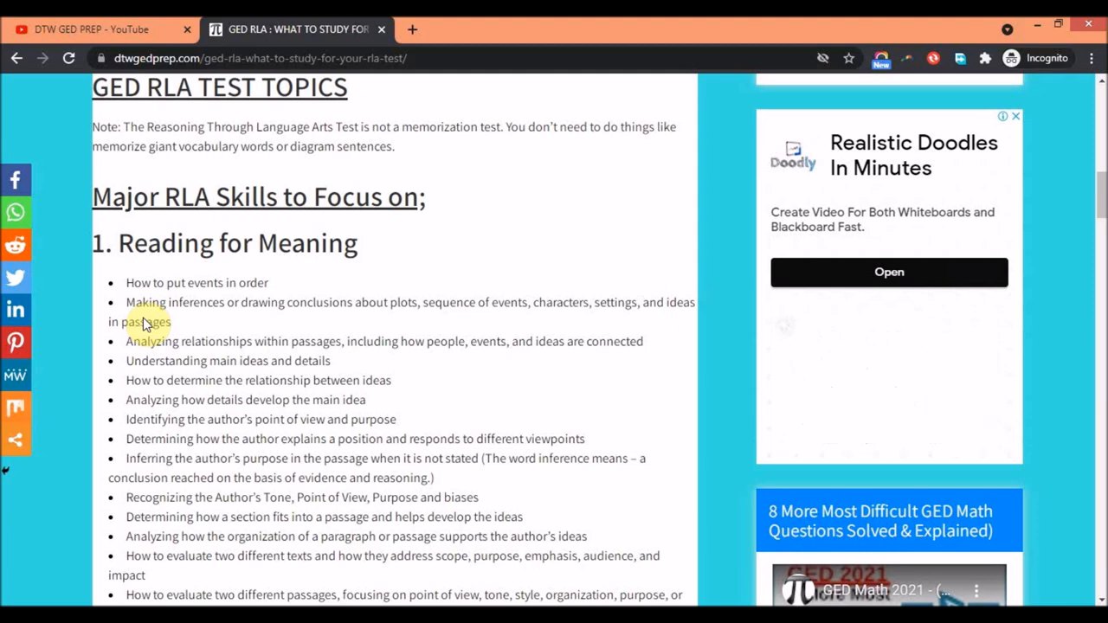
pyautogui.scroll(-3)
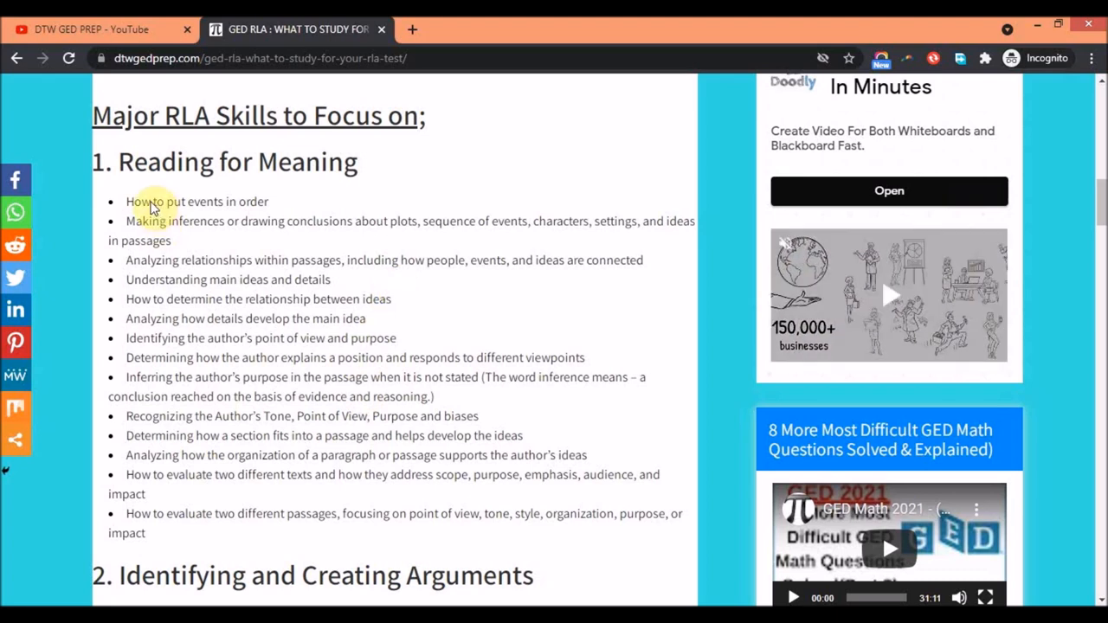
pyautogui.moveTo(251, 204)
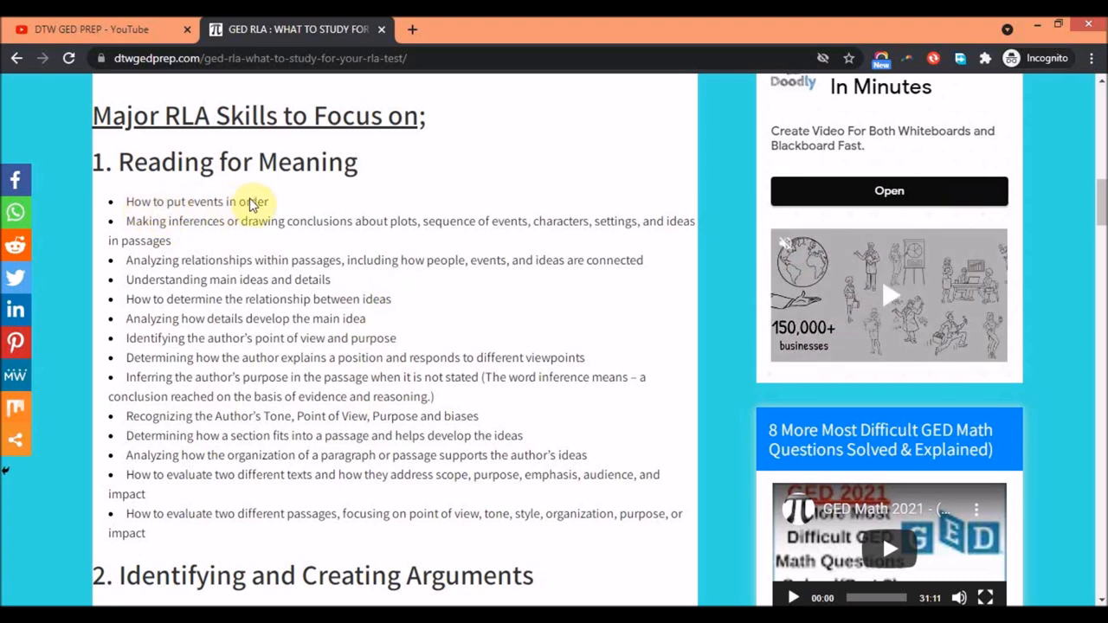
pyautogui.moveTo(223, 228)
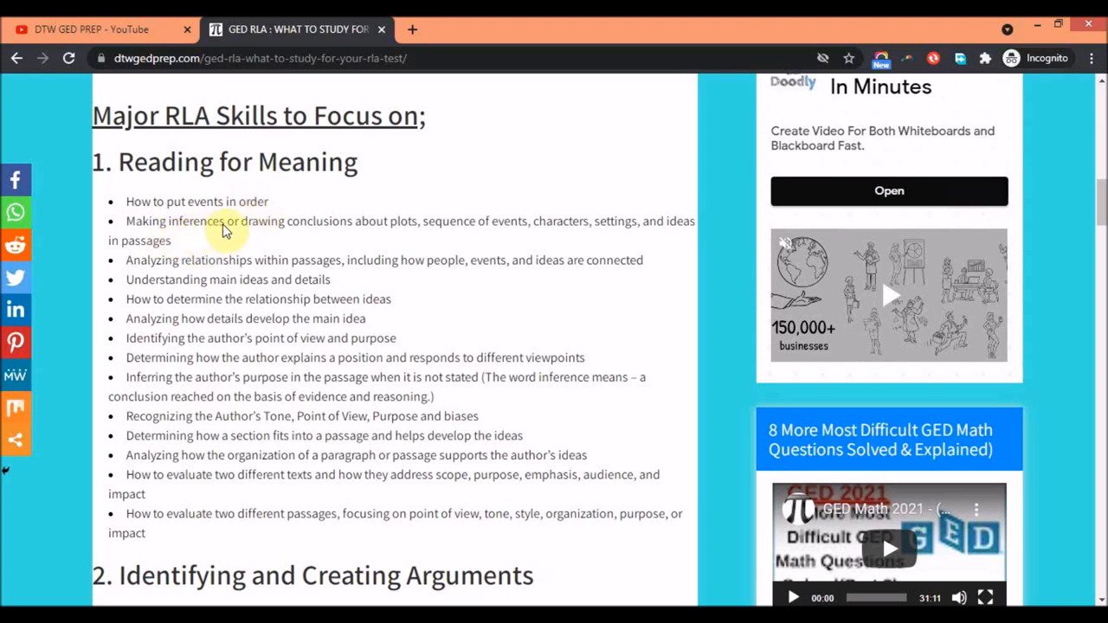
pyautogui.moveTo(270, 276)
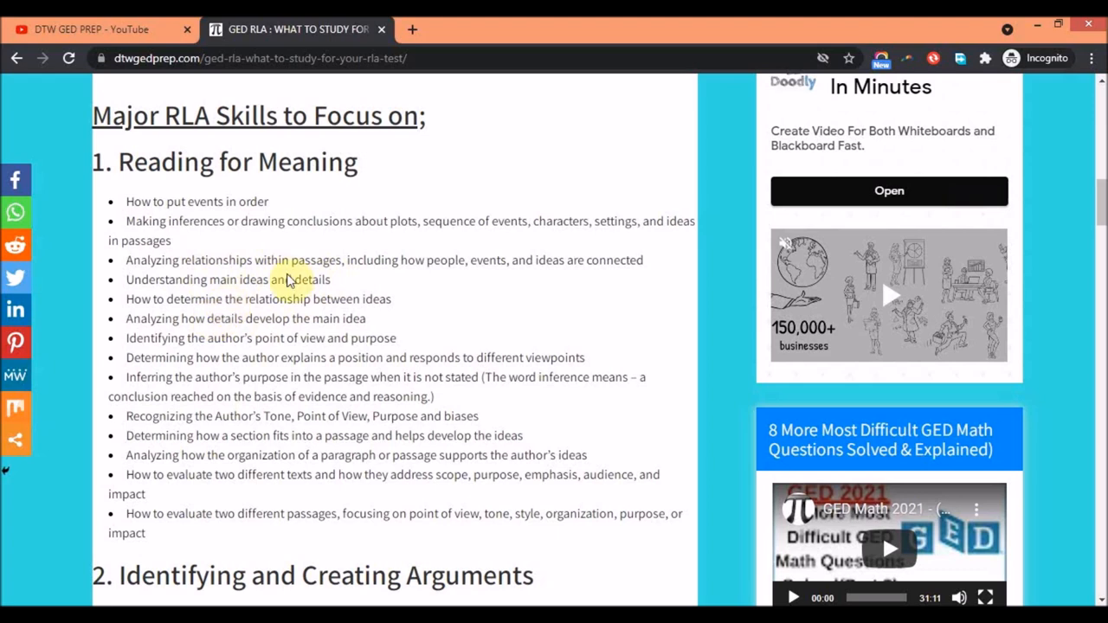
pyautogui.moveTo(388, 308)
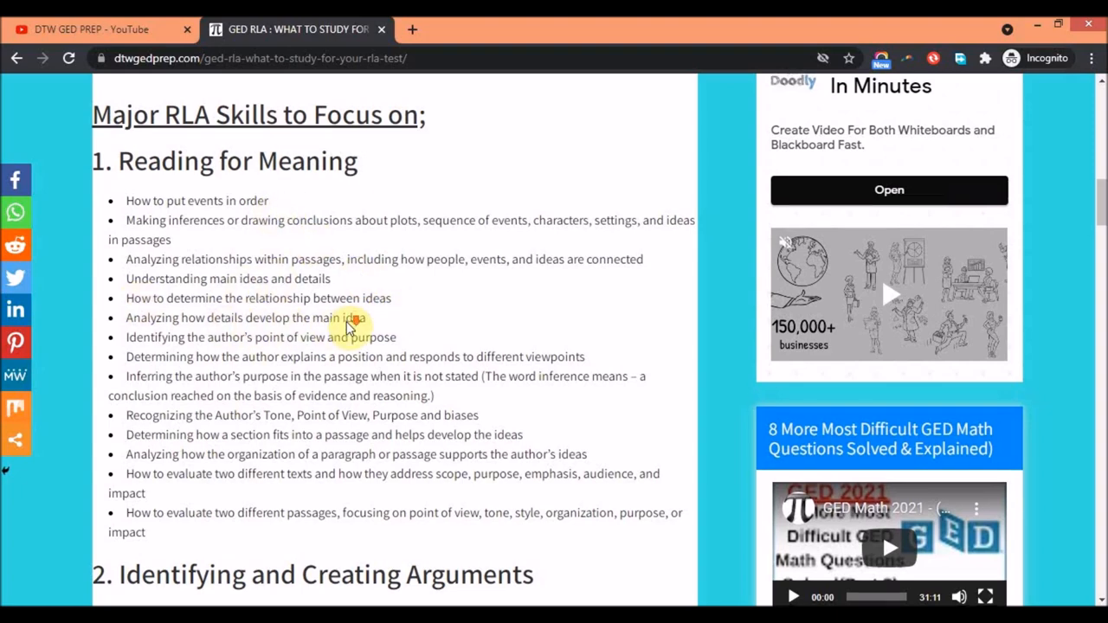
pyautogui.scroll(-3)
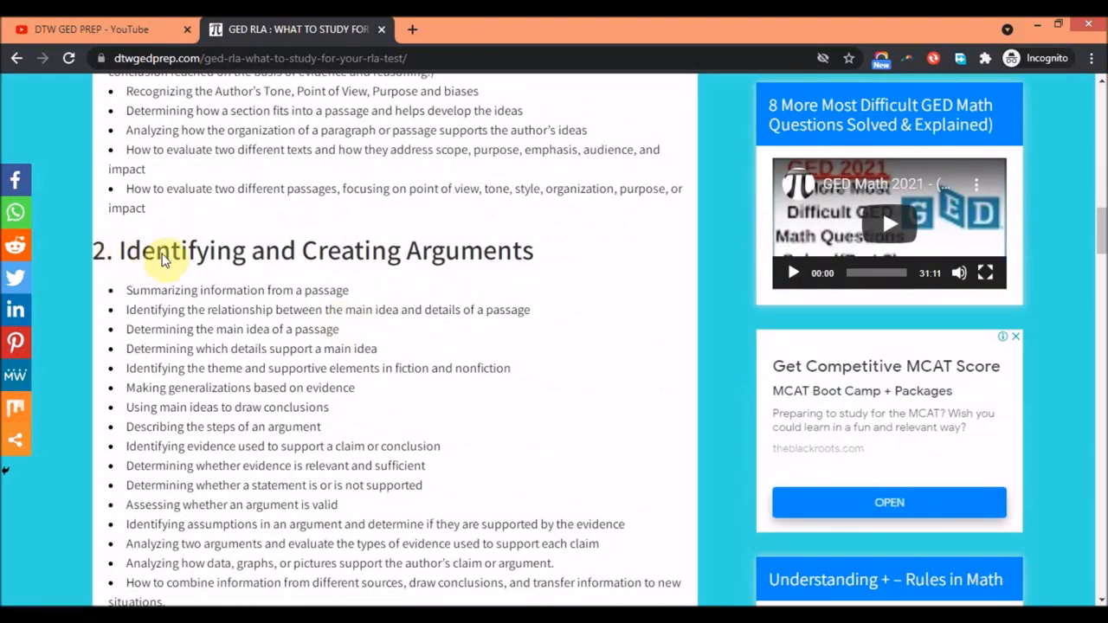
pyautogui.moveTo(234, 263)
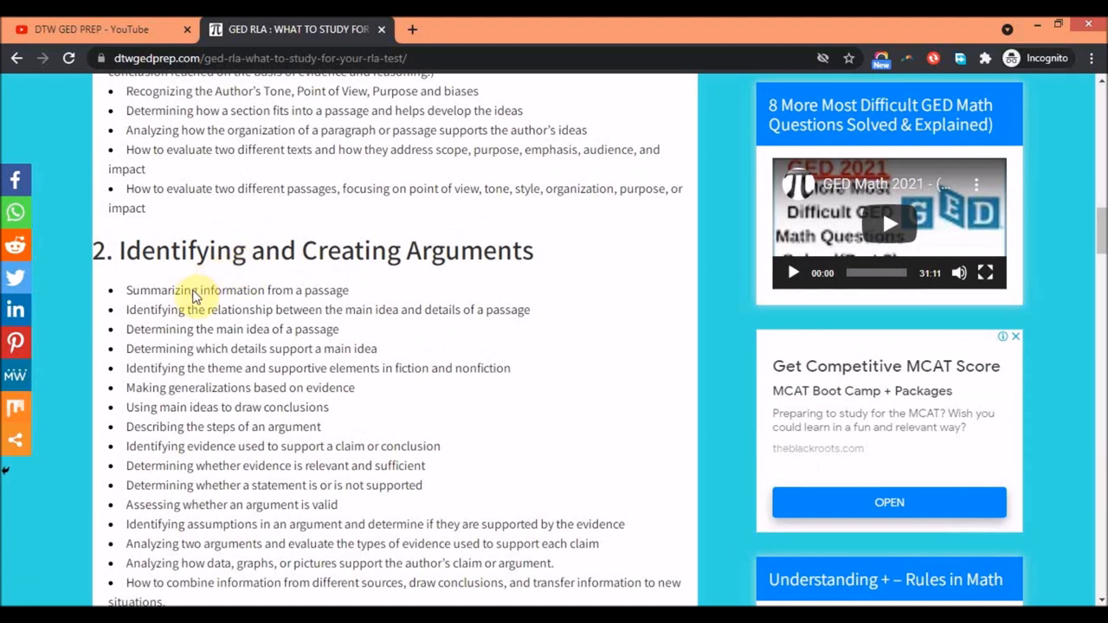
pyautogui.moveTo(322, 298)
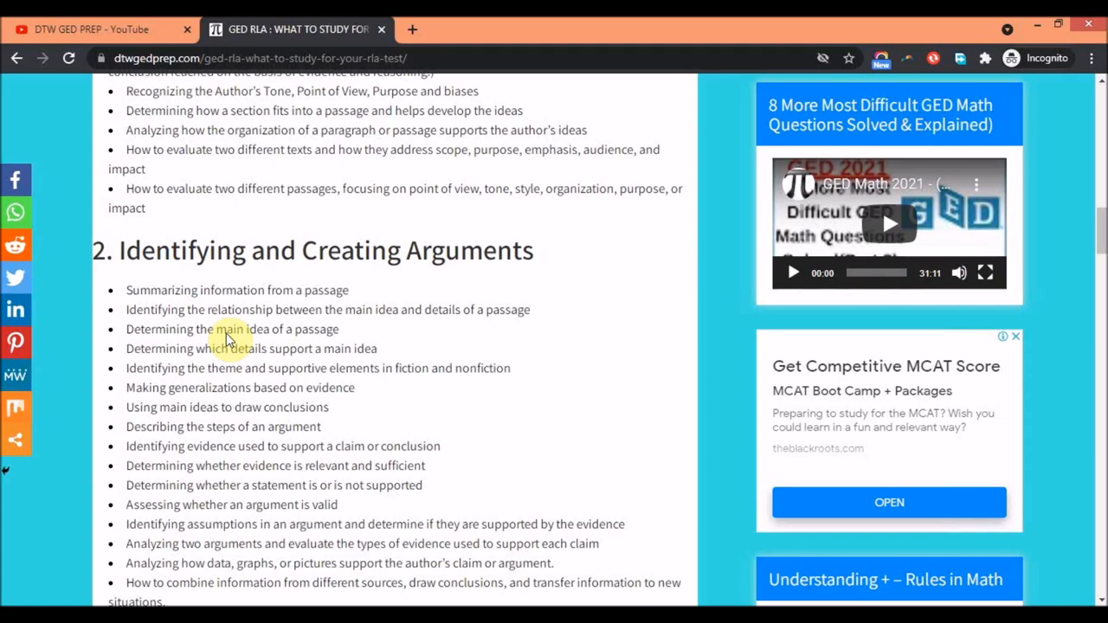
# Step: Scroll through the Identifying and Creating Arguments list toward 3. Grammar and Language
pyautogui.scroll(-3)
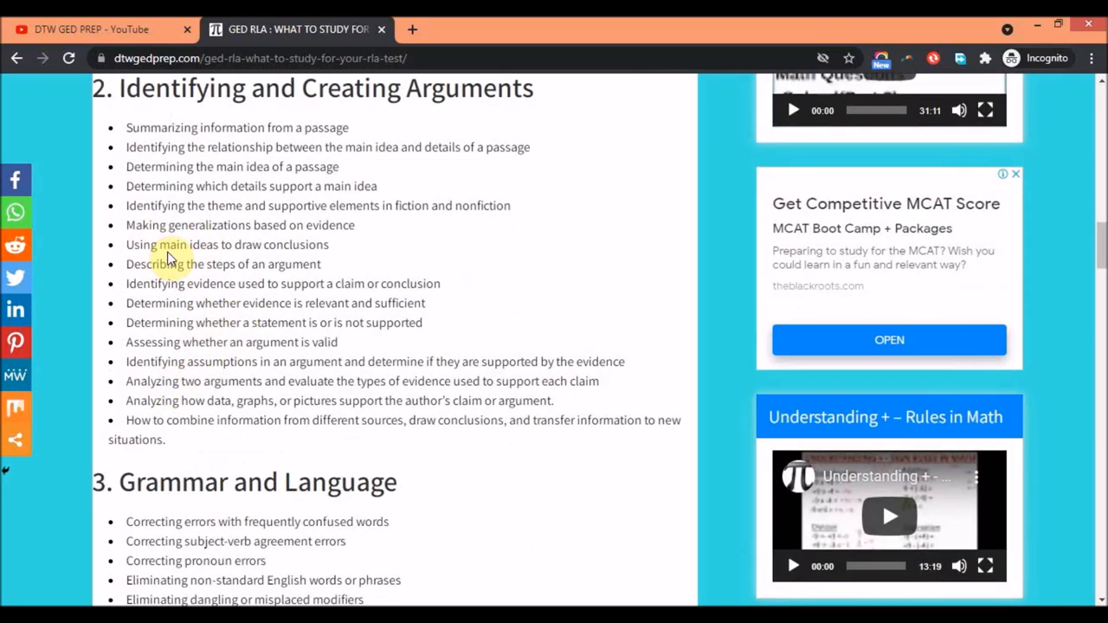
pyautogui.moveTo(303, 290)
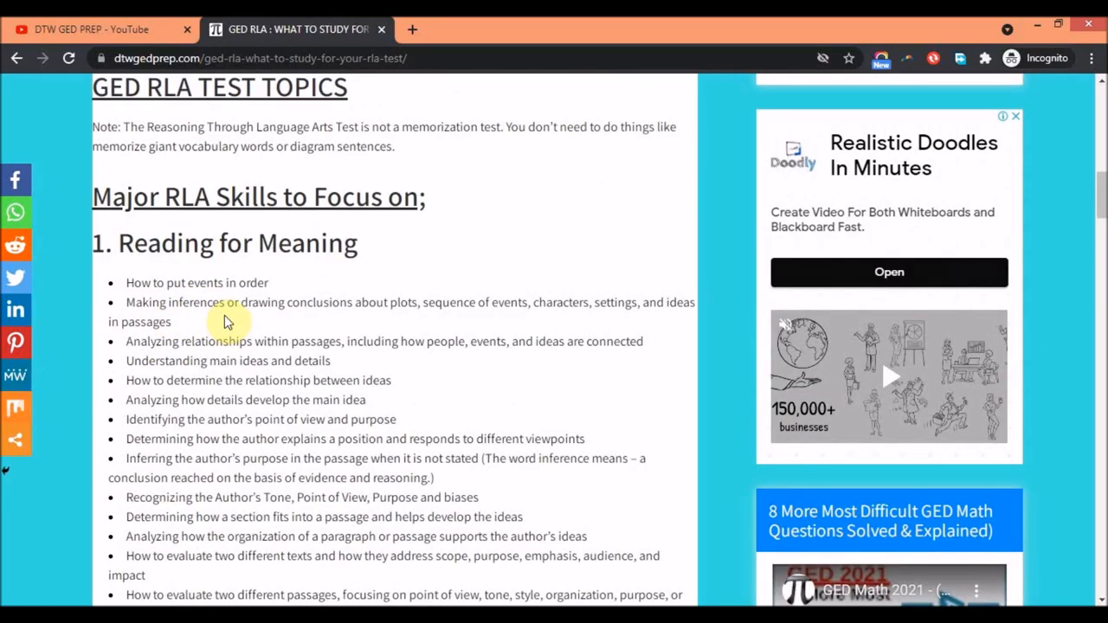
pyautogui.moveTo(466, 467)
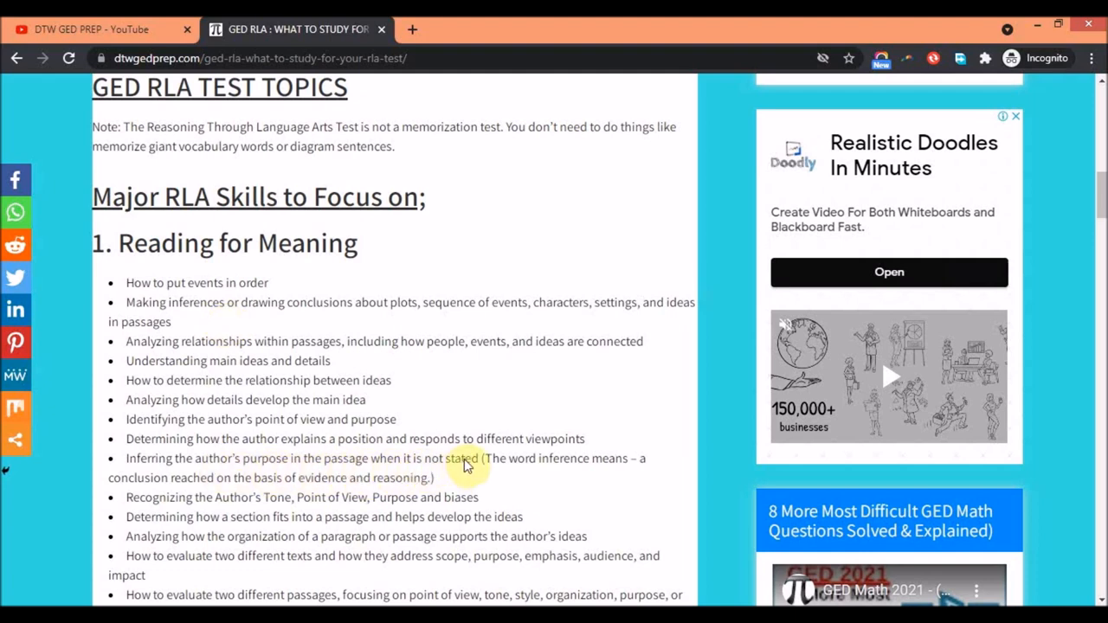
pyautogui.moveTo(571, 474)
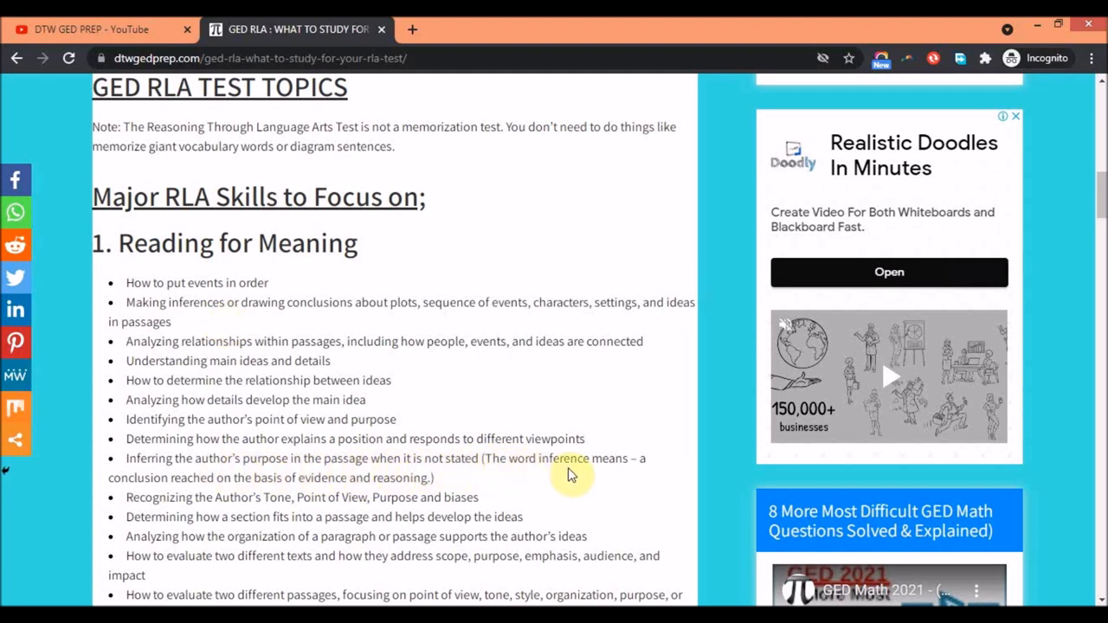
pyautogui.moveTo(256, 492)
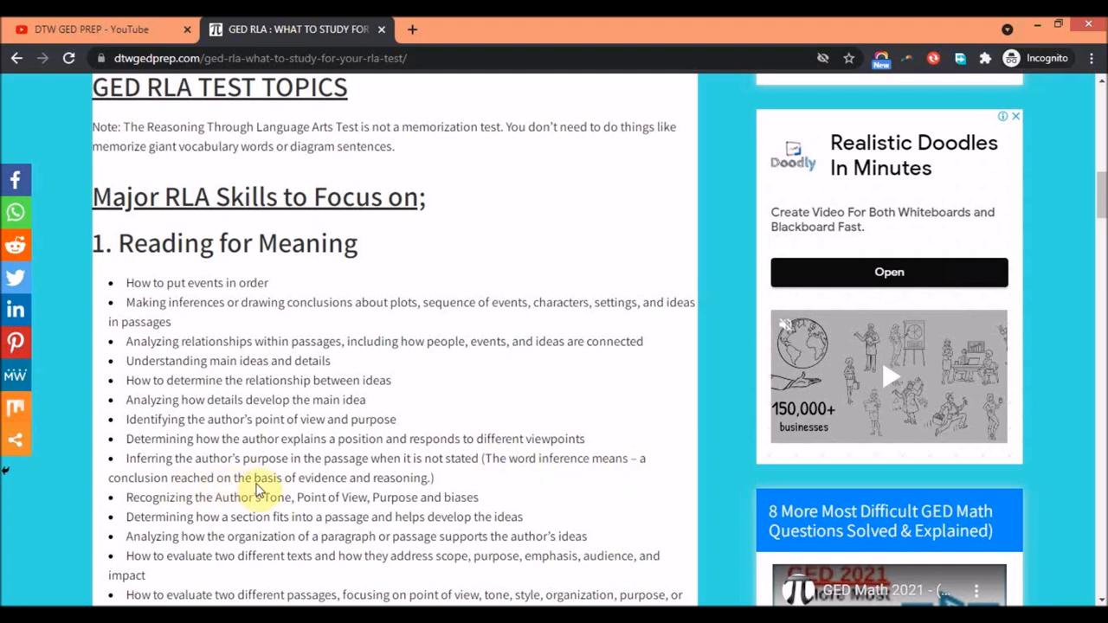
pyautogui.moveTo(398, 506)
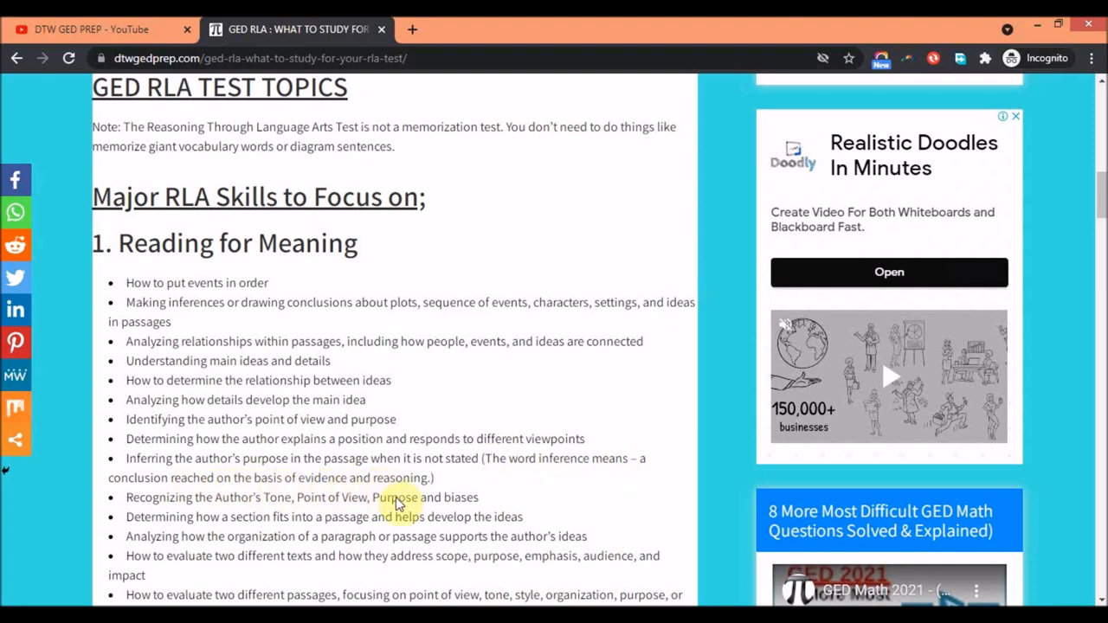
# Step: Scroll down sections 1 and 2 until the '3. Grammar and Language' heading appears
pyautogui.scroll(-3)
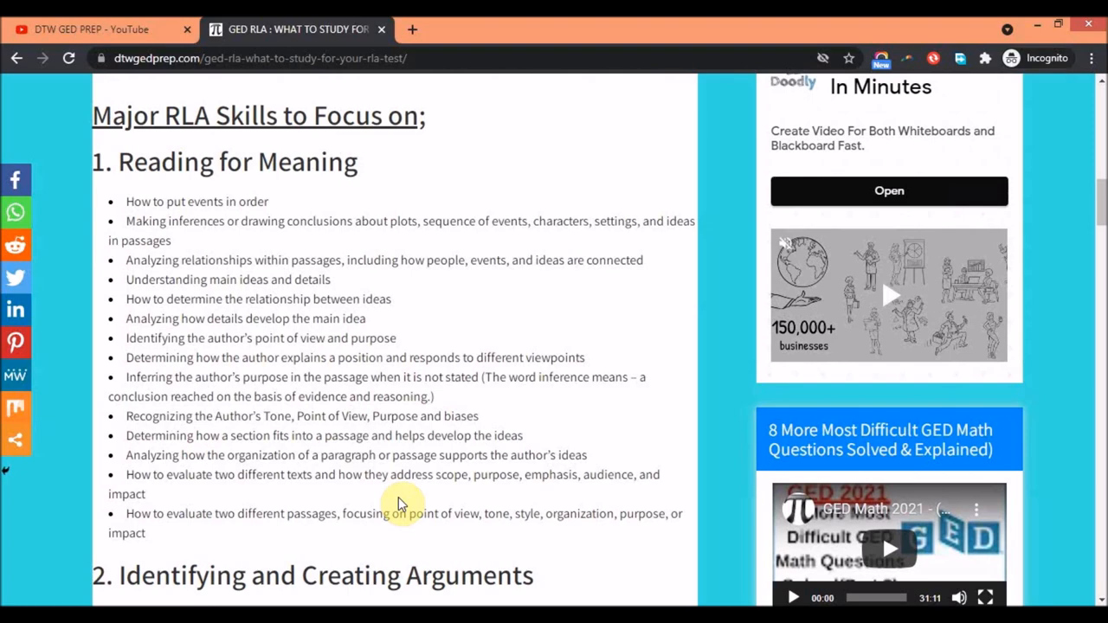
pyautogui.scroll(-3)
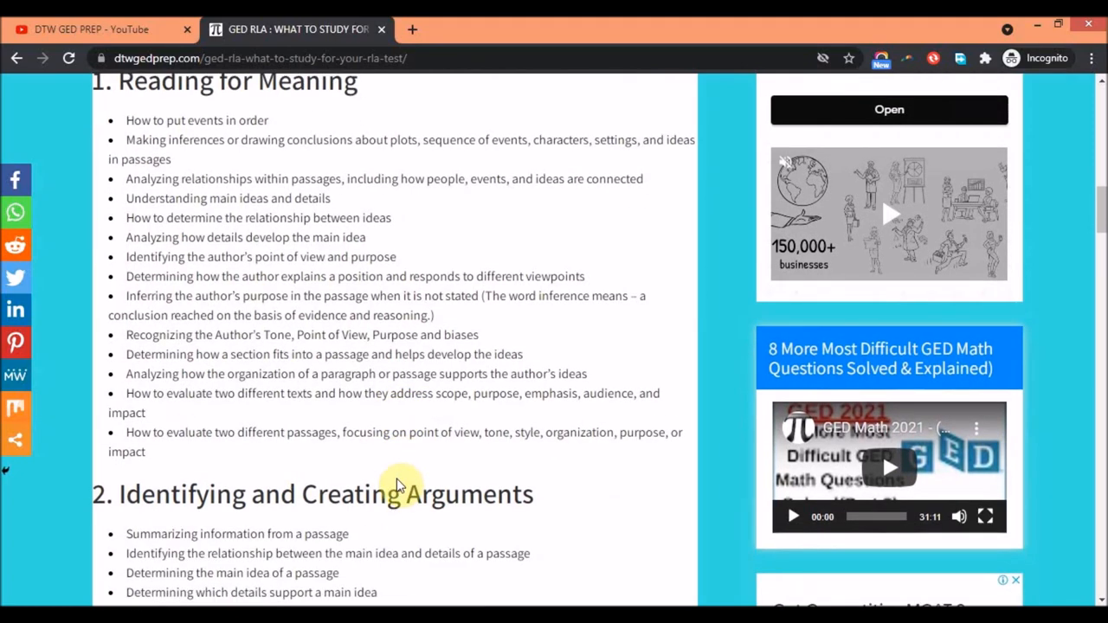
pyautogui.moveTo(483, 465)
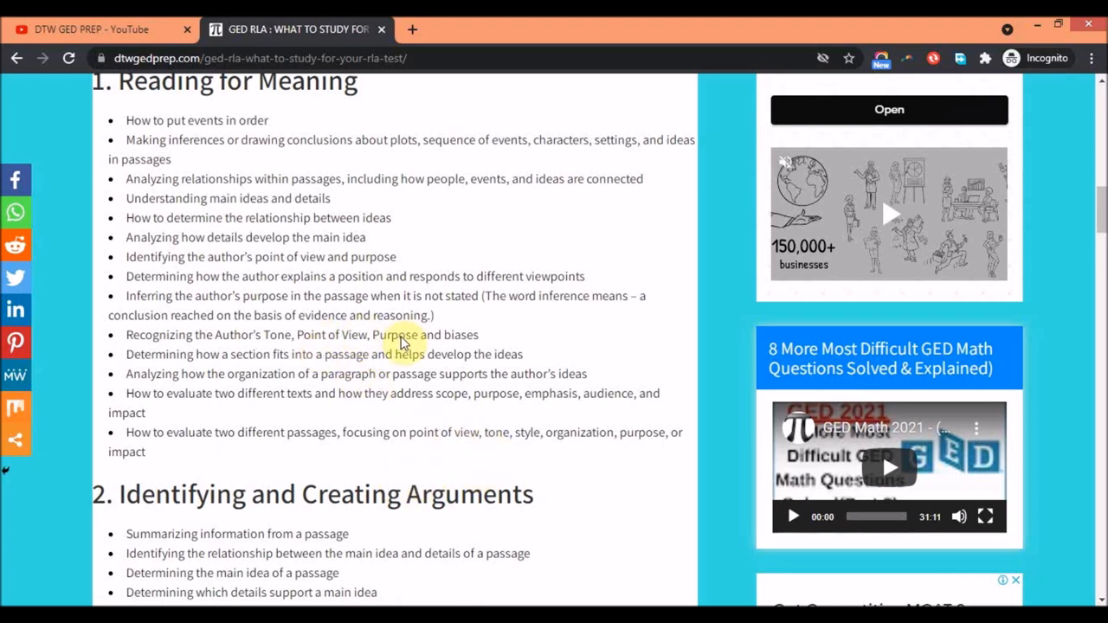
pyautogui.moveTo(312, 361)
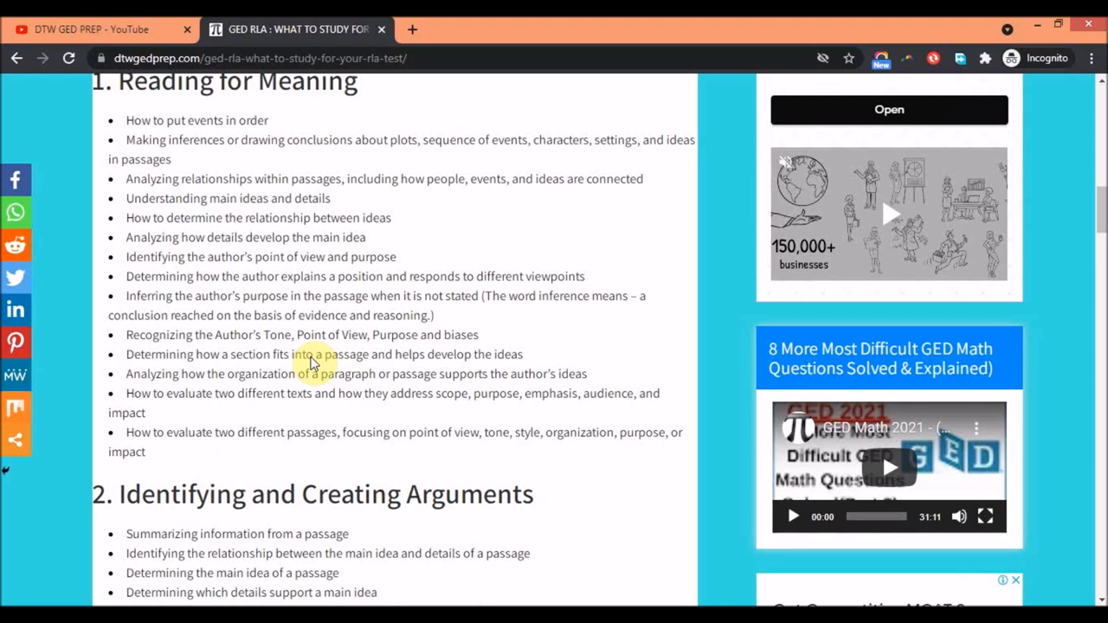
pyautogui.moveTo(353, 370)
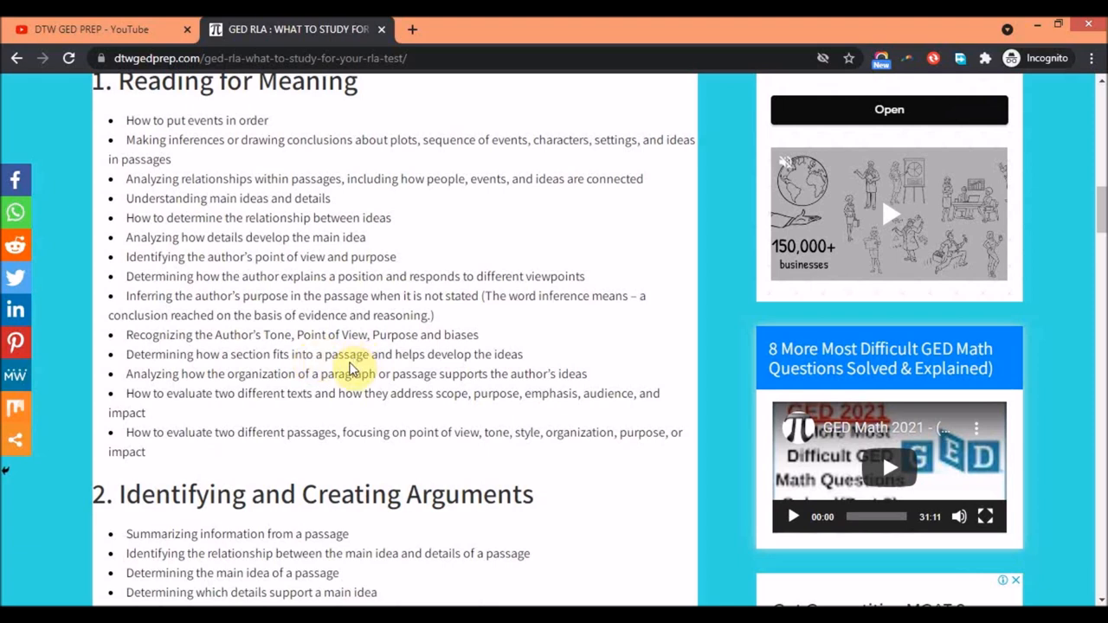
pyautogui.scroll(-3)
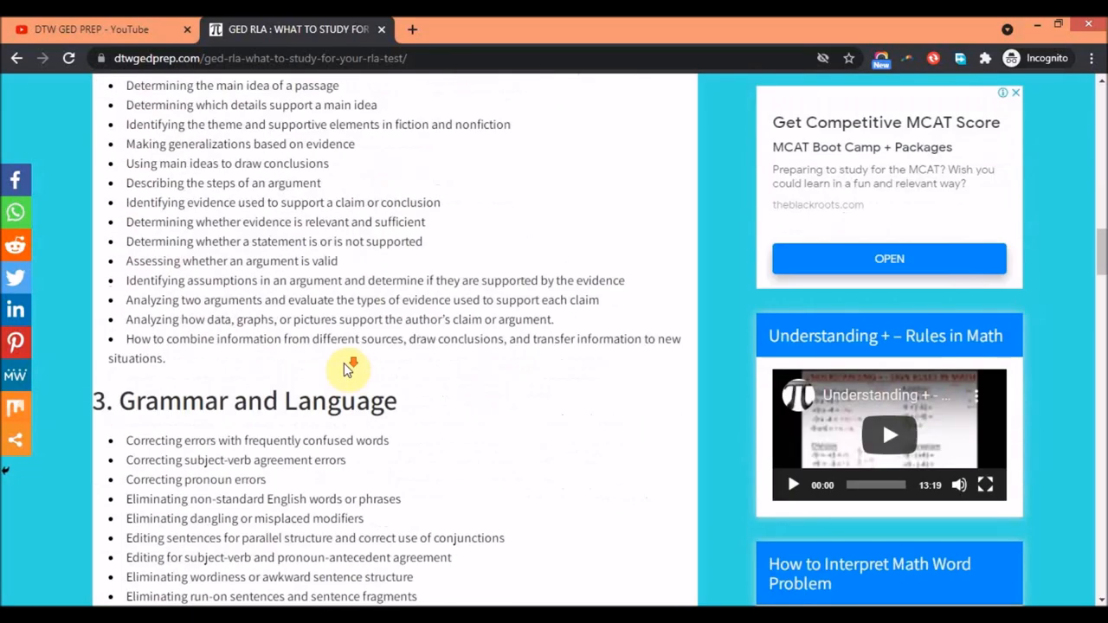
# Step: Scroll down through the Grammar and Language skill list
pyautogui.scroll(-3)
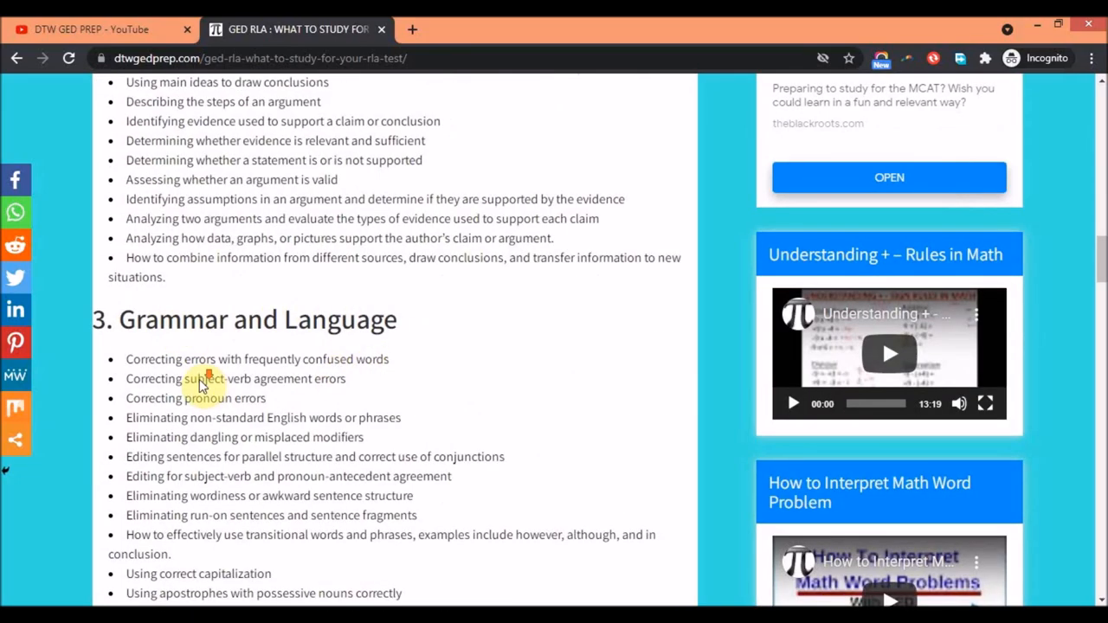
pyautogui.scroll(-3)
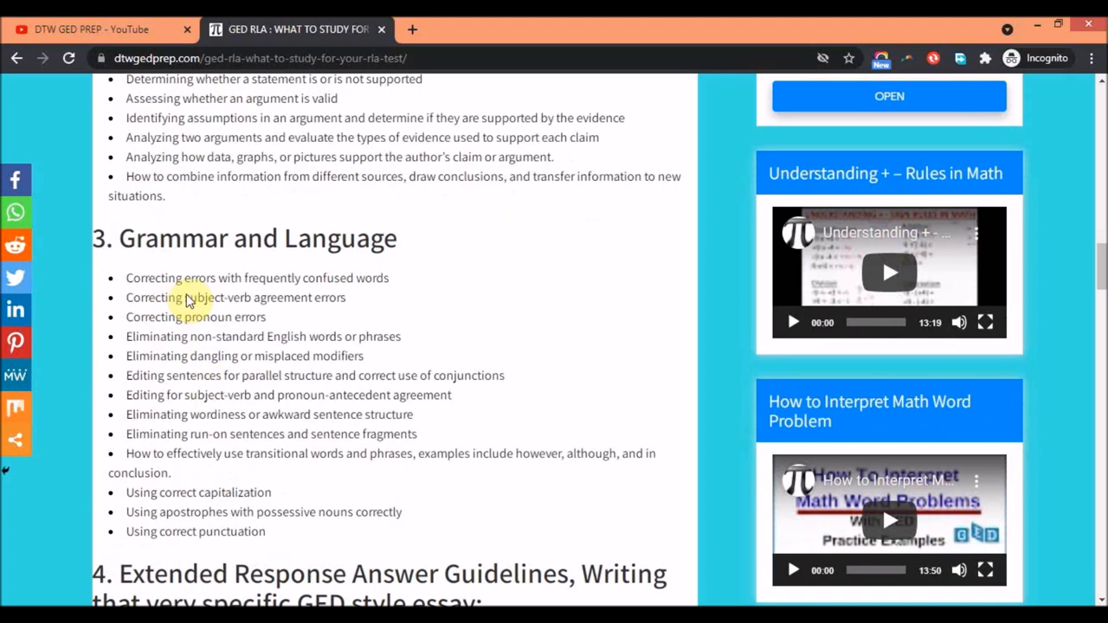
pyautogui.moveTo(433, 298)
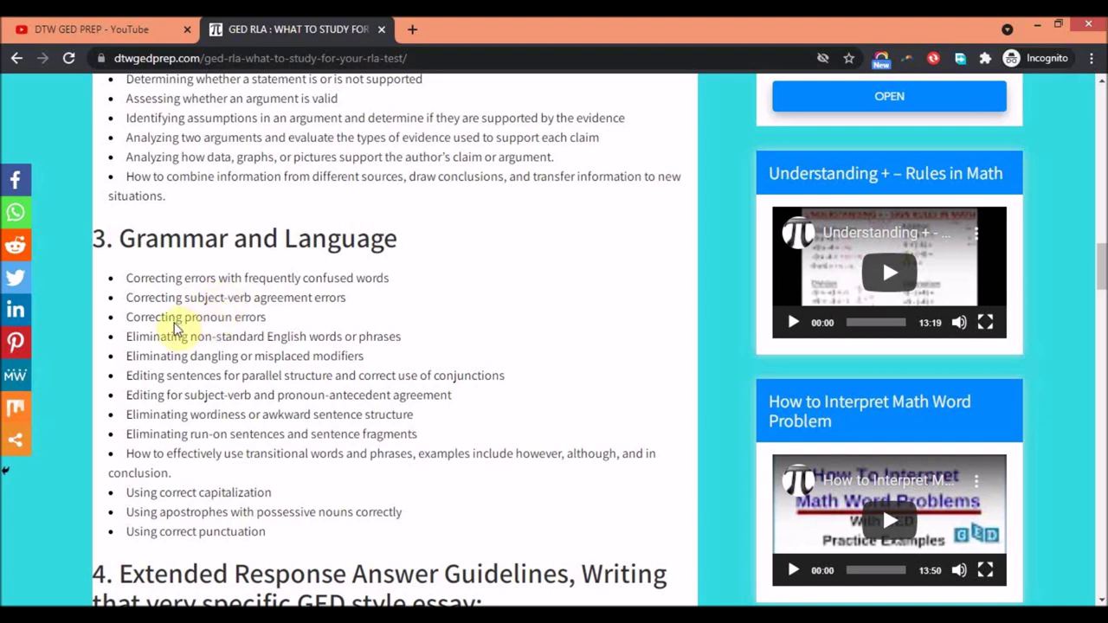
pyautogui.moveTo(381, 337)
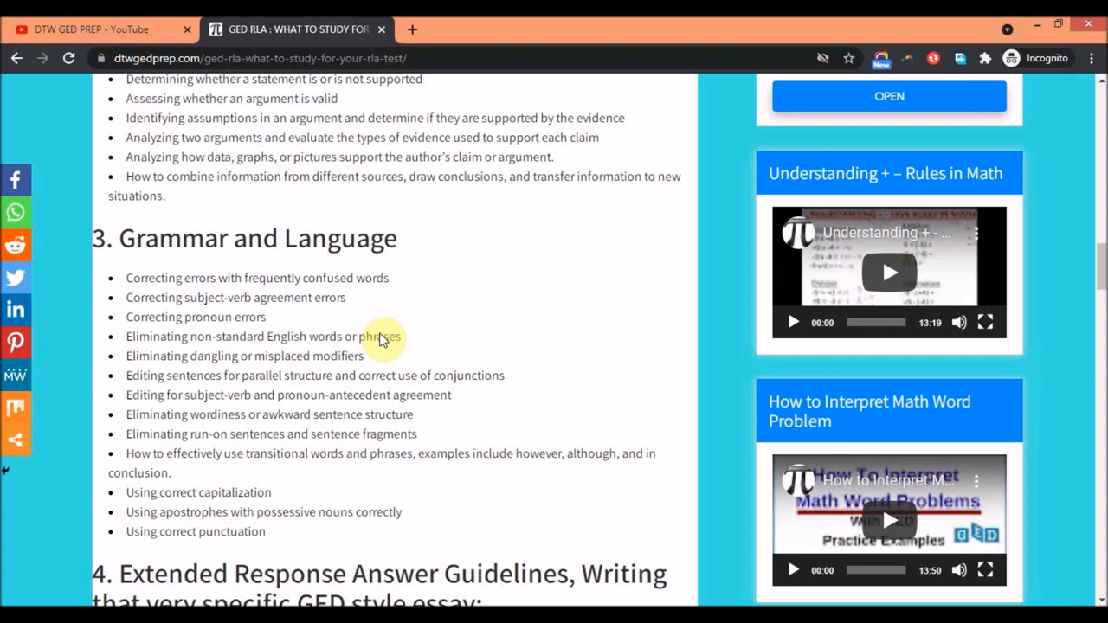
pyautogui.scroll(-3)
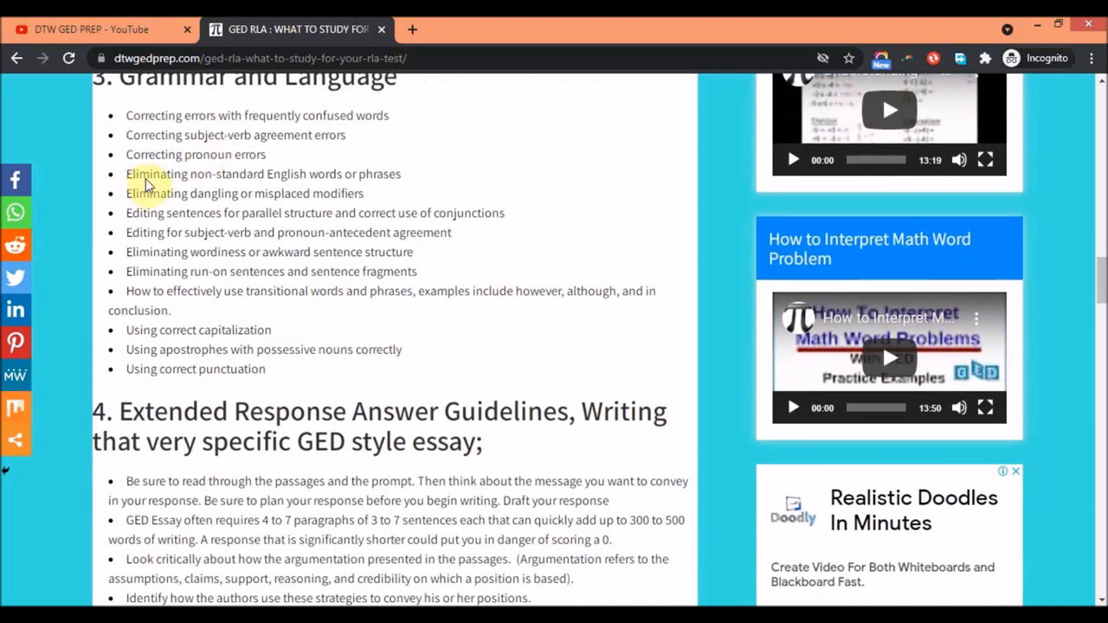
pyautogui.moveTo(419, 227)
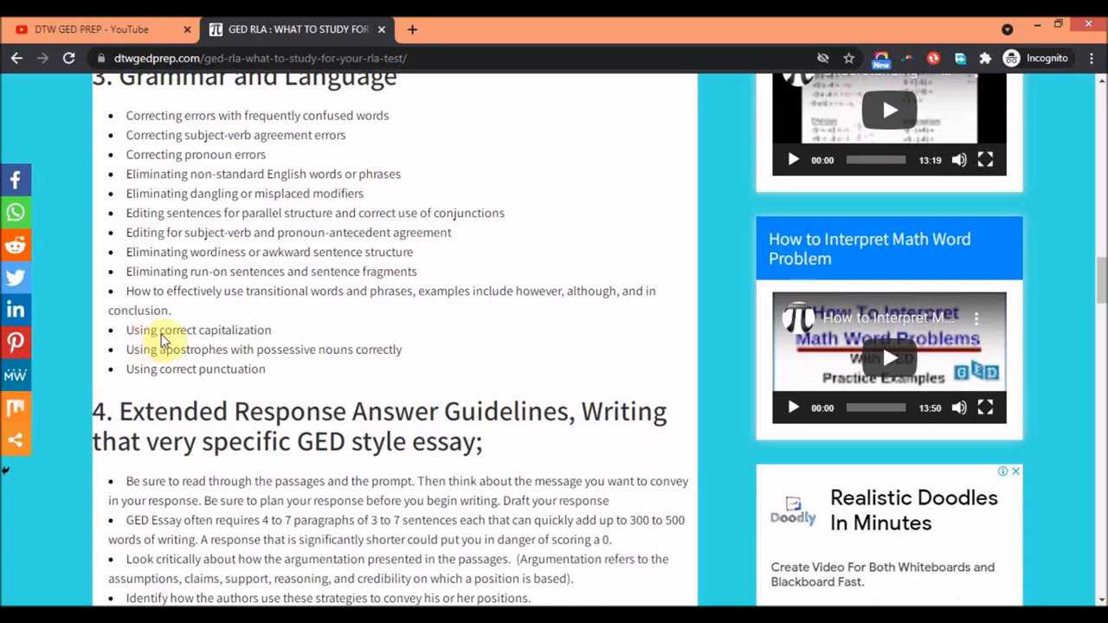
pyautogui.moveTo(201, 376)
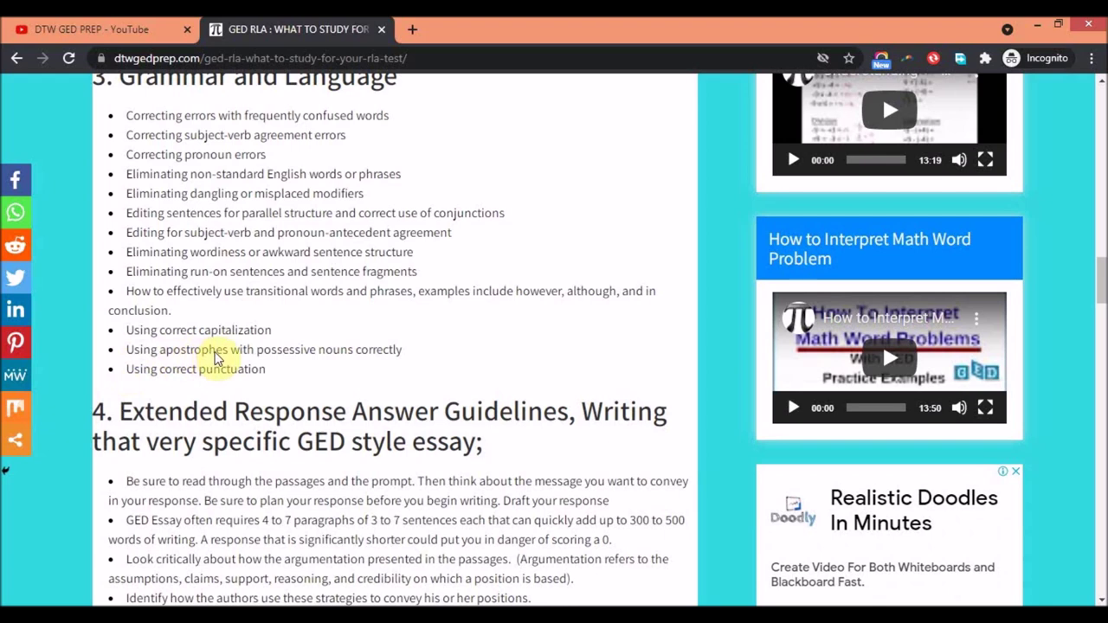
pyautogui.moveTo(374, 363)
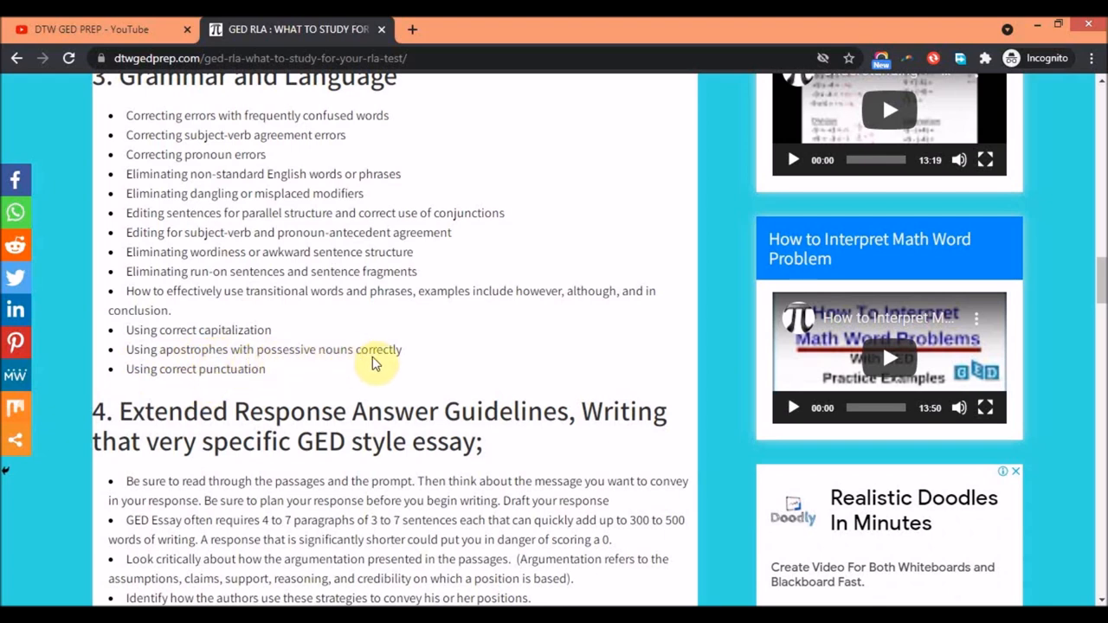
pyautogui.moveTo(205, 381)
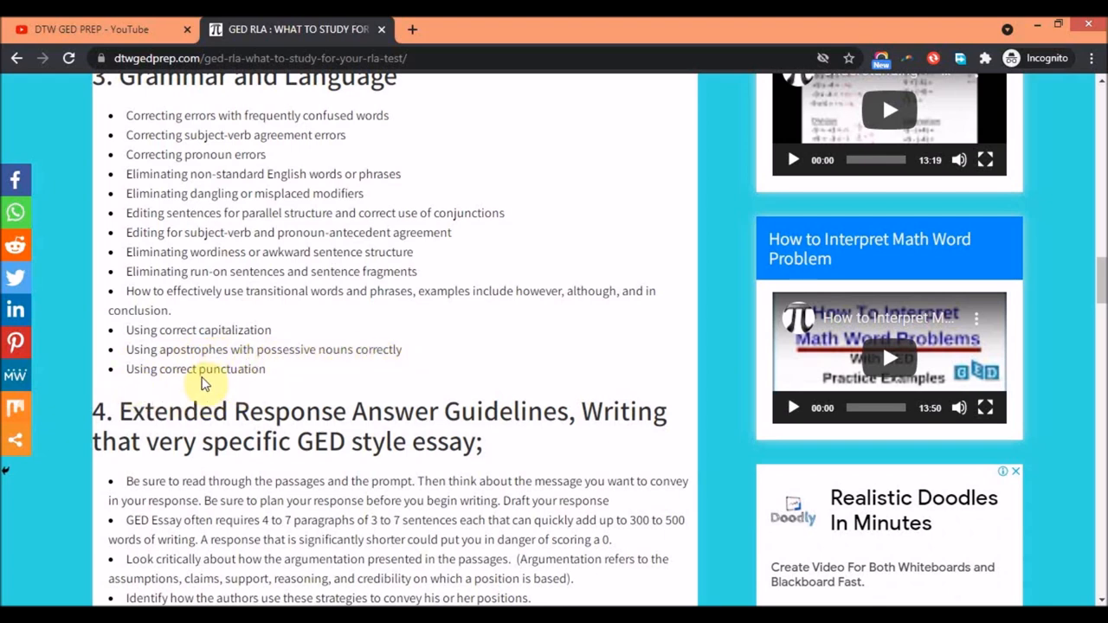
pyautogui.moveTo(360, 315)
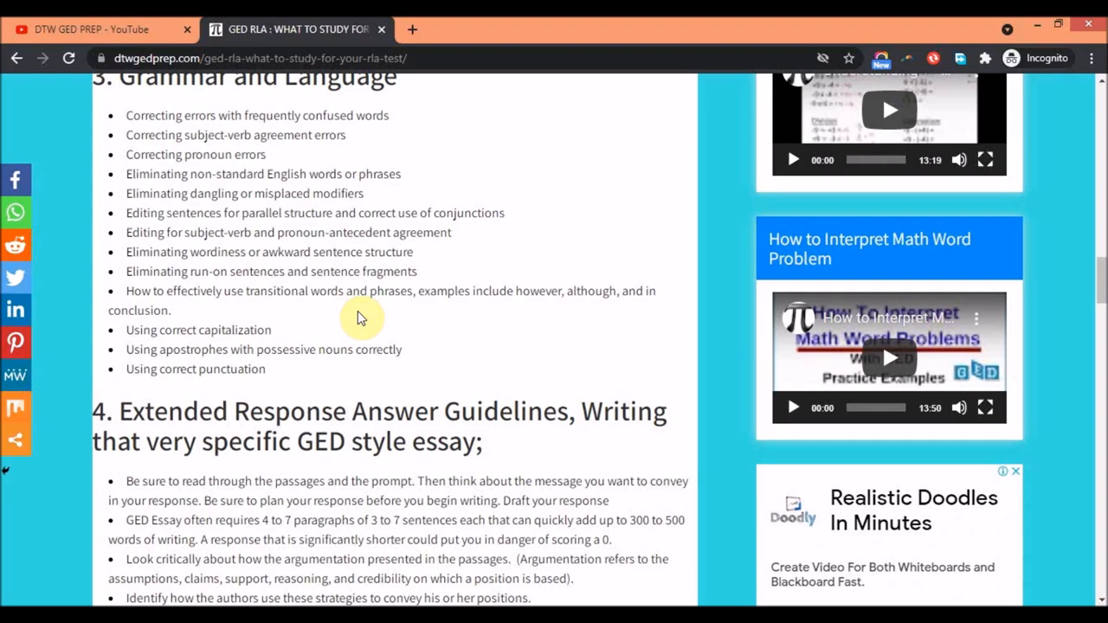
# Step: Revisit the earlier skill lists, then scroll to section 4, Extended Response Answer Guidelines
pyautogui.scroll(3)
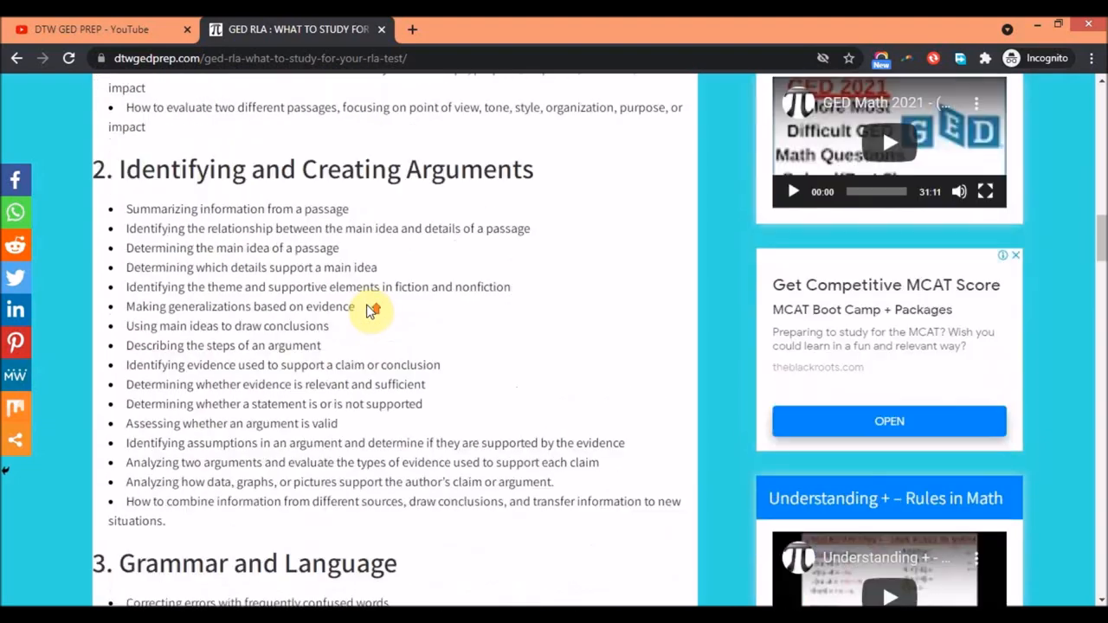
pyautogui.scroll(3)
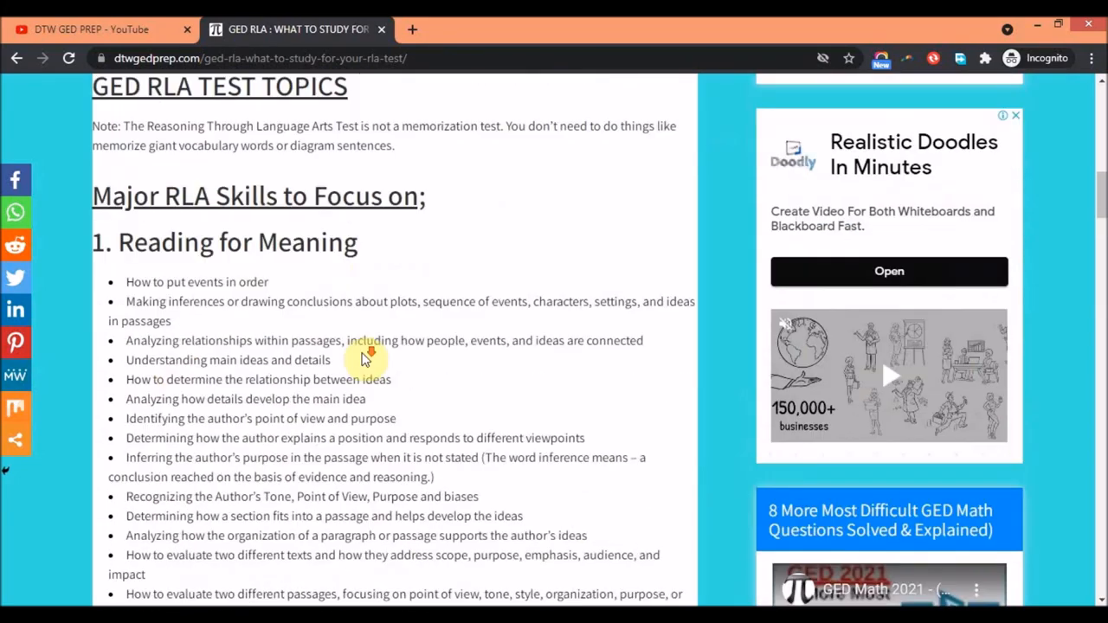
pyautogui.scroll(-3)
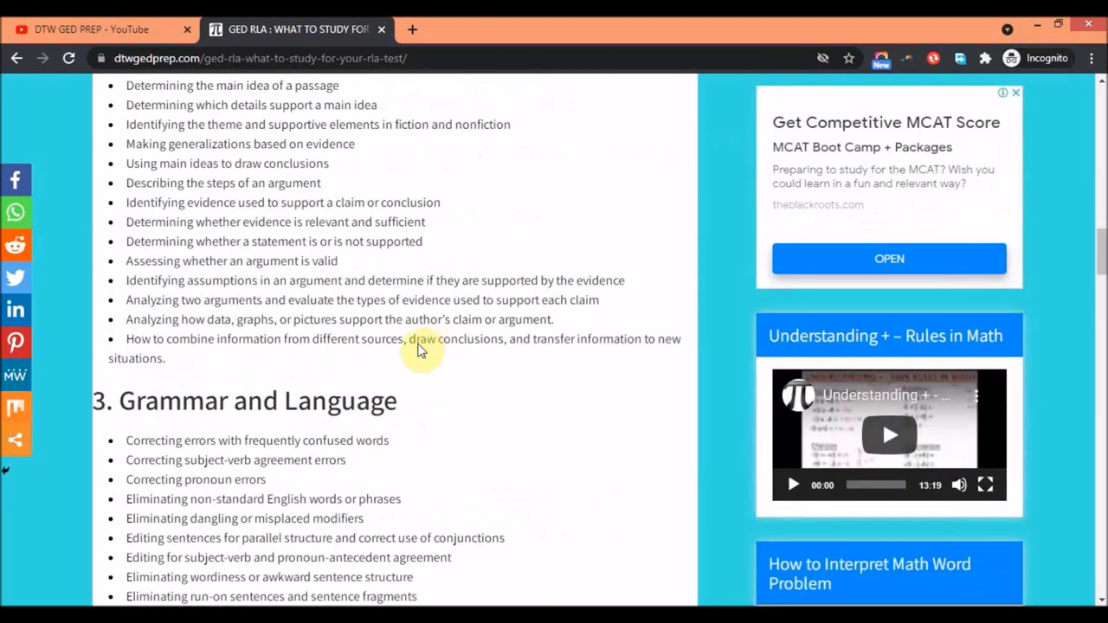
pyautogui.scroll(-3)
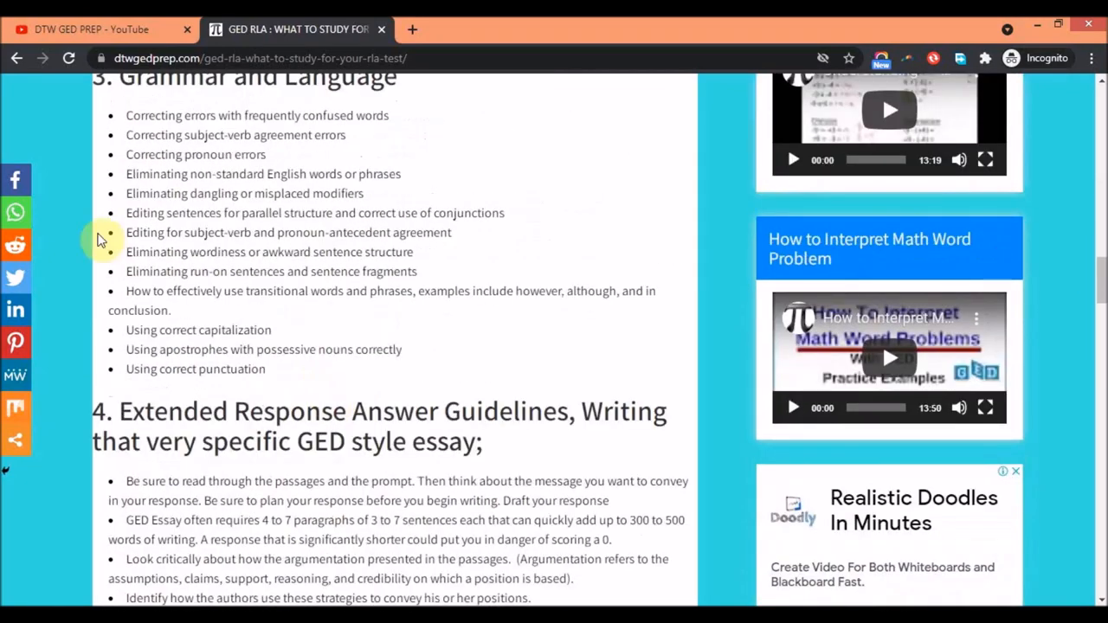
pyautogui.scroll(-3)
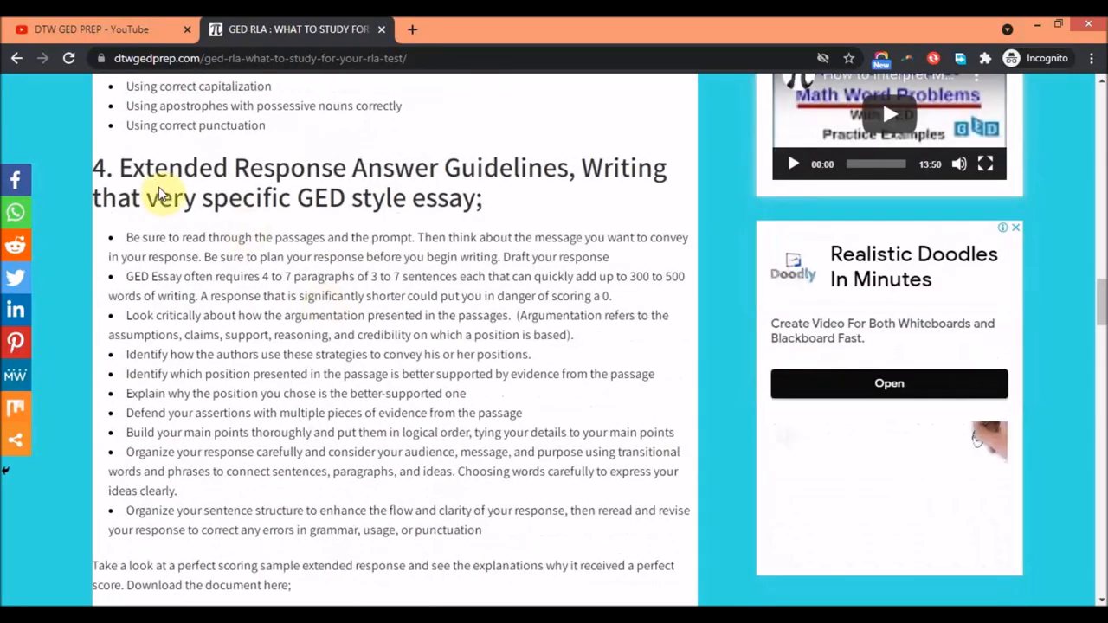
pyautogui.moveTo(437, 200)
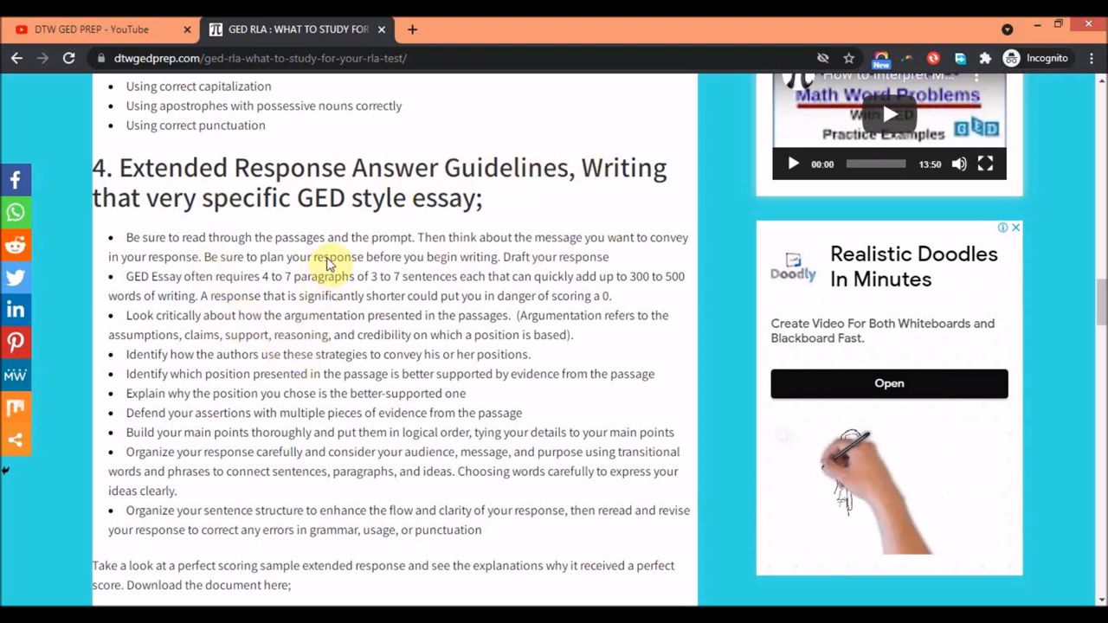
pyautogui.moveTo(191, 393)
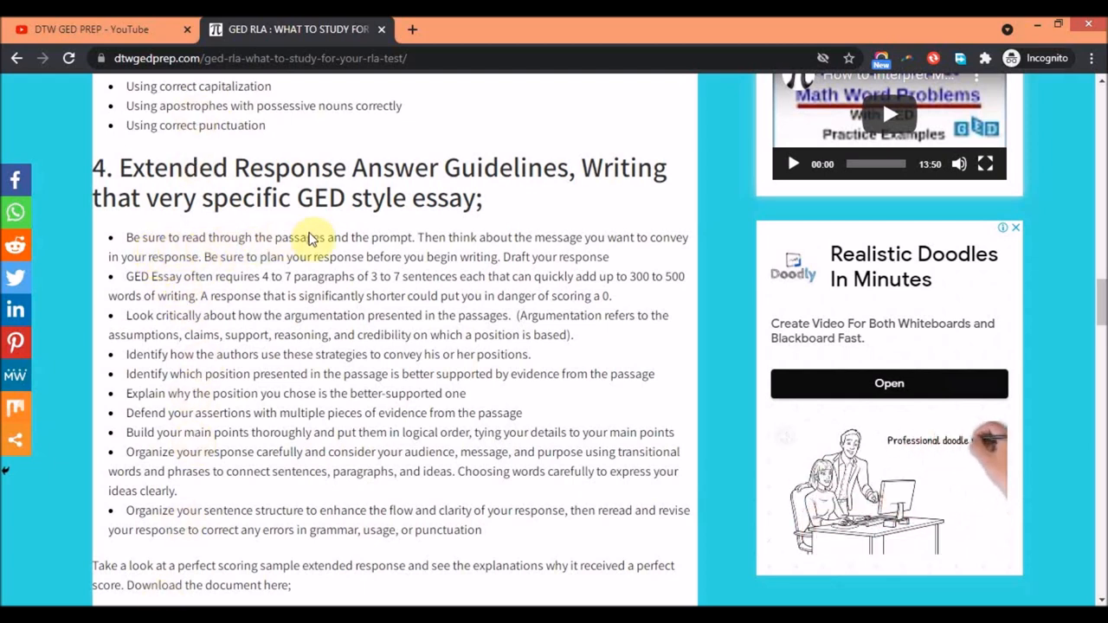
pyautogui.moveTo(457, 248)
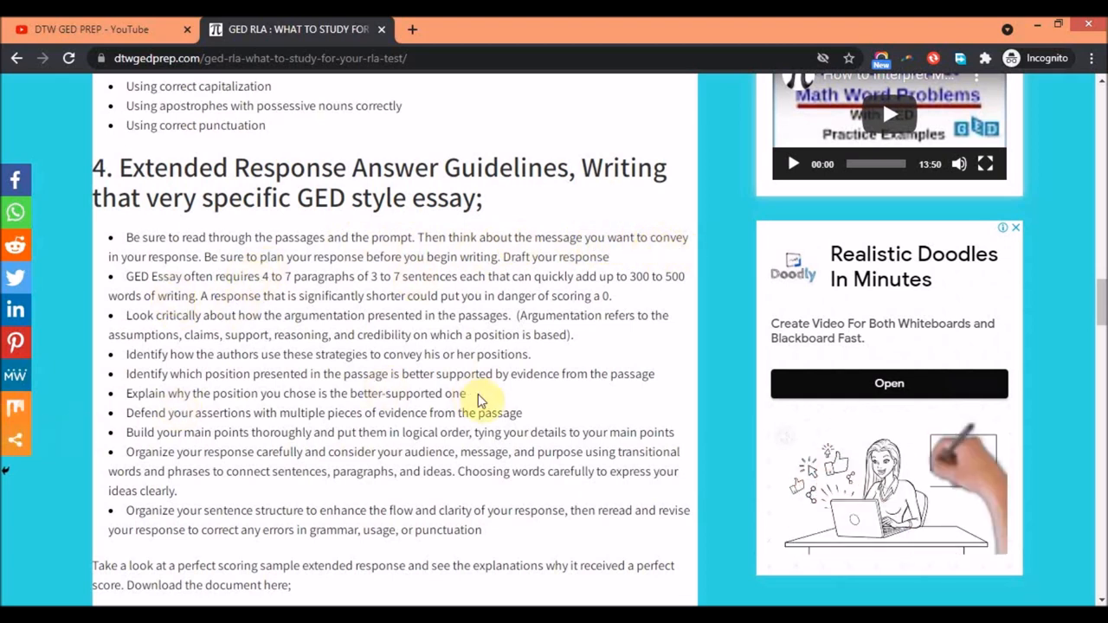
pyautogui.moveTo(419, 346)
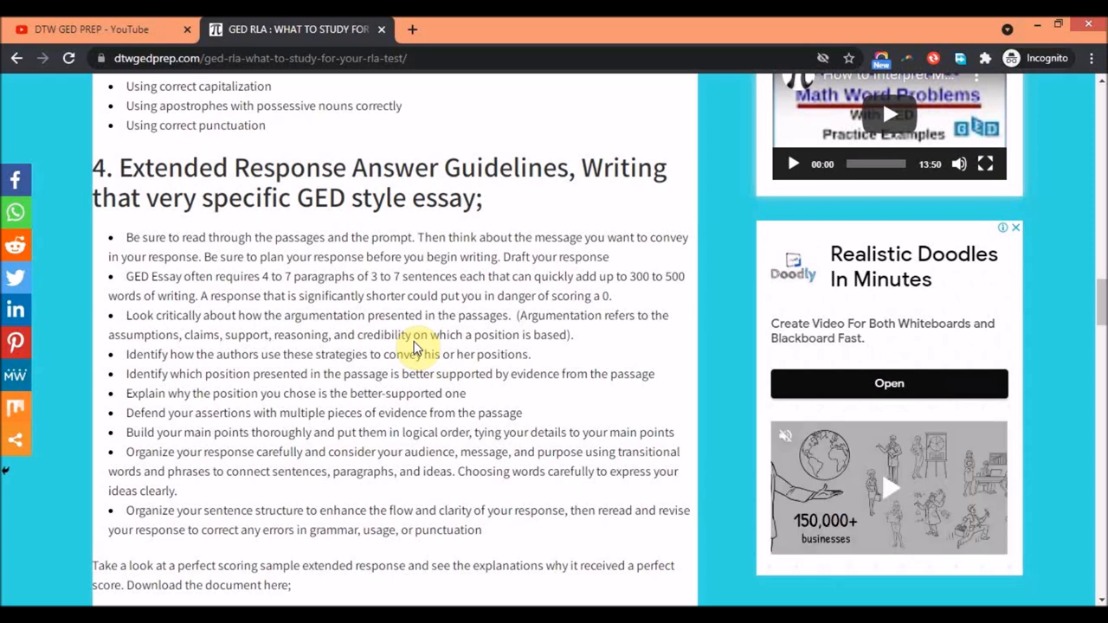
pyautogui.moveTo(148, 294)
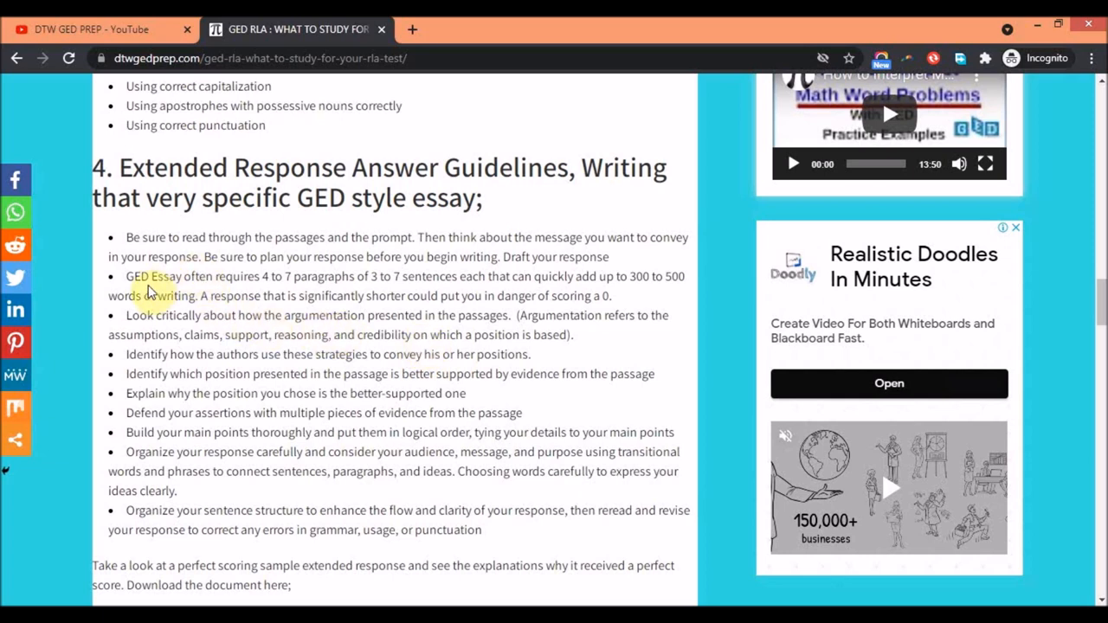
pyautogui.moveTo(279, 286)
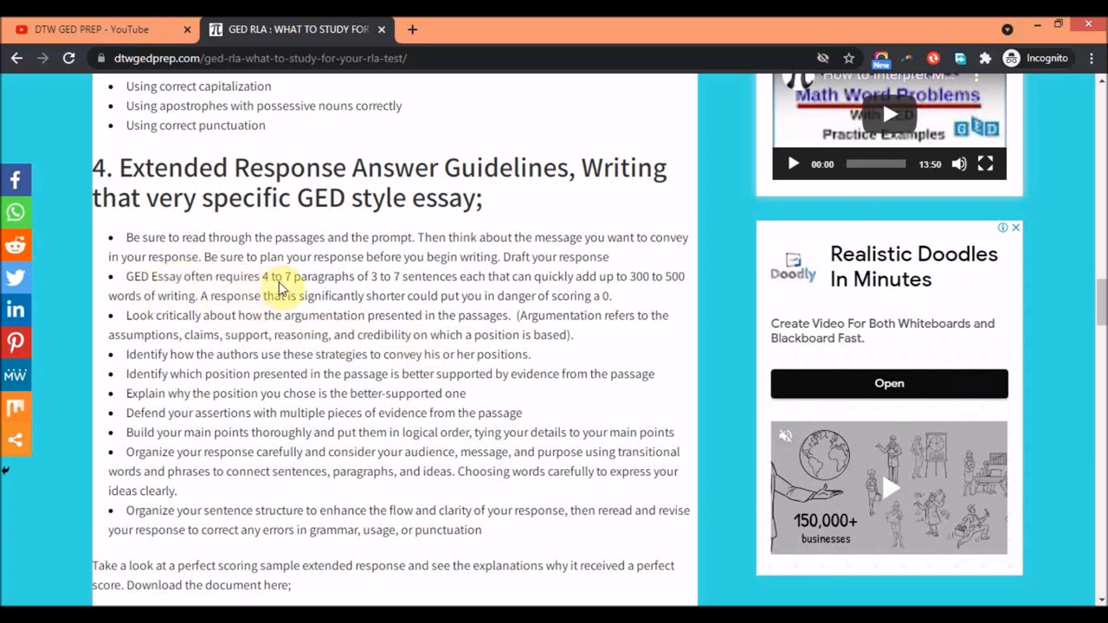
pyautogui.moveTo(405, 286)
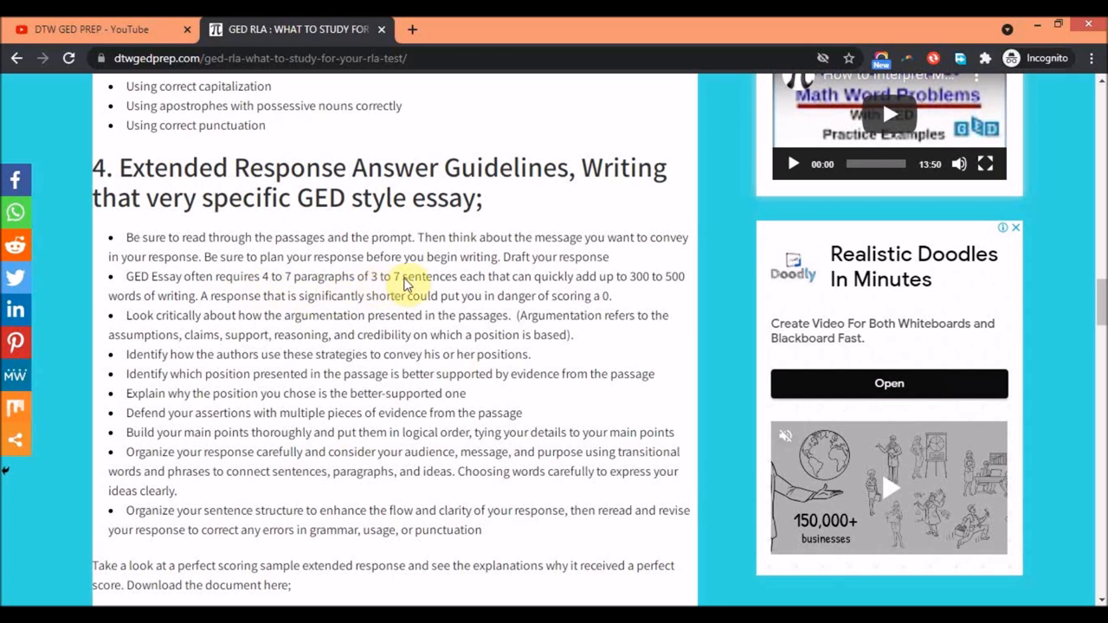
pyautogui.moveTo(557, 286)
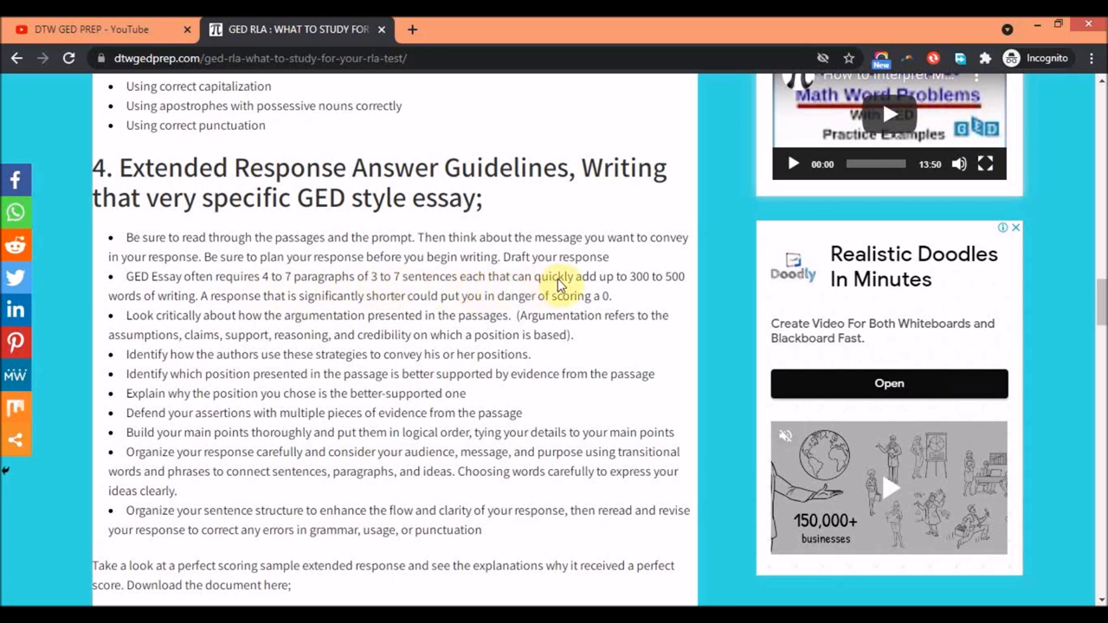
pyautogui.moveTo(668, 305)
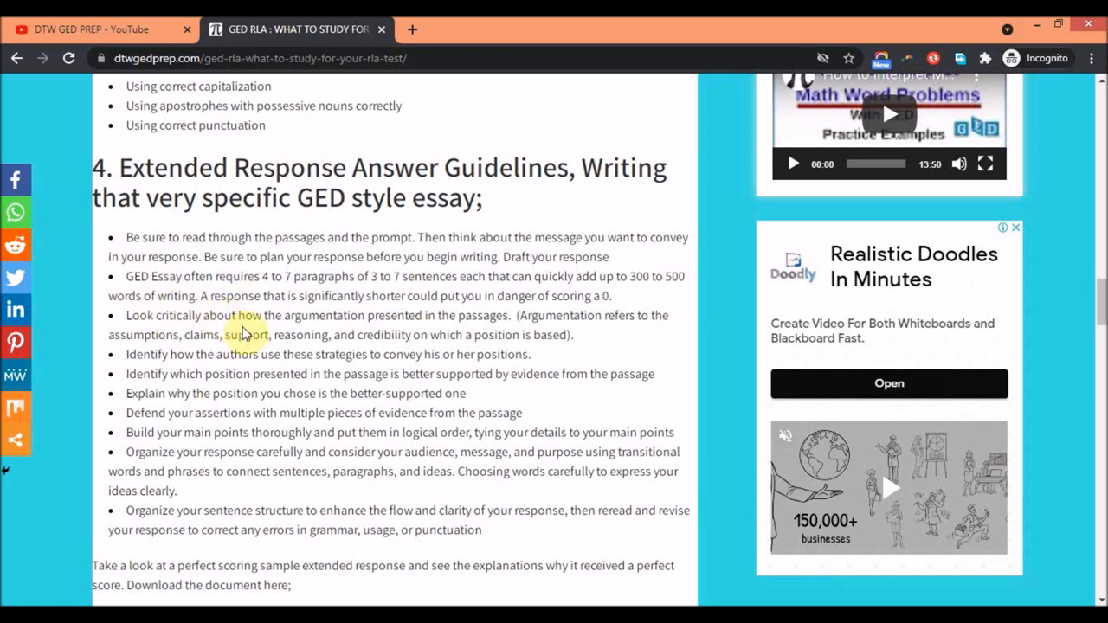
pyautogui.moveTo(333, 308)
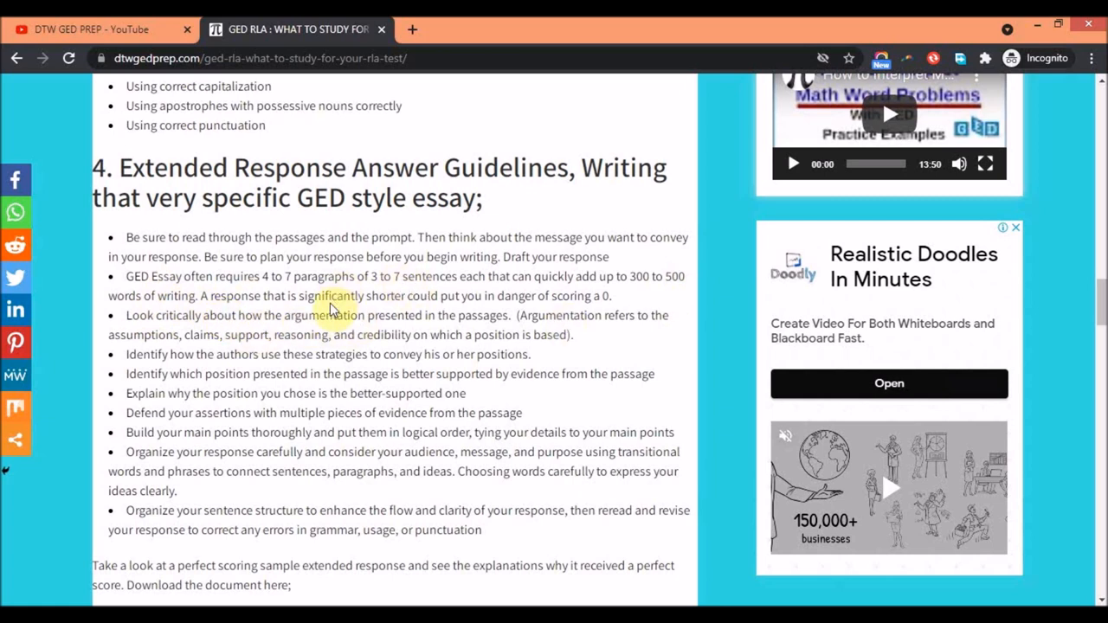
pyautogui.moveTo(304, 295)
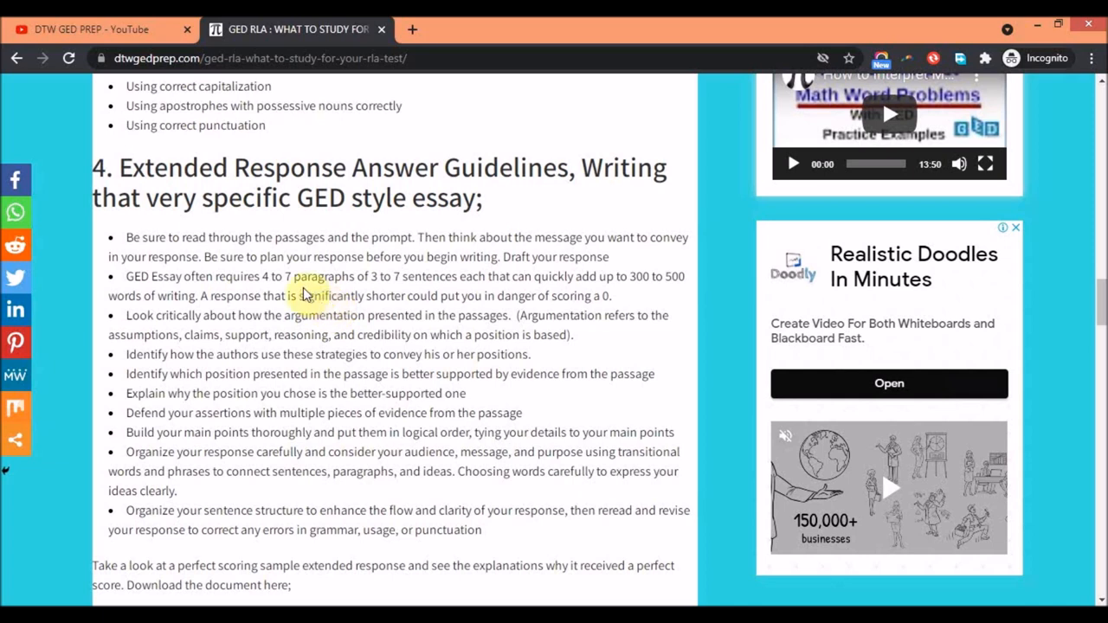
pyautogui.moveTo(270, 287)
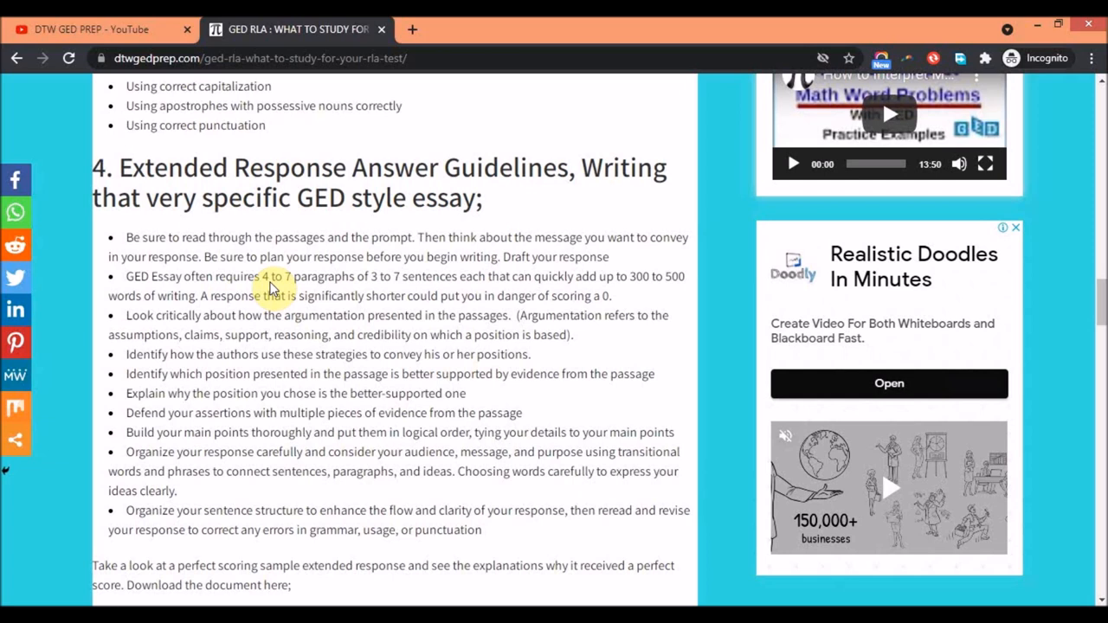
pyautogui.moveTo(407, 295)
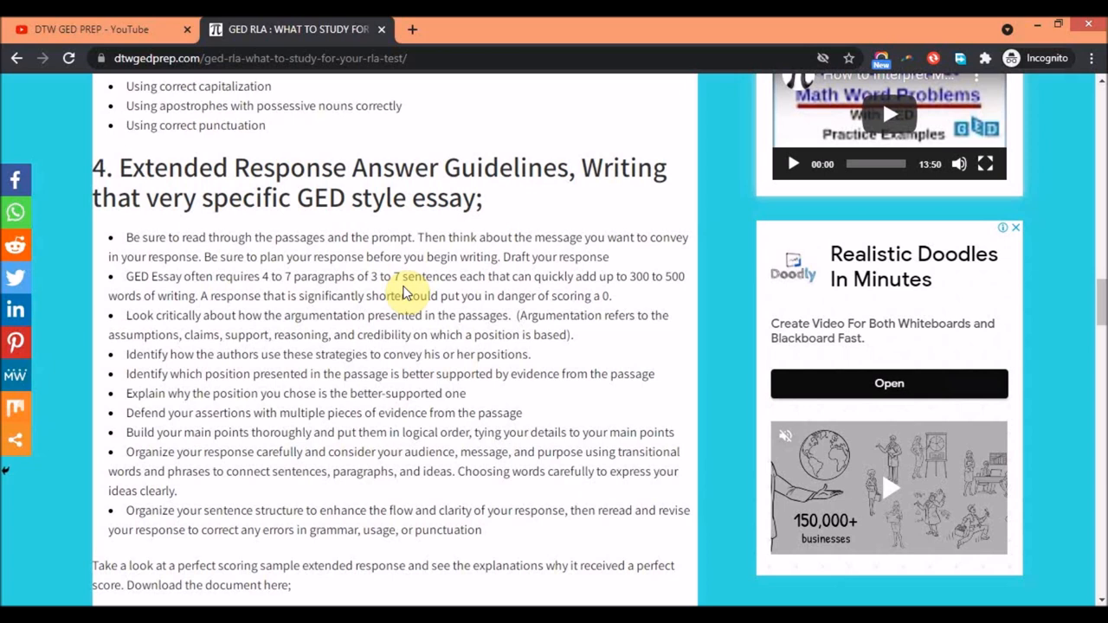
pyautogui.moveTo(170, 324)
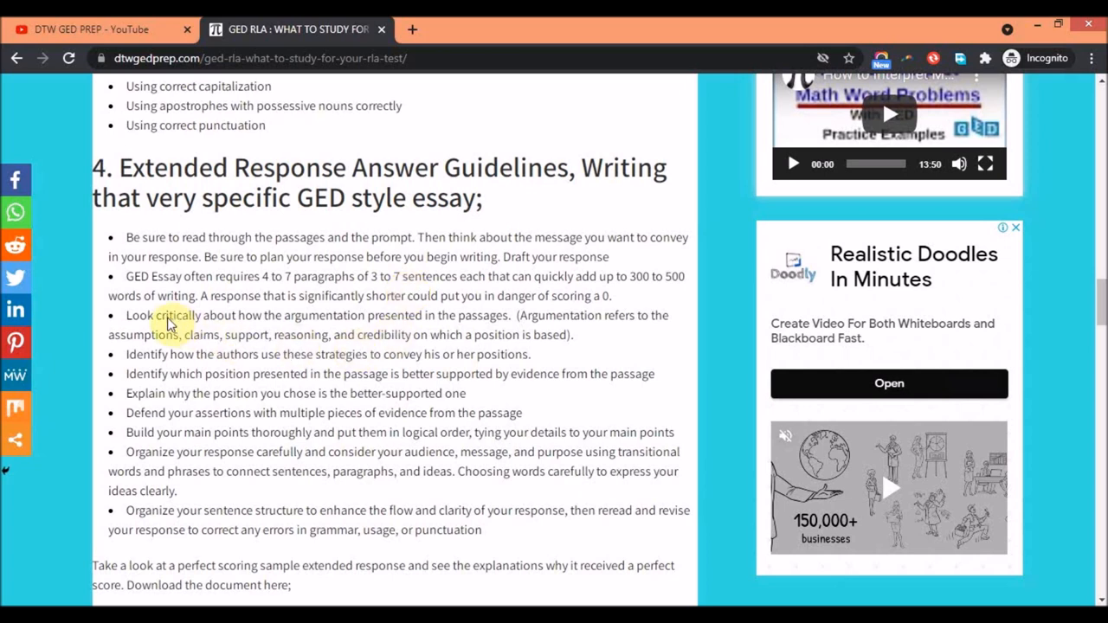
pyautogui.moveTo(260, 320)
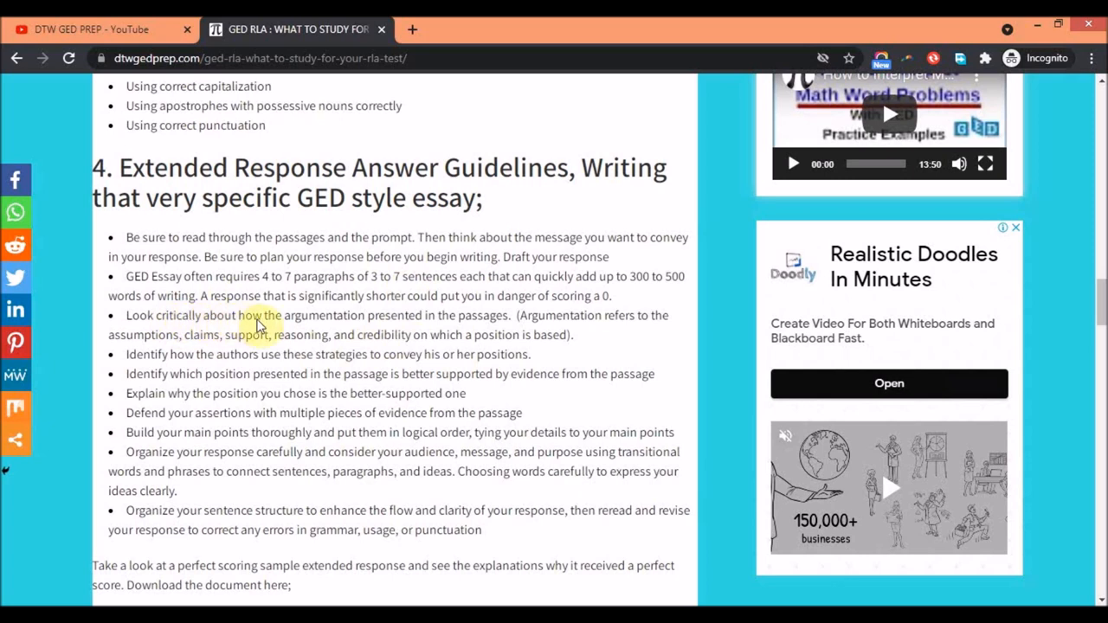
pyautogui.moveTo(426, 327)
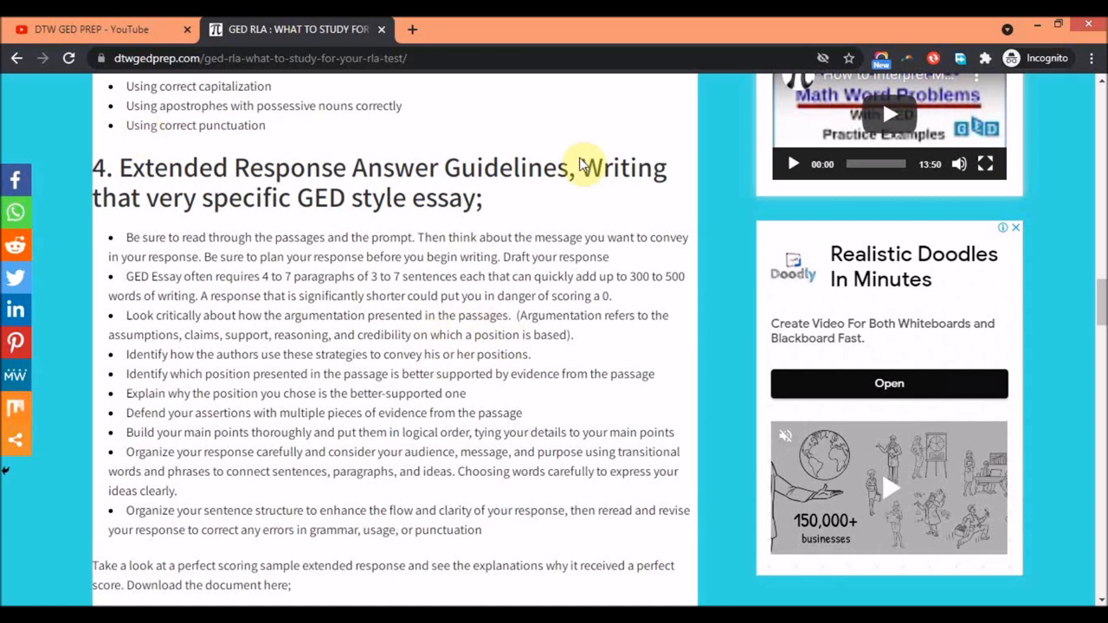
pyautogui.moveTo(269, 349)
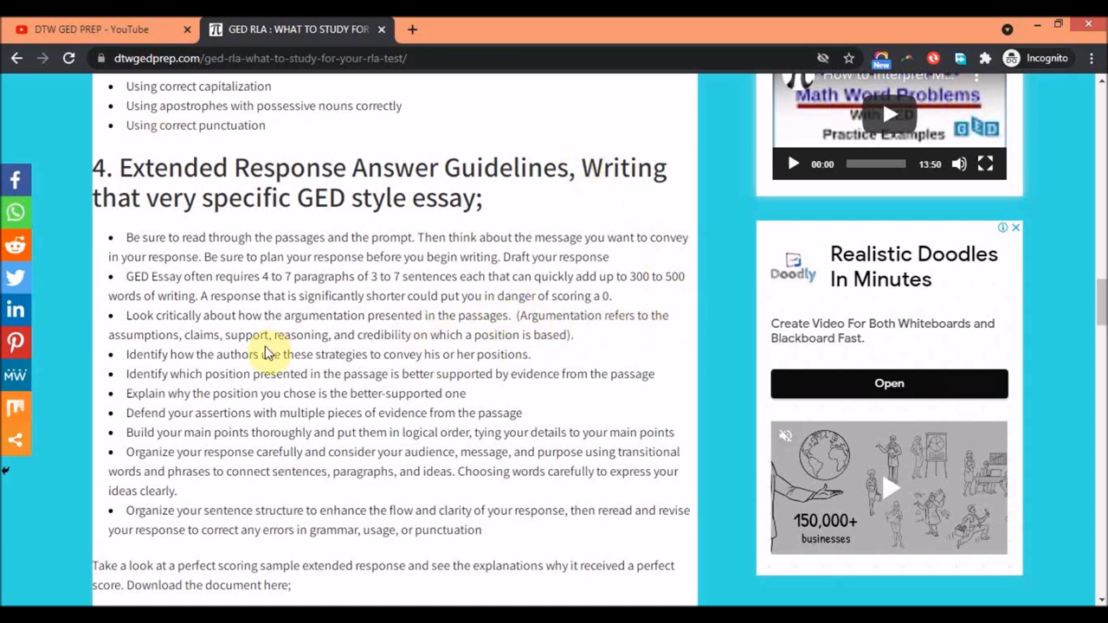
pyautogui.moveTo(390, 340)
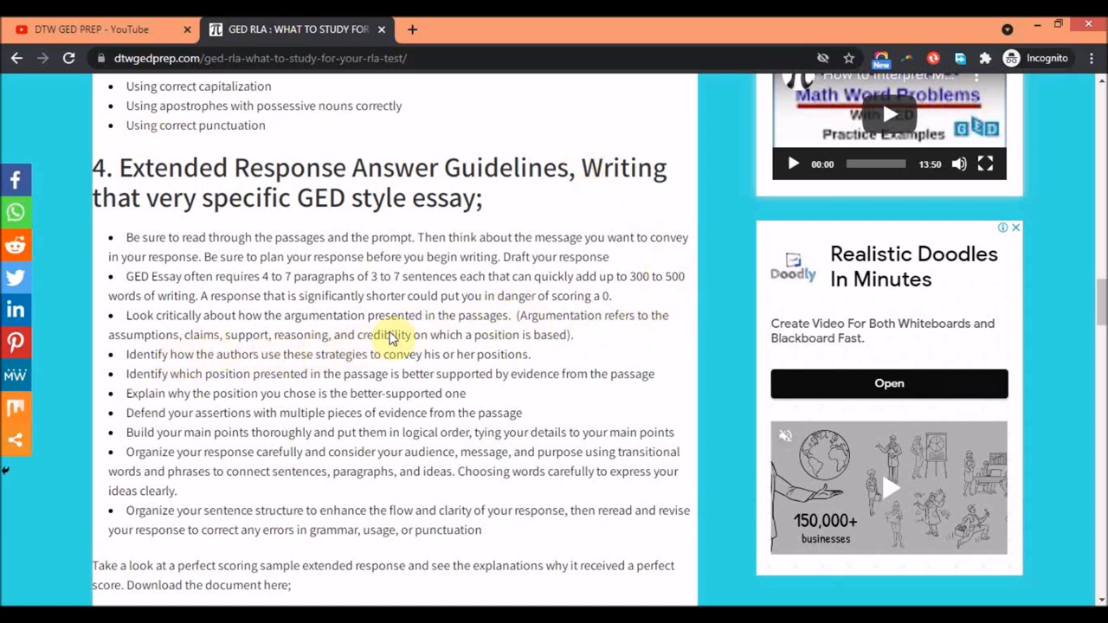
pyautogui.moveTo(493, 348)
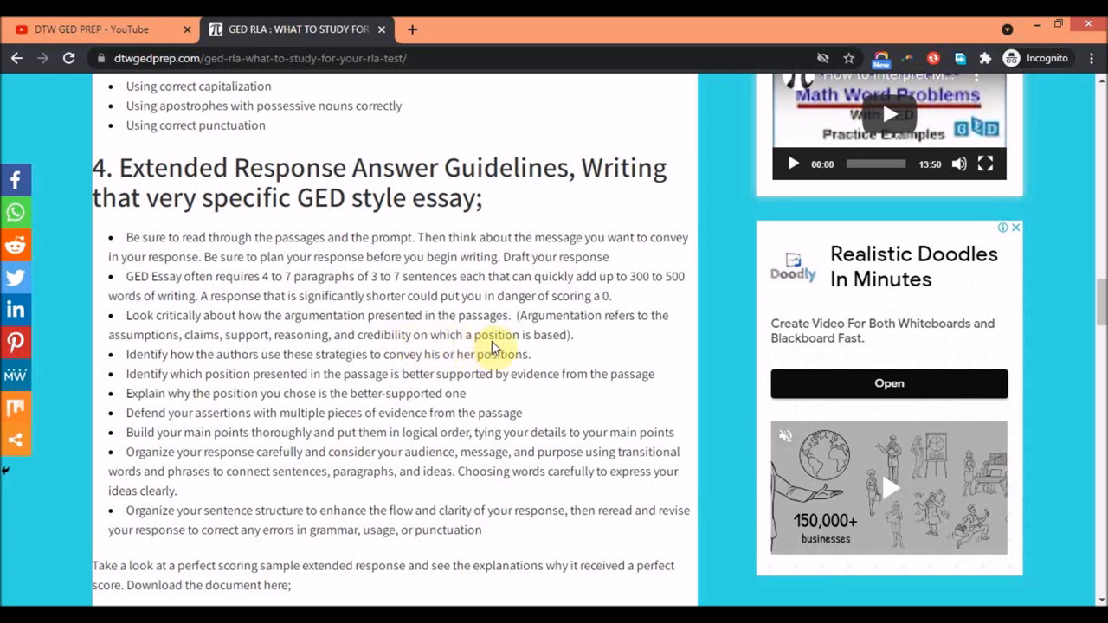
pyautogui.moveTo(568, 355)
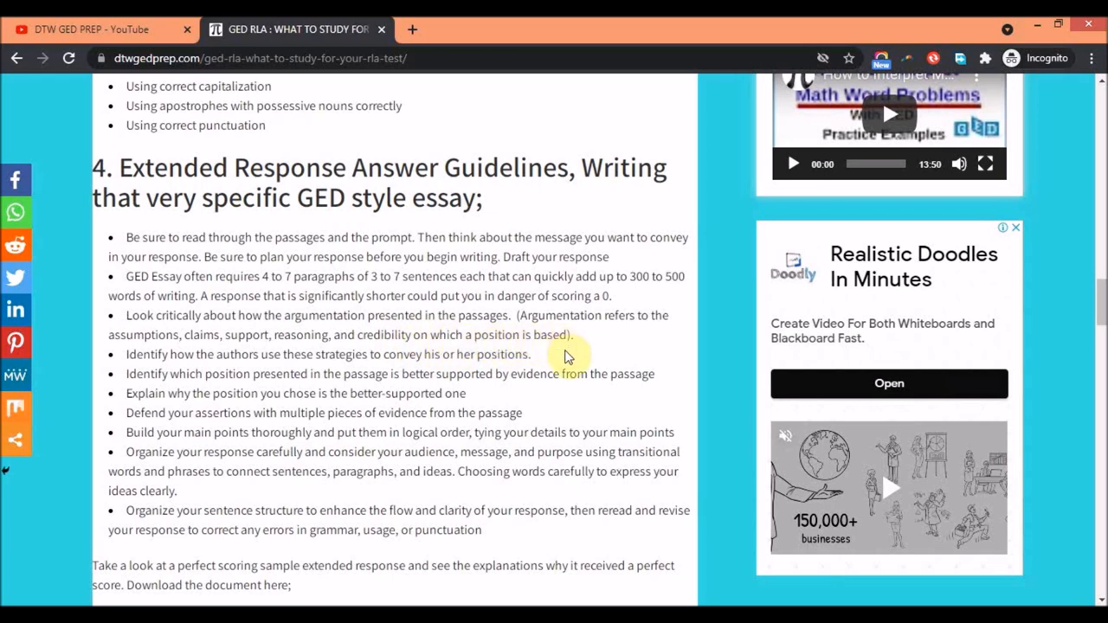
pyautogui.moveTo(298, 374)
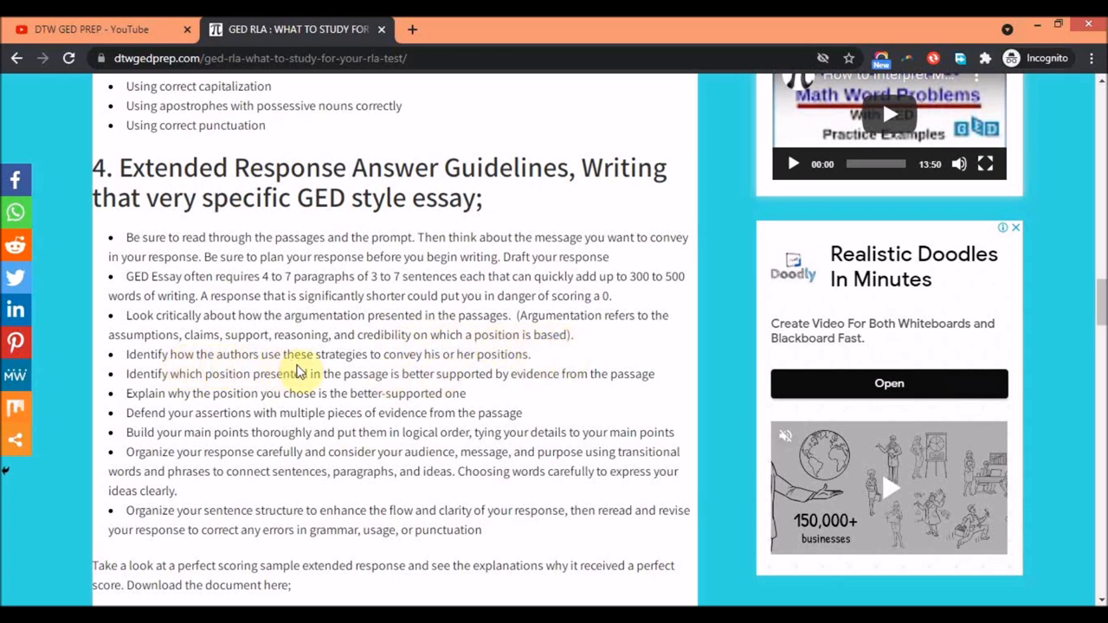
pyautogui.scroll(-3)
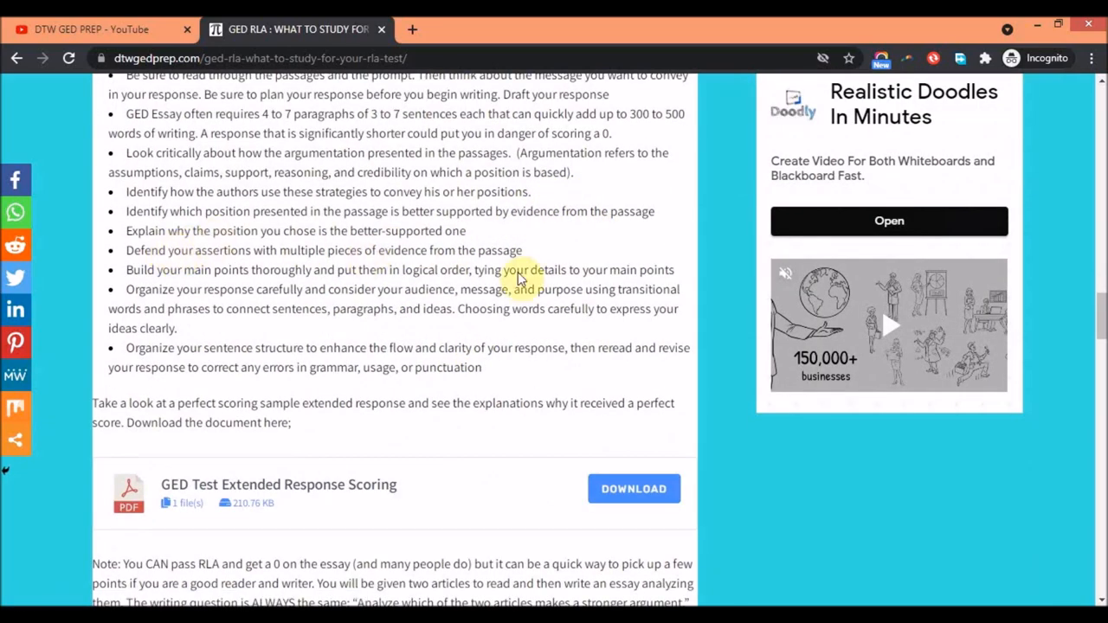
pyautogui.moveTo(271, 292)
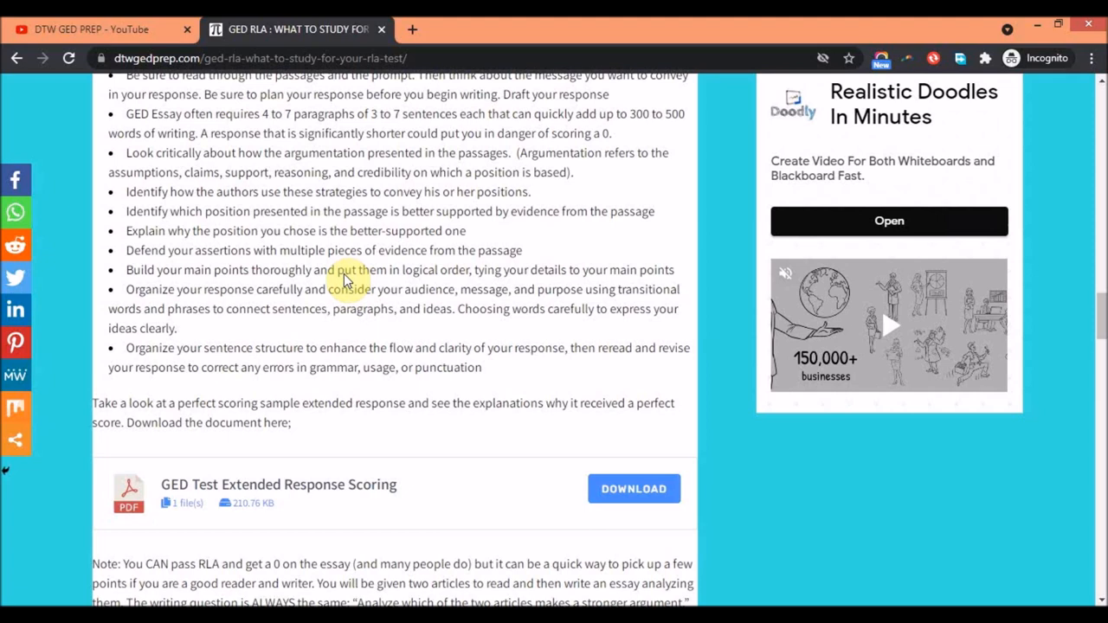
pyautogui.moveTo(183, 90)
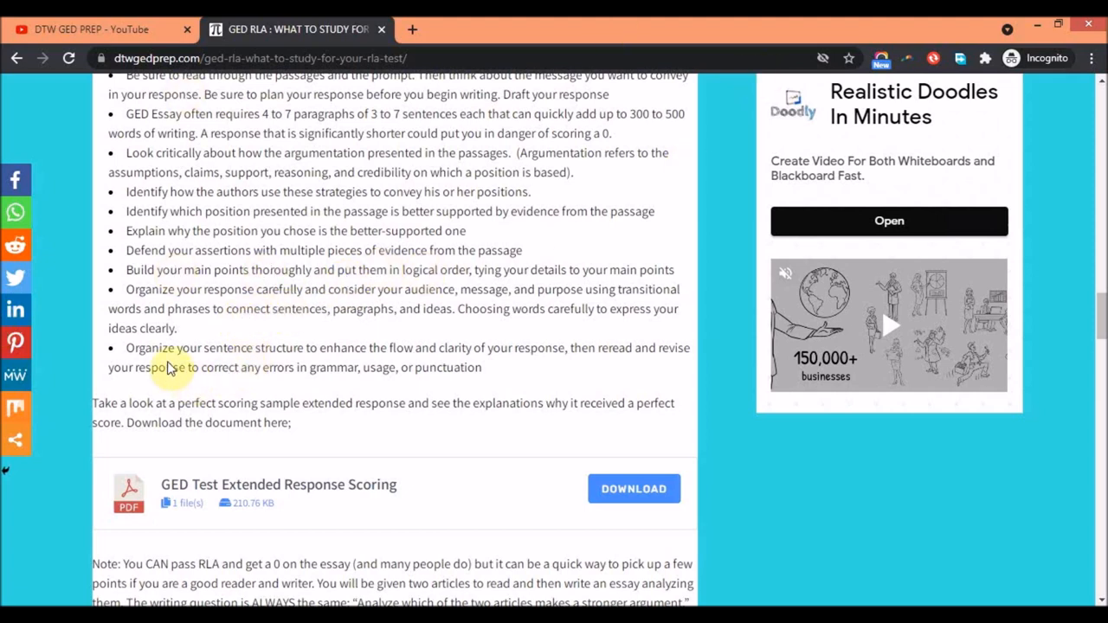
pyautogui.moveTo(325, 358)
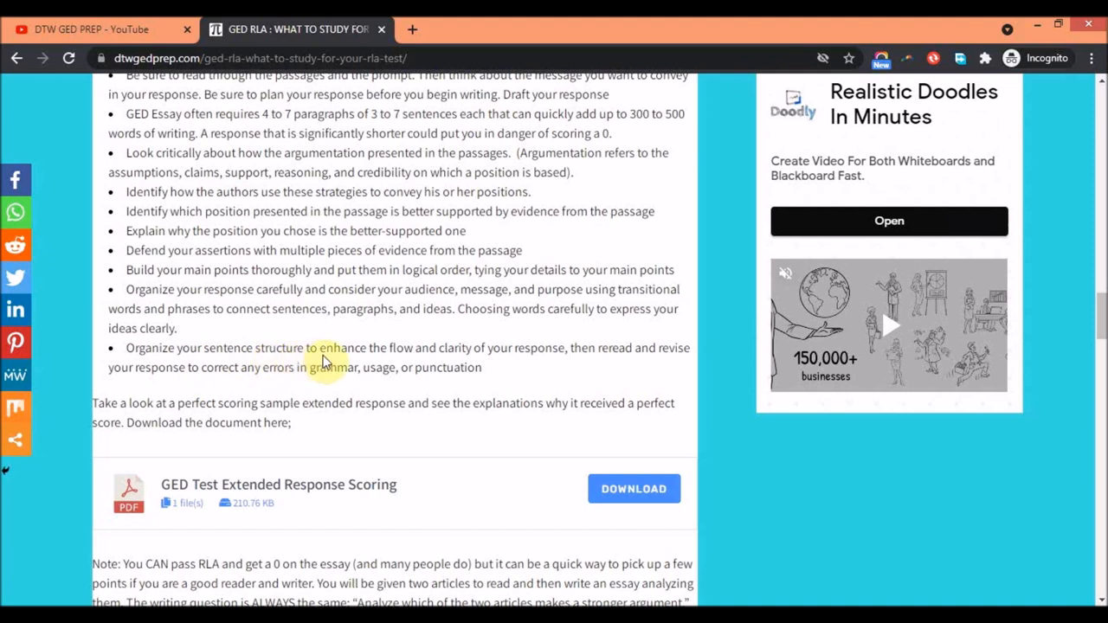
pyautogui.moveTo(544, 322)
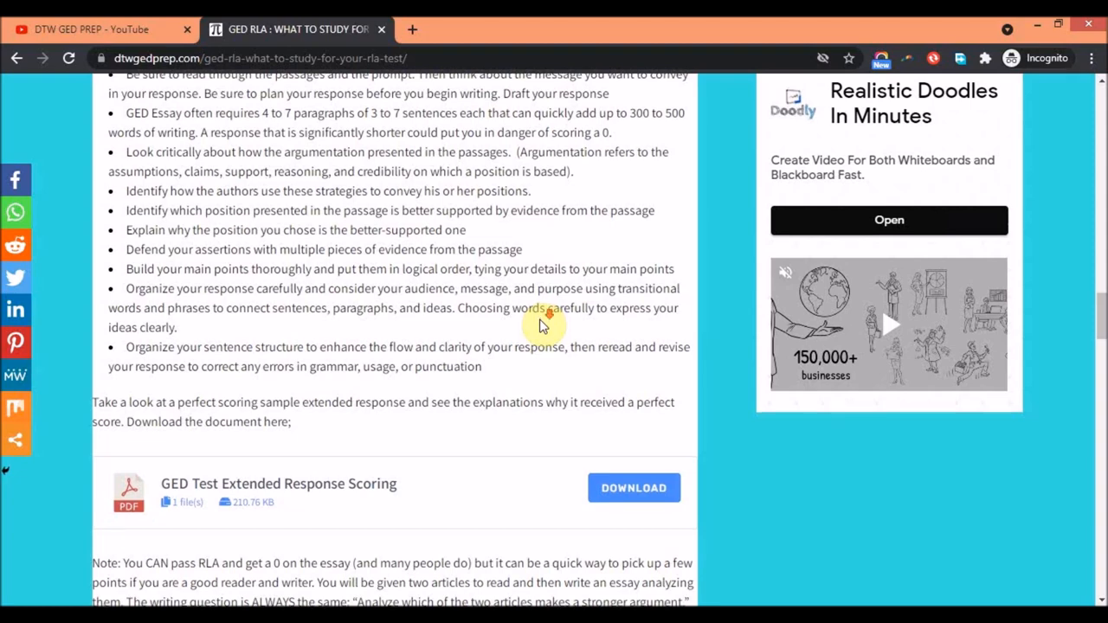
# Step: Scroll past the essay guideline bullets to the Extended Response Scoring sample download
pyautogui.scroll(-3)
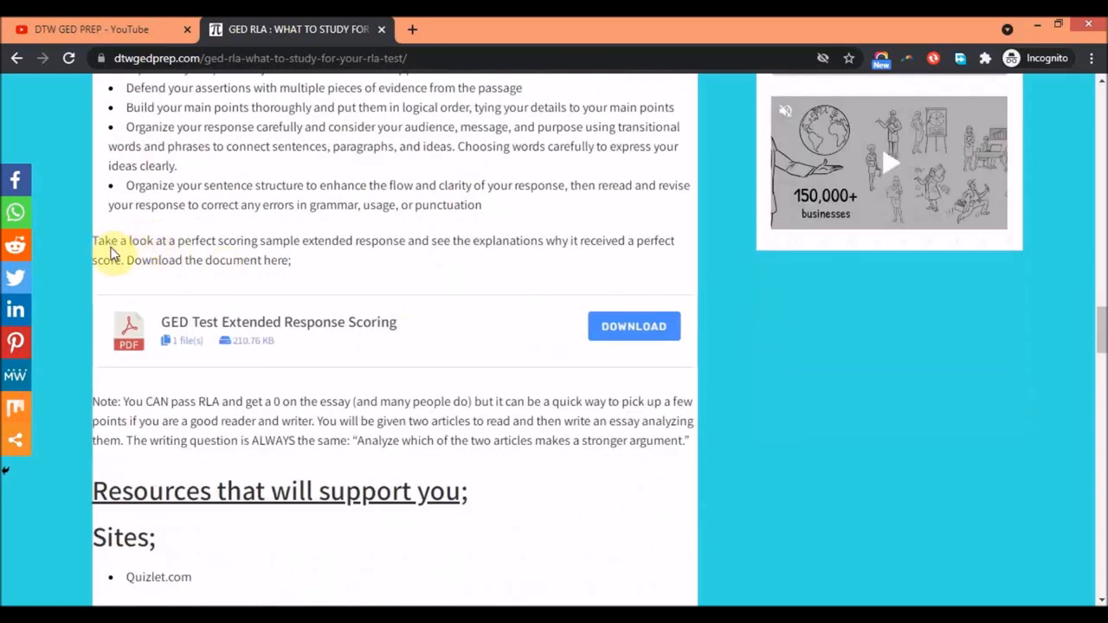
pyautogui.moveTo(530, 342)
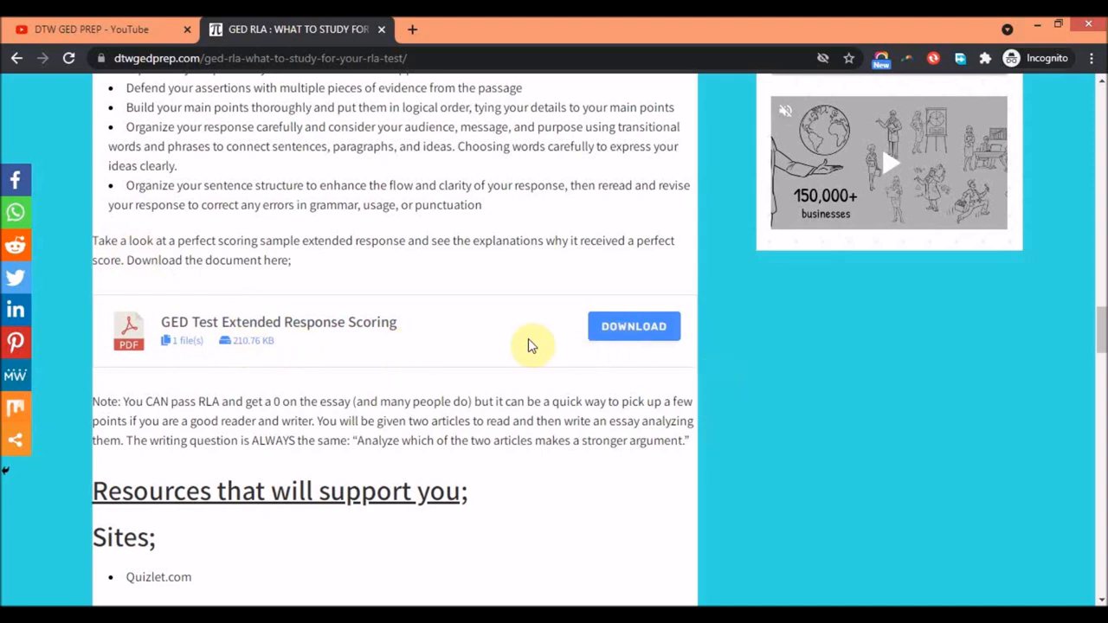
pyautogui.moveTo(197, 252)
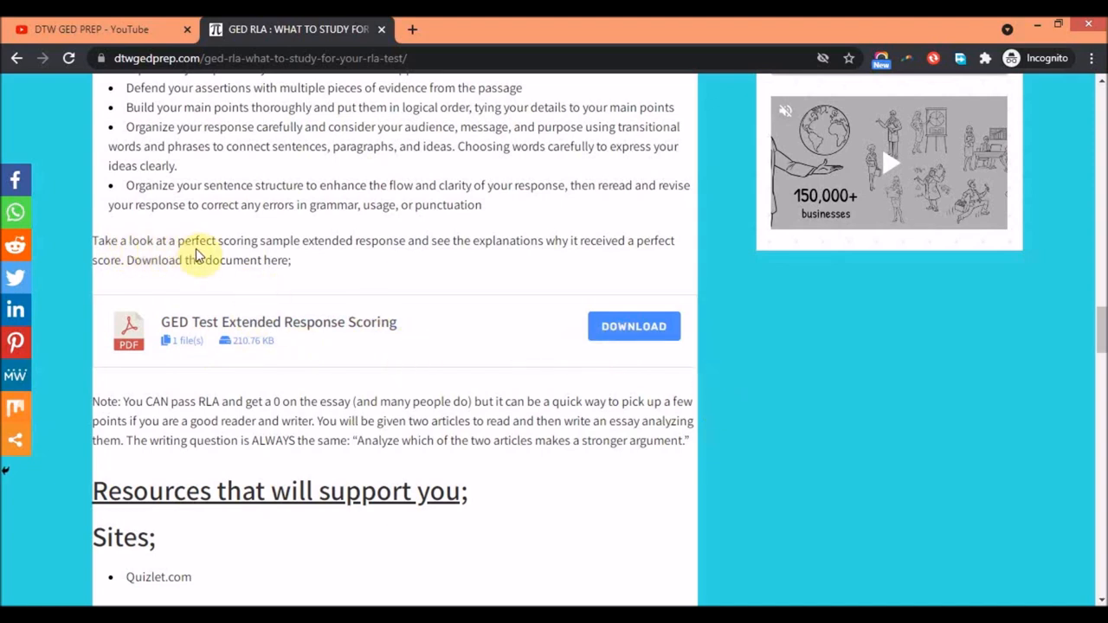
pyautogui.moveTo(372, 256)
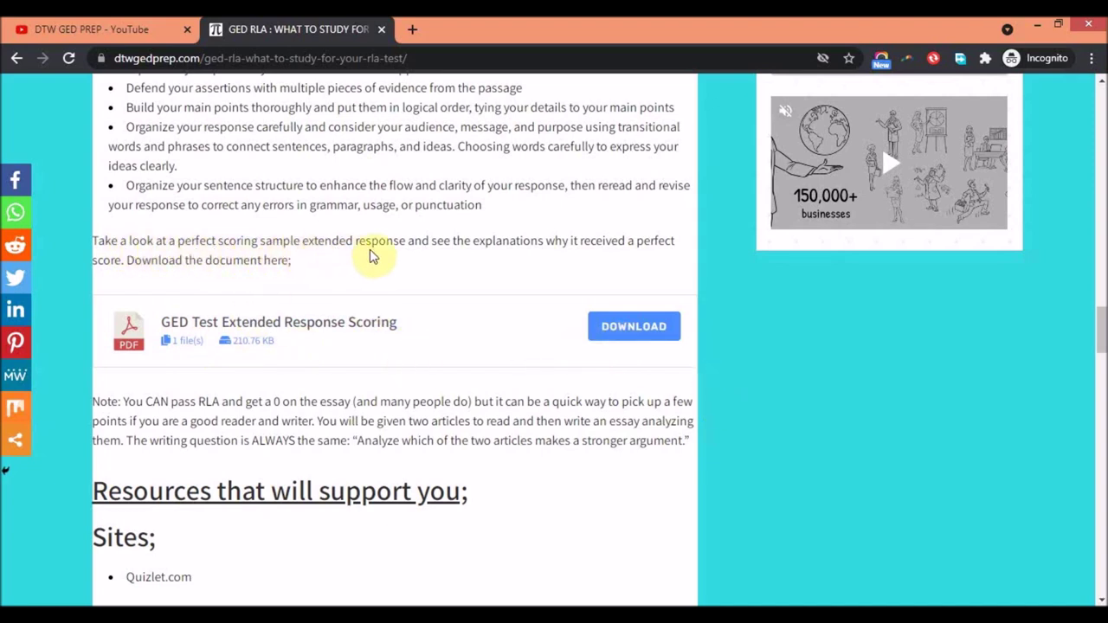
pyautogui.moveTo(449, 275)
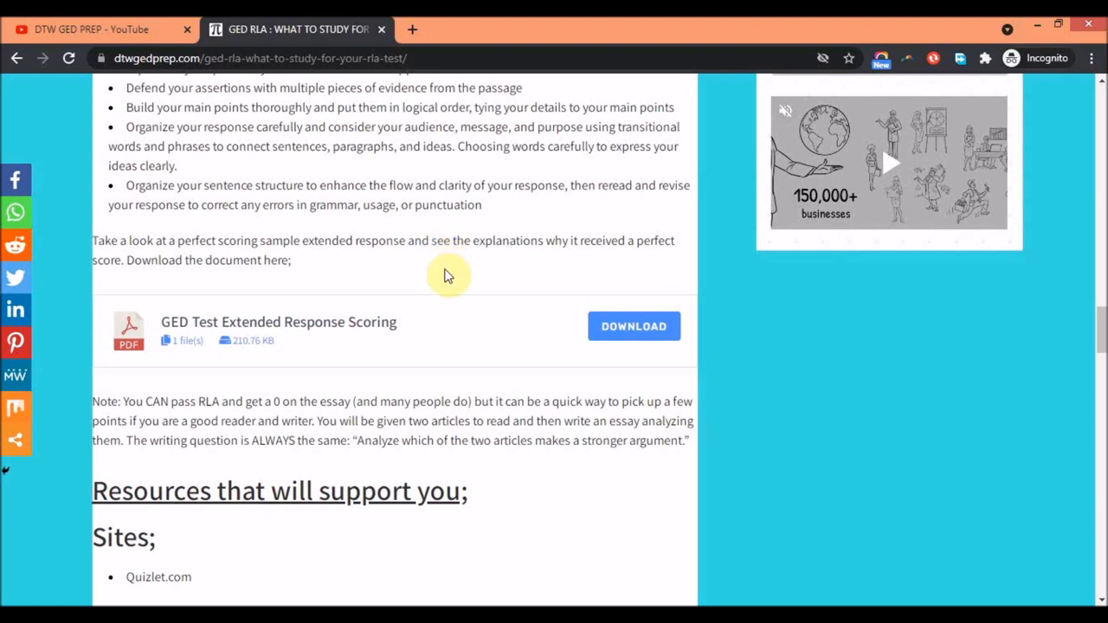
pyautogui.moveTo(246, 325)
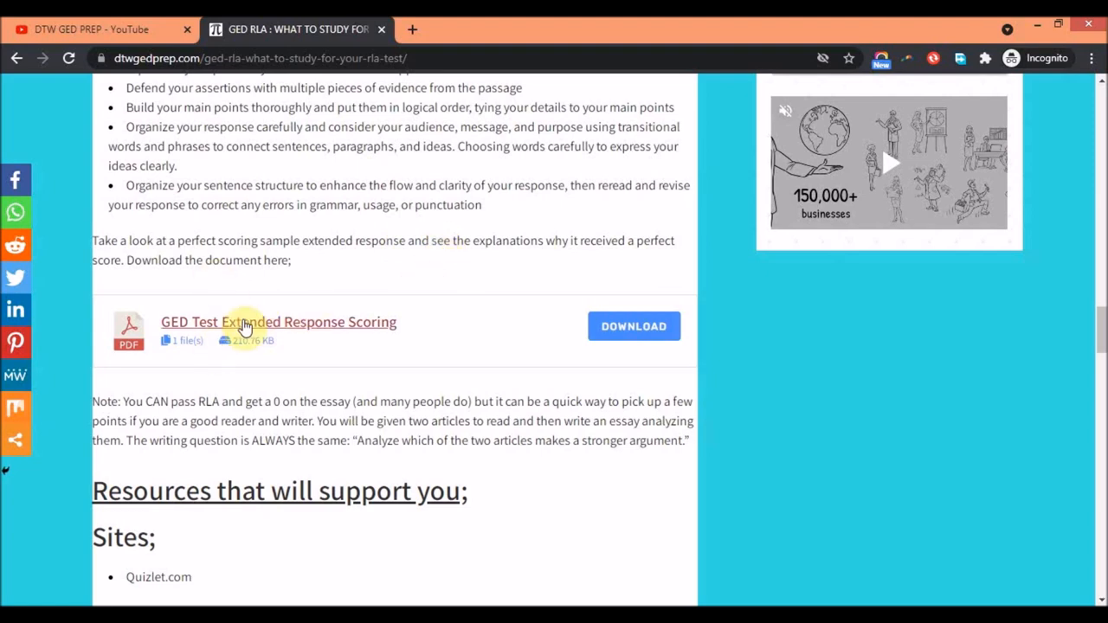
pyautogui.moveTo(624, 353)
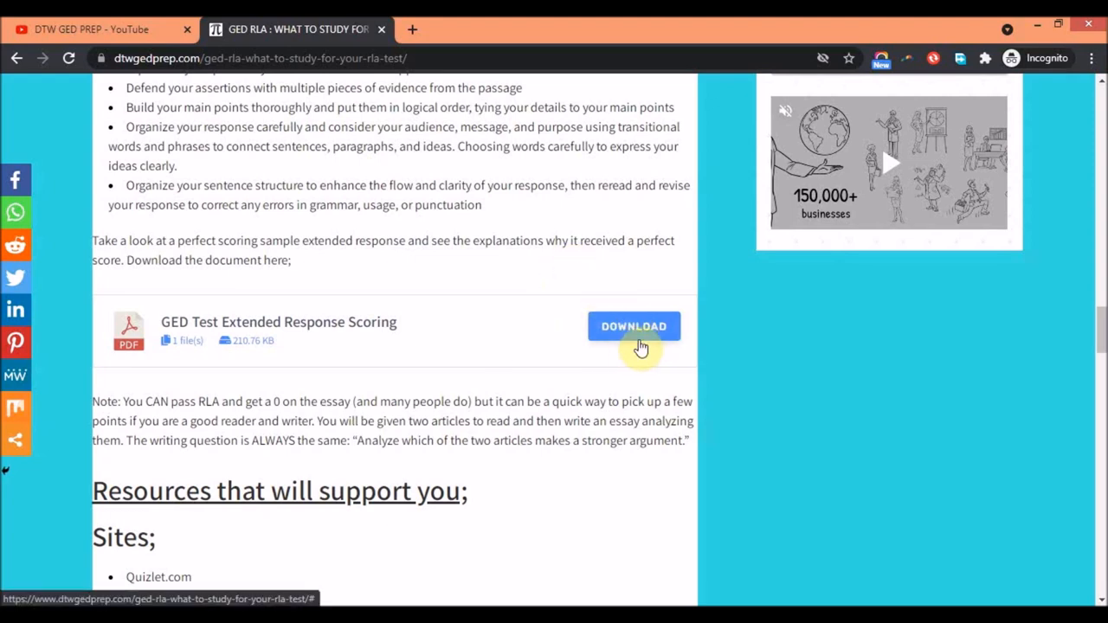
pyautogui.moveTo(582, 292)
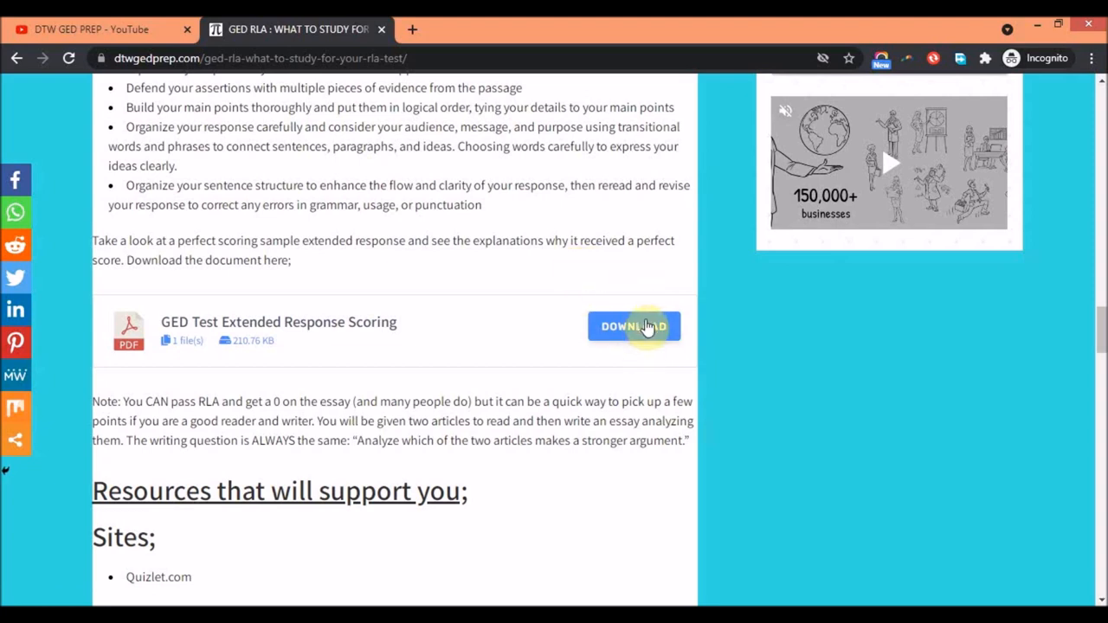
# Step: Scroll to the essay Note and the Resources section listing Quizlet.com and books
pyautogui.scroll(-3)
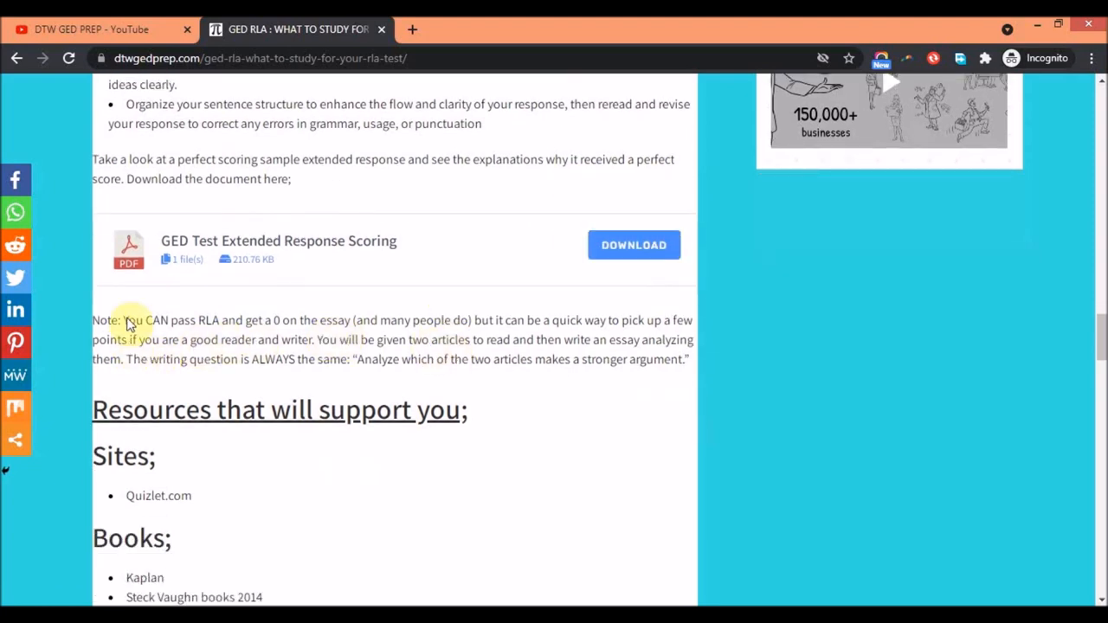
pyautogui.moveTo(170, 324)
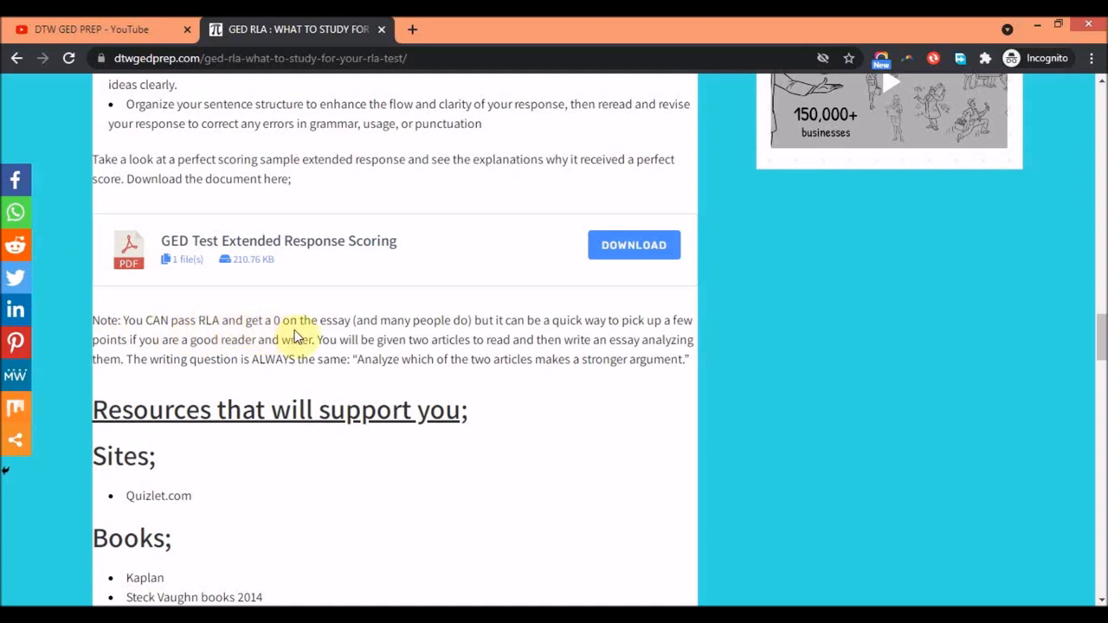
pyautogui.moveTo(388, 328)
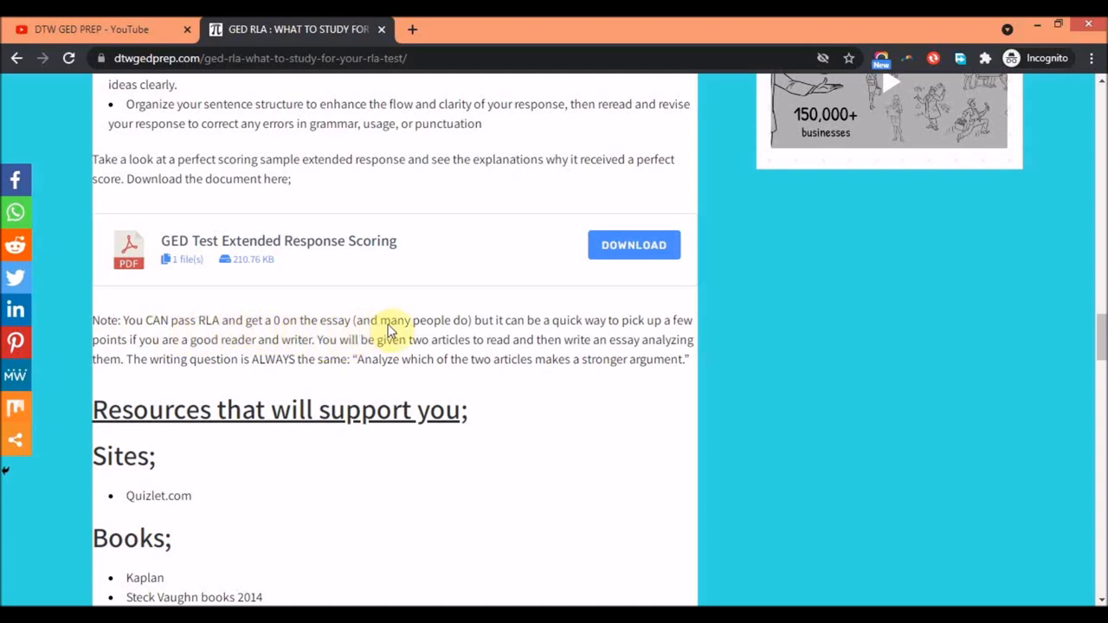
pyautogui.moveTo(519, 324)
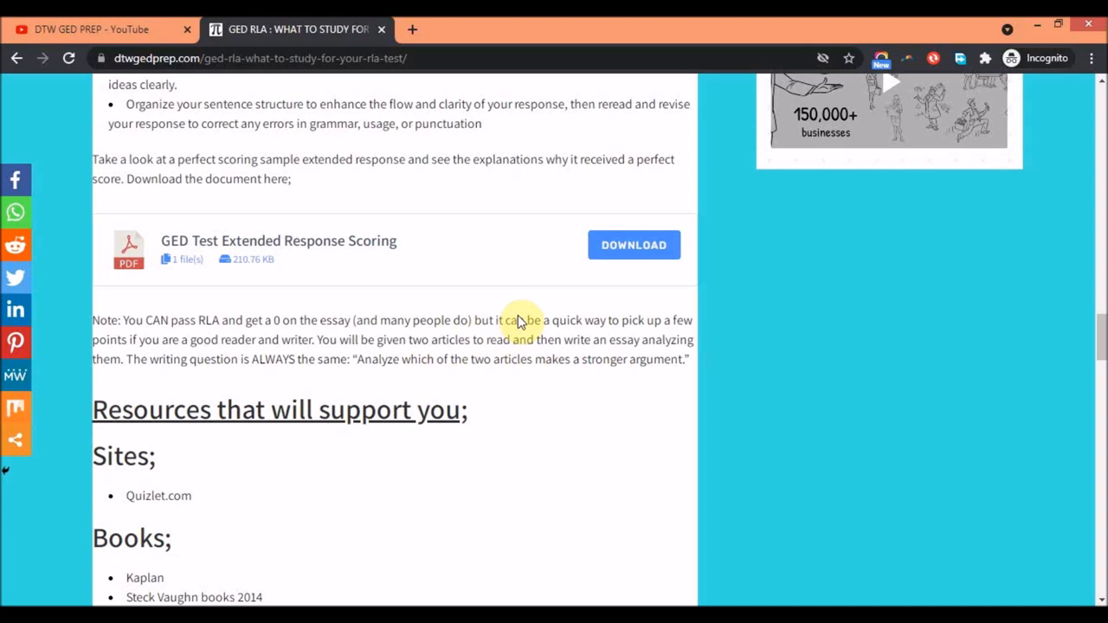
pyautogui.moveTo(156, 378)
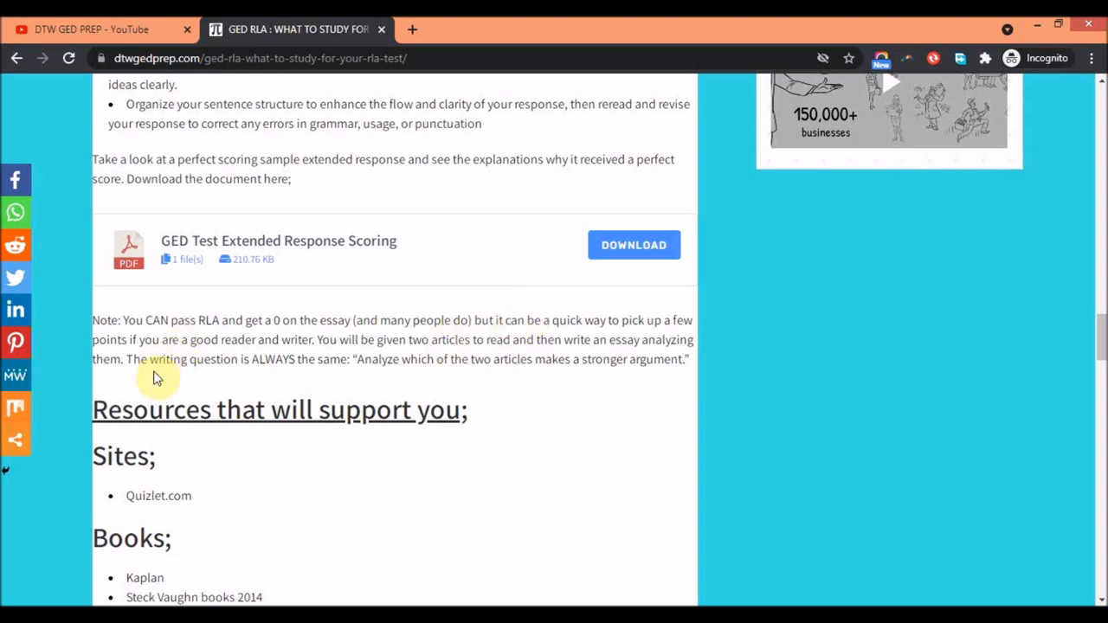
pyautogui.moveTo(519, 355)
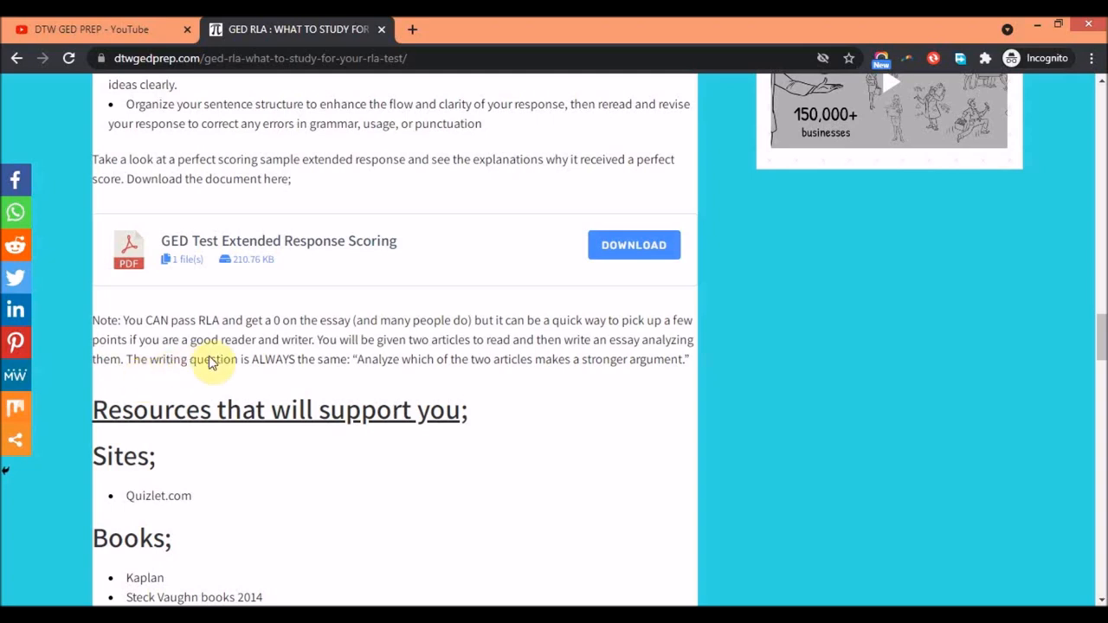
pyautogui.moveTo(414, 362)
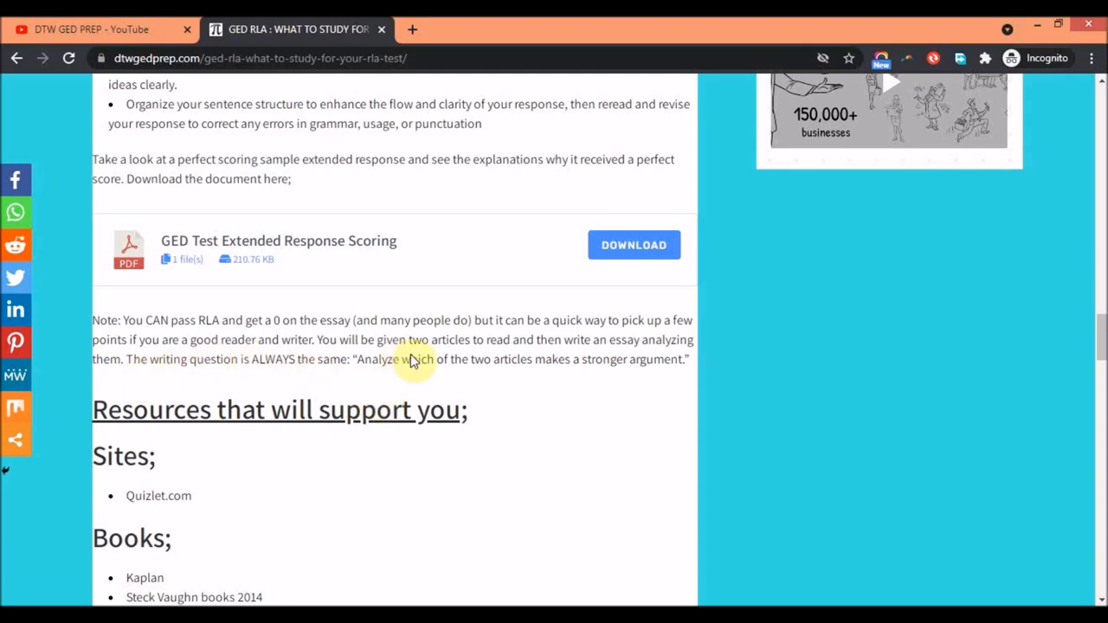
pyautogui.moveTo(554, 380)
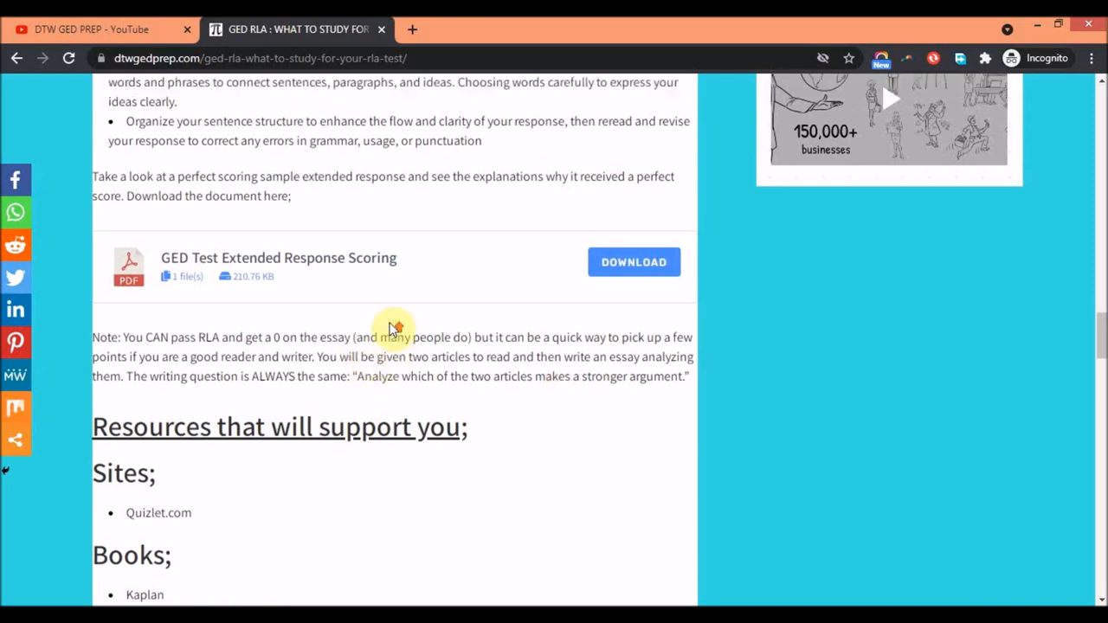
# Step: Scroll to show Quizlet.com, Kaplan and Steck Vaughn 2014 books and the GED Math video below
pyautogui.scroll(3)
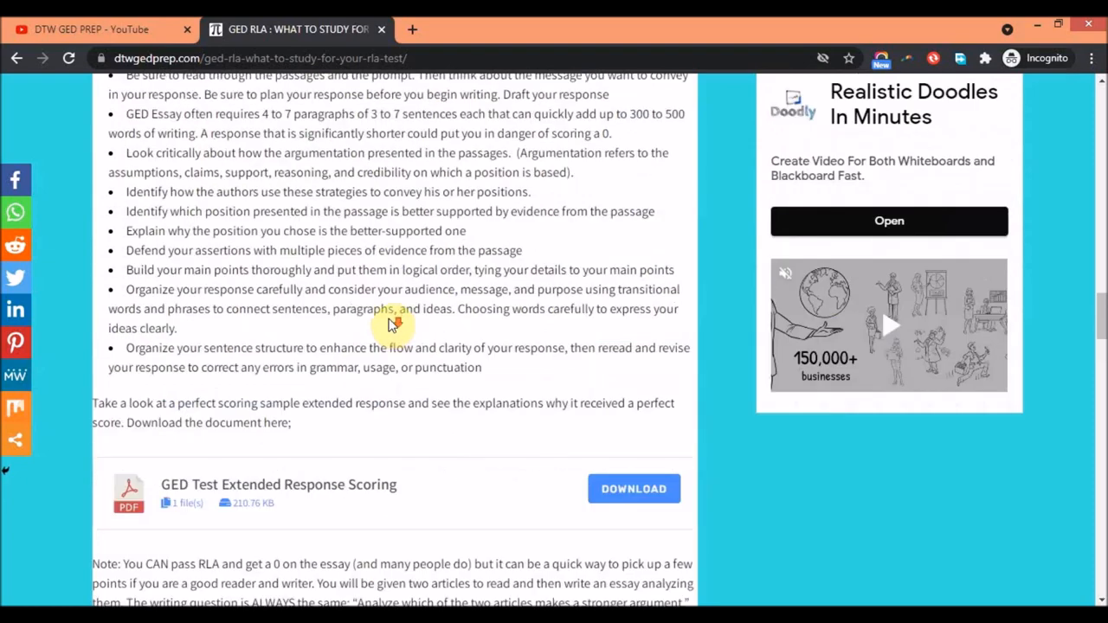
pyautogui.scroll(-3)
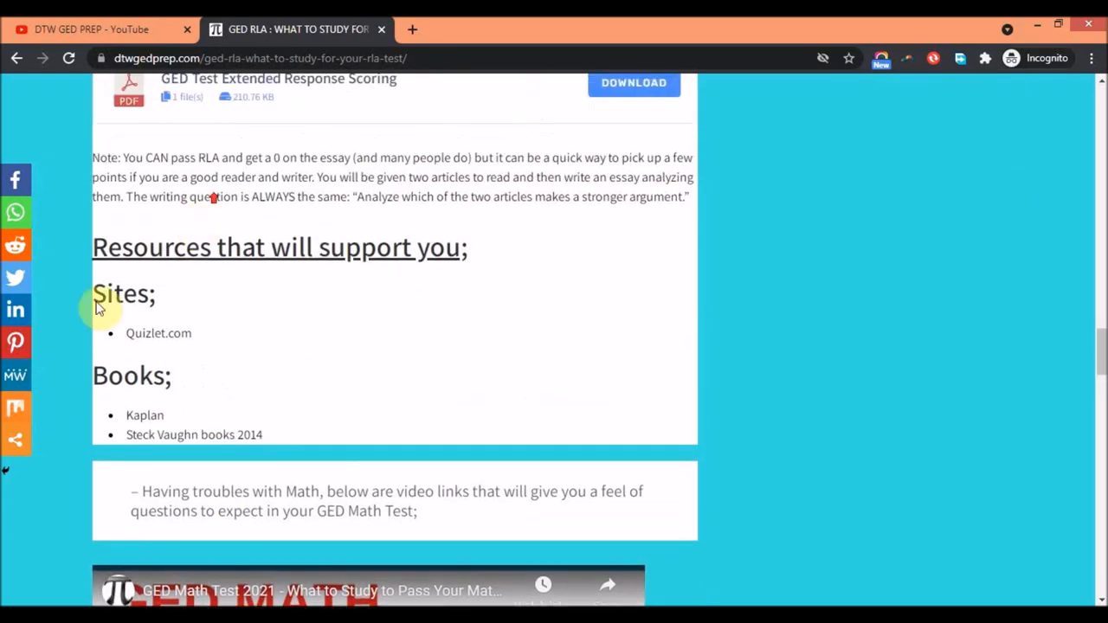
pyautogui.moveTo(147, 350)
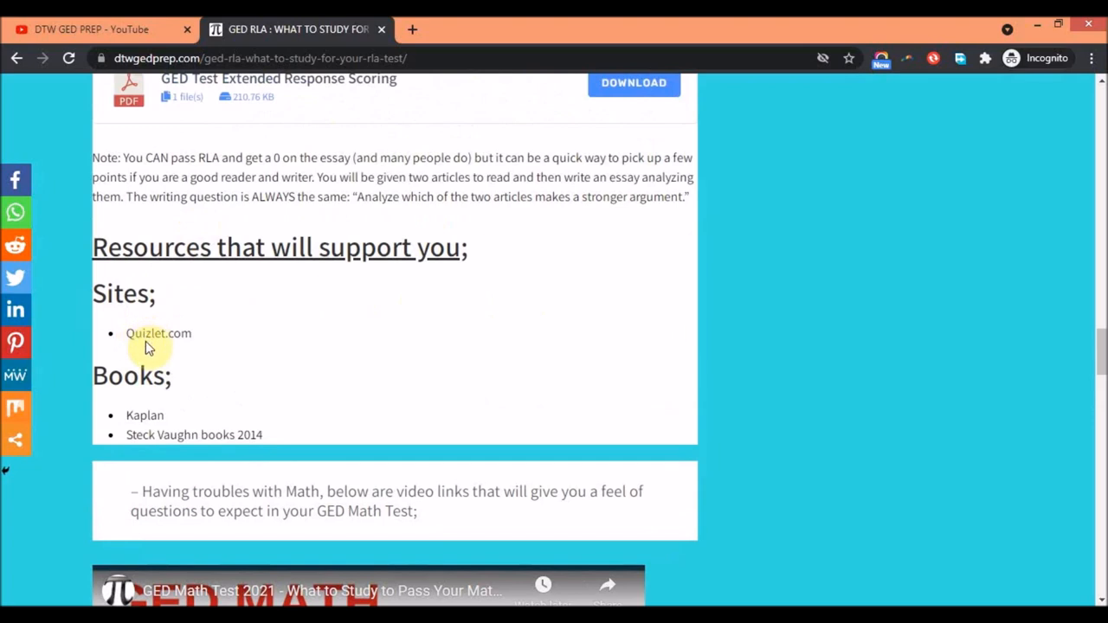
pyautogui.moveTo(138, 341)
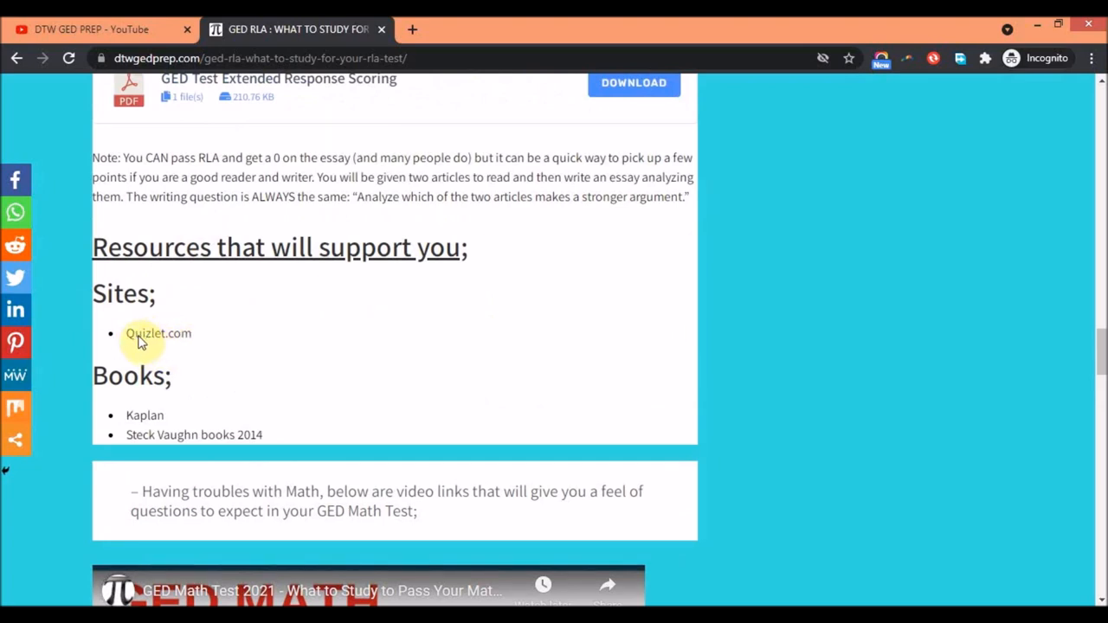
pyautogui.moveTo(232, 346)
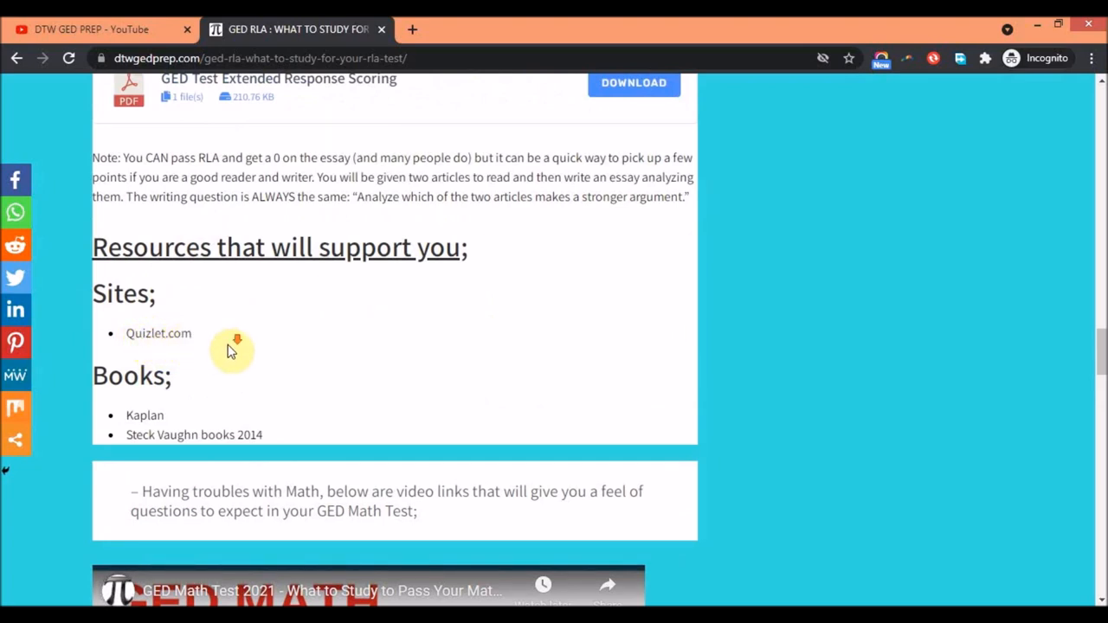
pyautogui.scroll(-3)
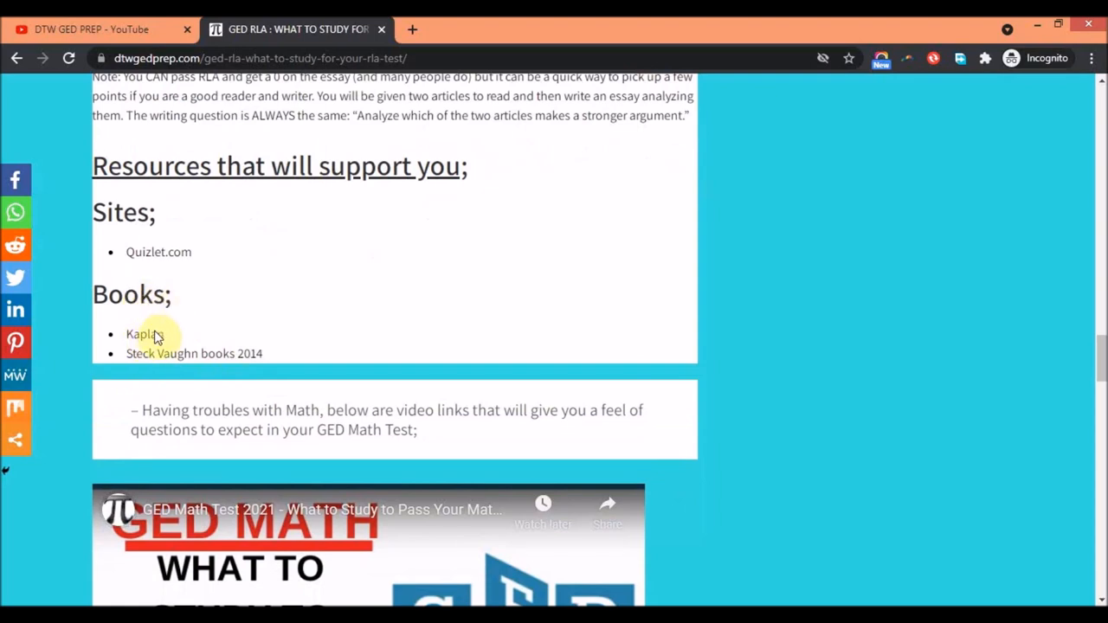
pyautogui.moveTo(132, 365)
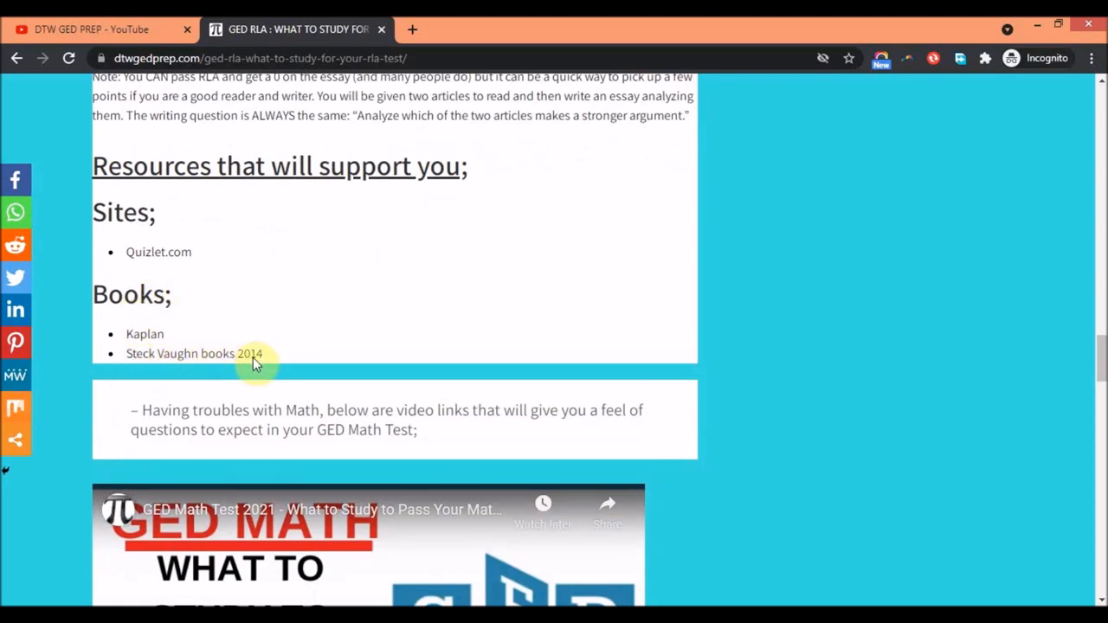
pyautogui.moveTo(211, 353)
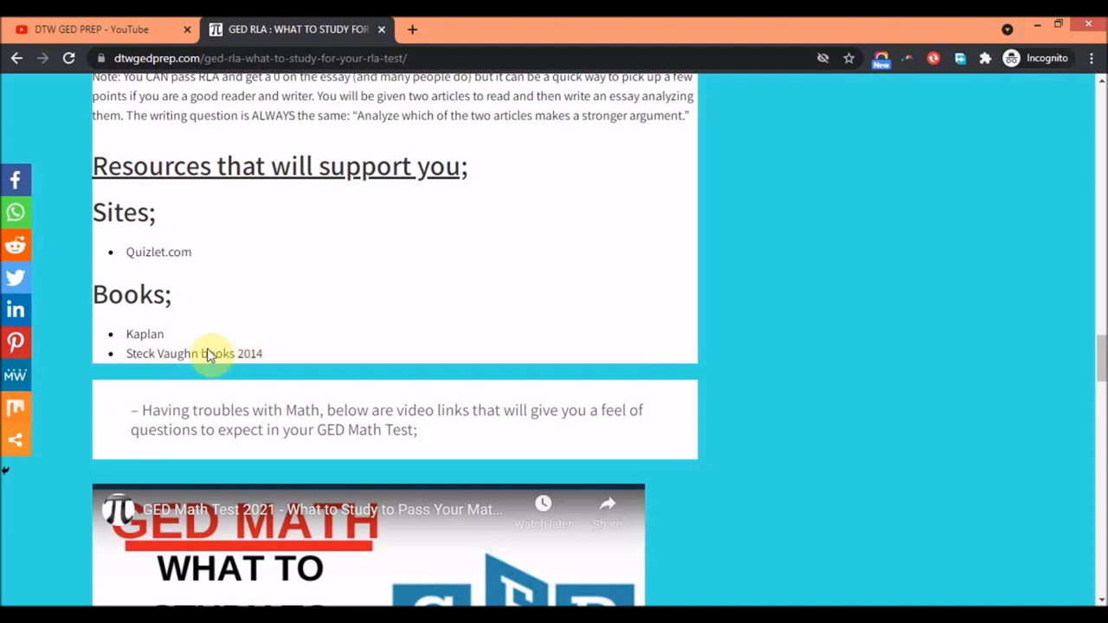
# Step: Scroll past the GED math video links to the closing sign-off, then back to section 4, Extended Response Answer Guidelines
pyautogui.scroll(-3)
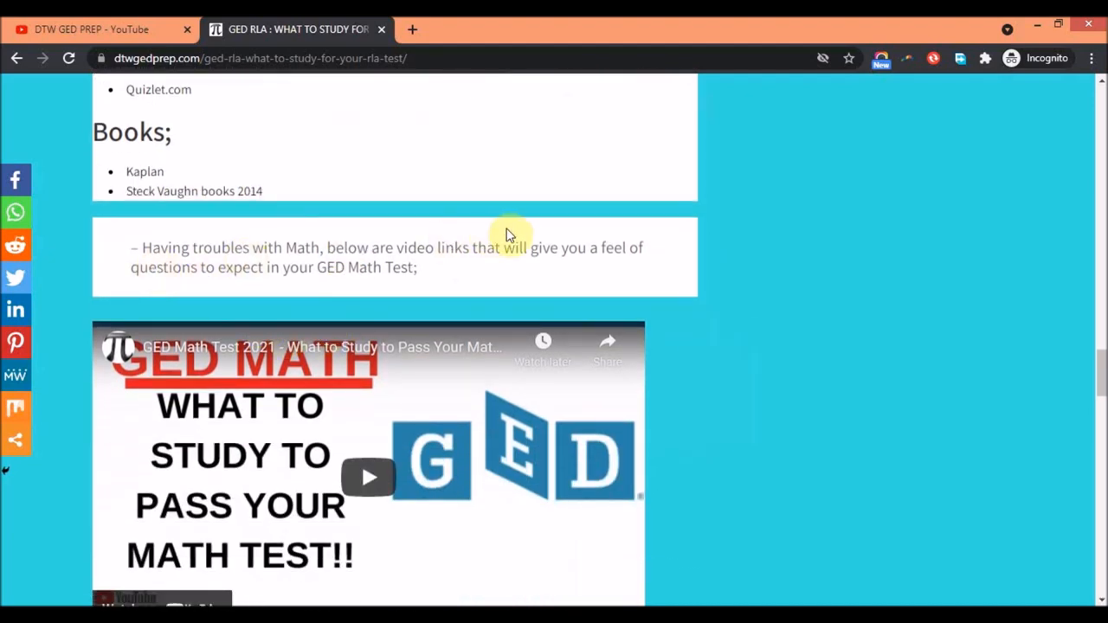
pyautogui.moveTo(381, 261)
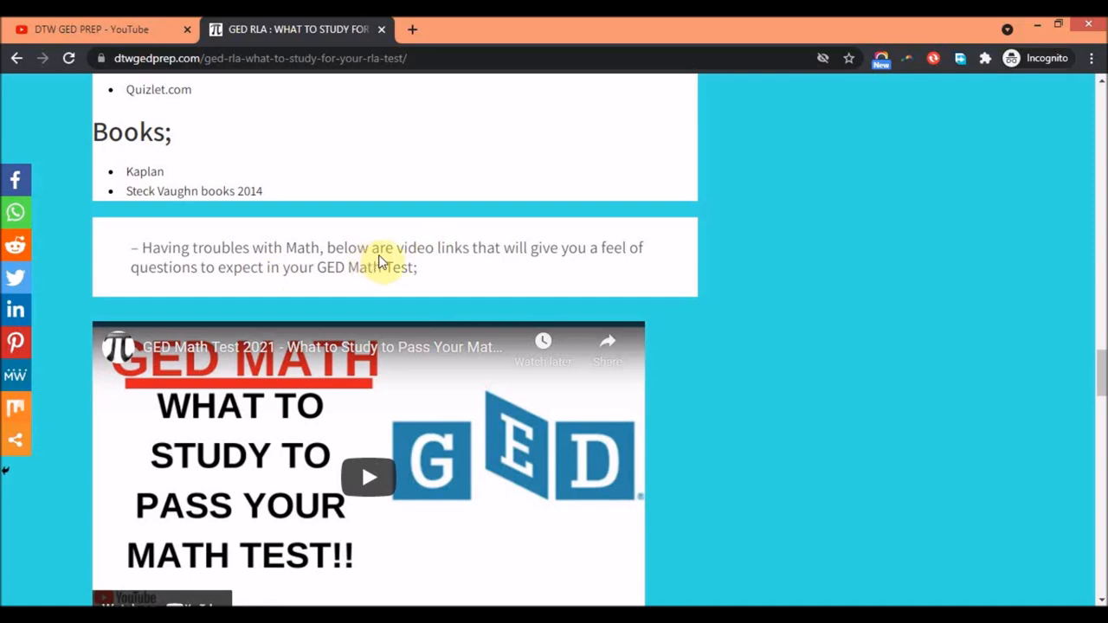
pyautogui.scroll(-3)
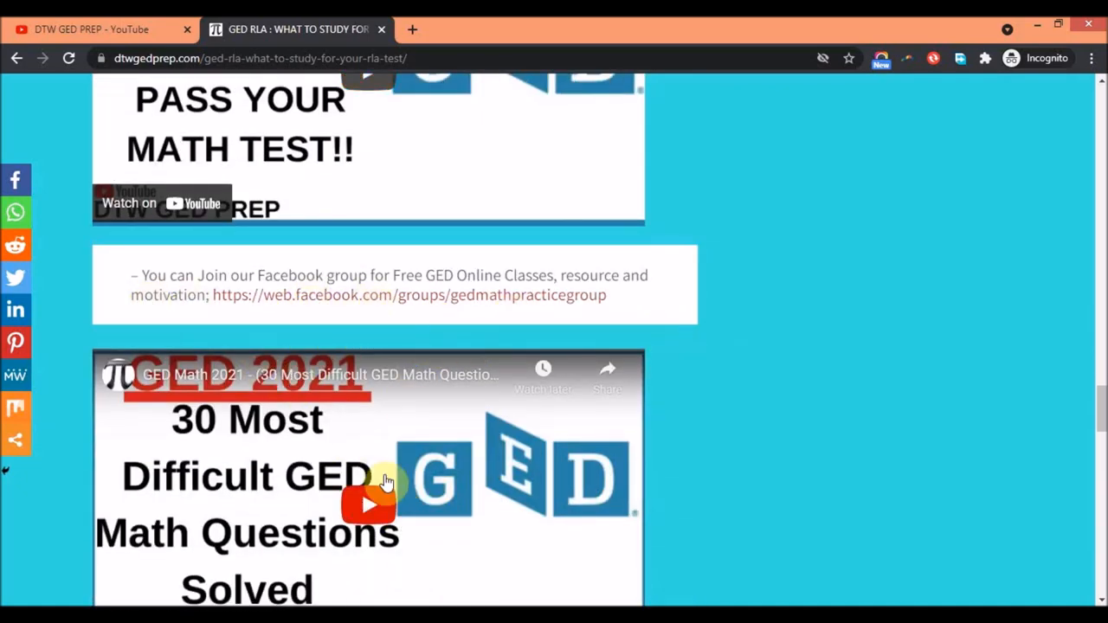
pyautogui.scroll(-3)
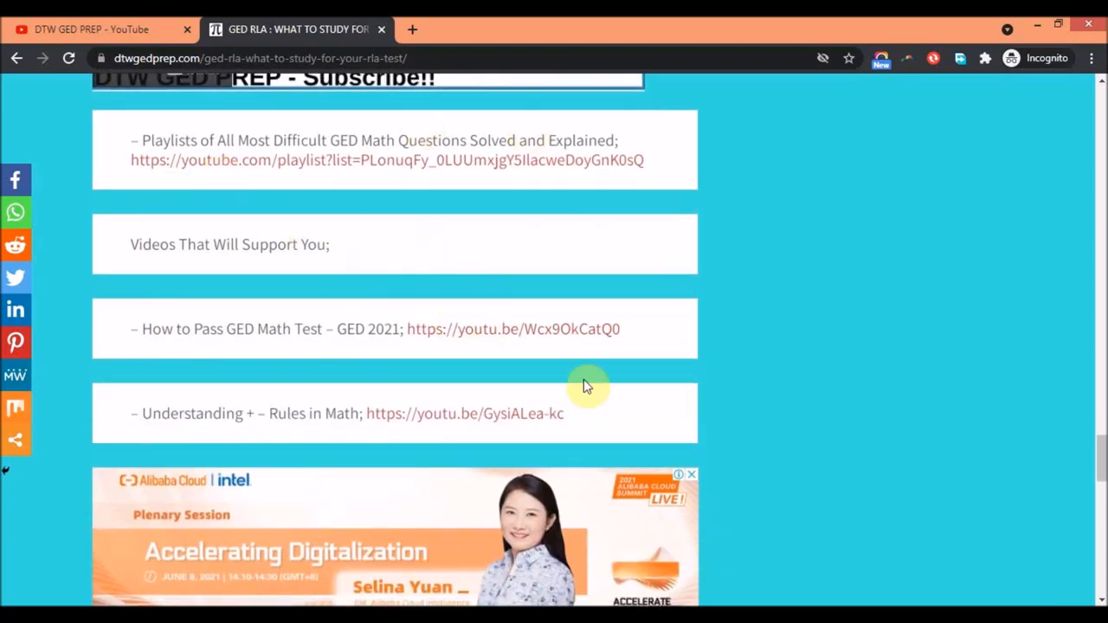
pyautogui.scroll(-3)
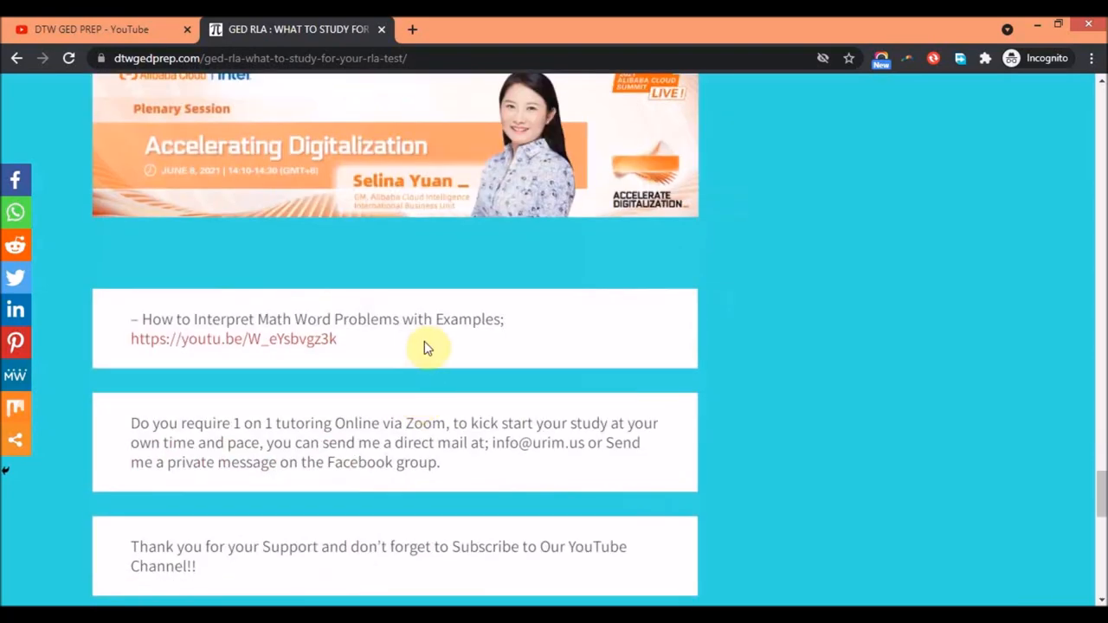
pyautogui.scroll(-3)
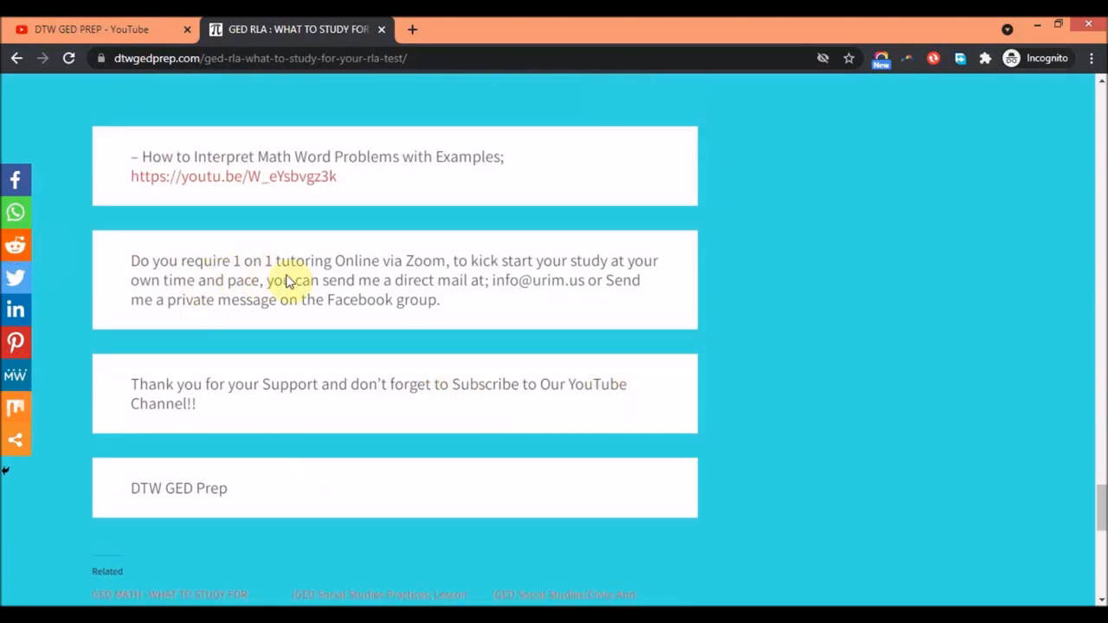
pyautogui.moveTo(523, 273)
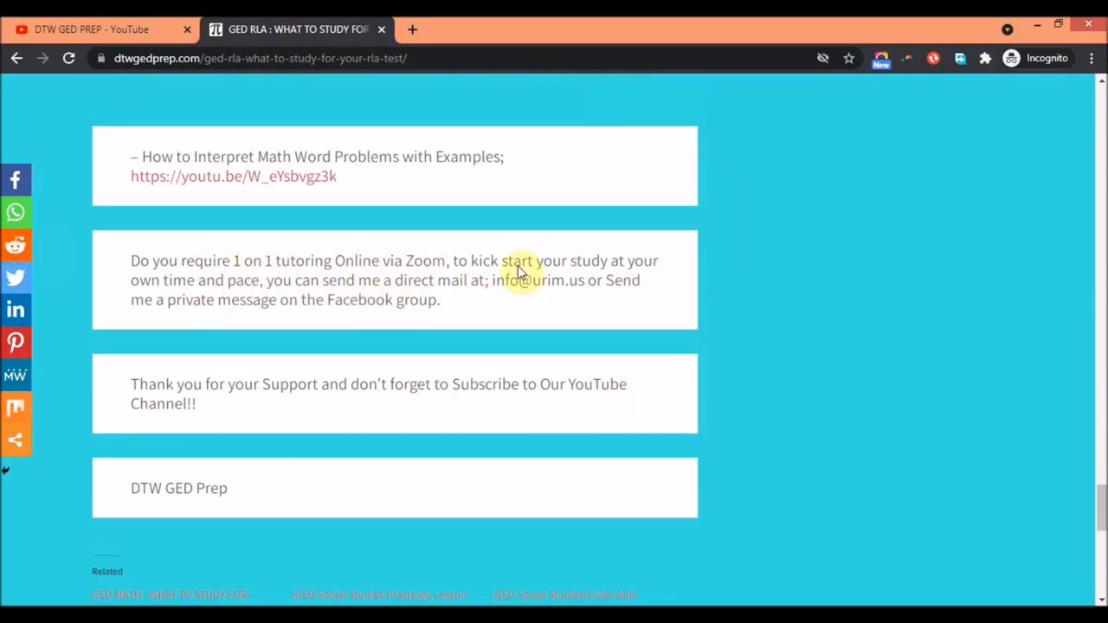
pyautogui.scroll(-3)
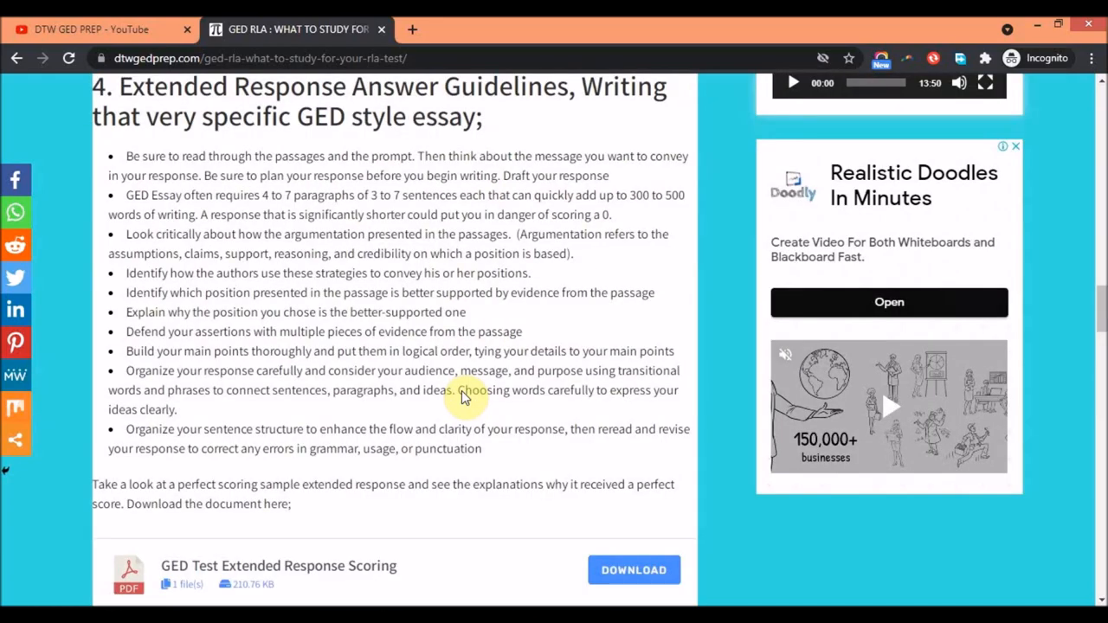
# Step: Scroll up to the About GED RLA Test overview, then down to section 2, Identifying and Creating Arguments
pyautogui.scroll(3)
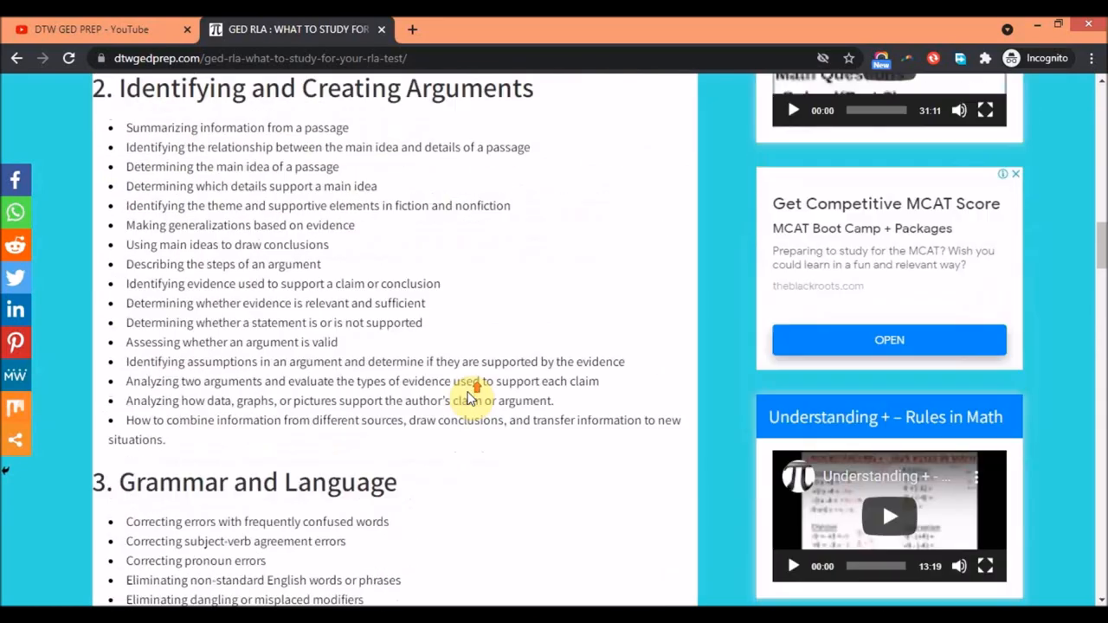
pyautogui.scroll(3)
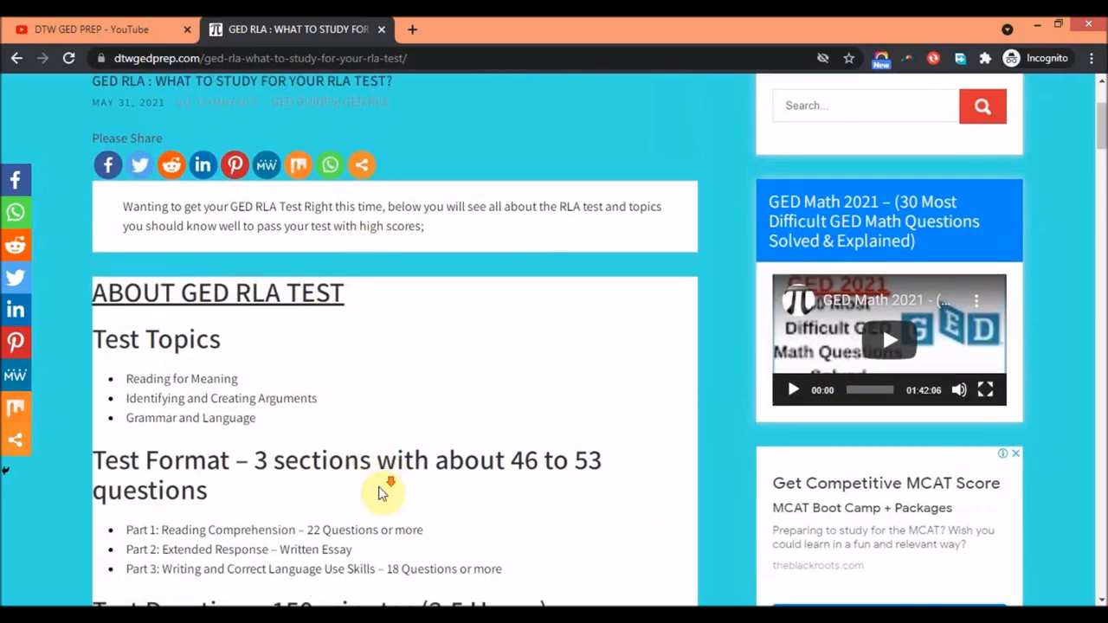
pyautogui.scroll(-3)
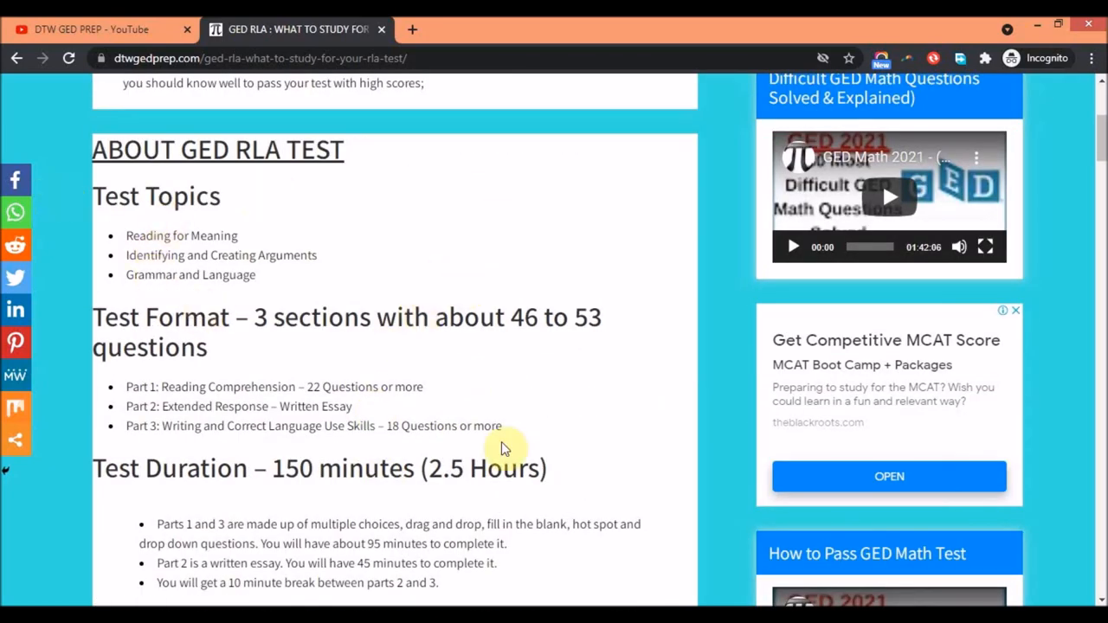
pyautogui.moveTo(398, 193)
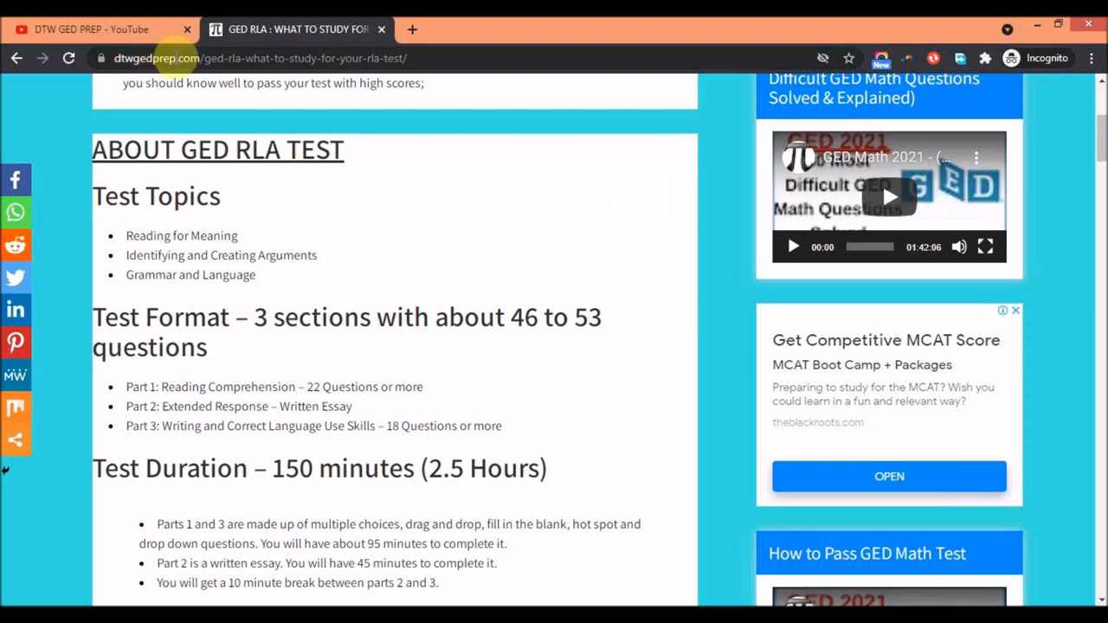
pyautogui.moveTo(609, 402)
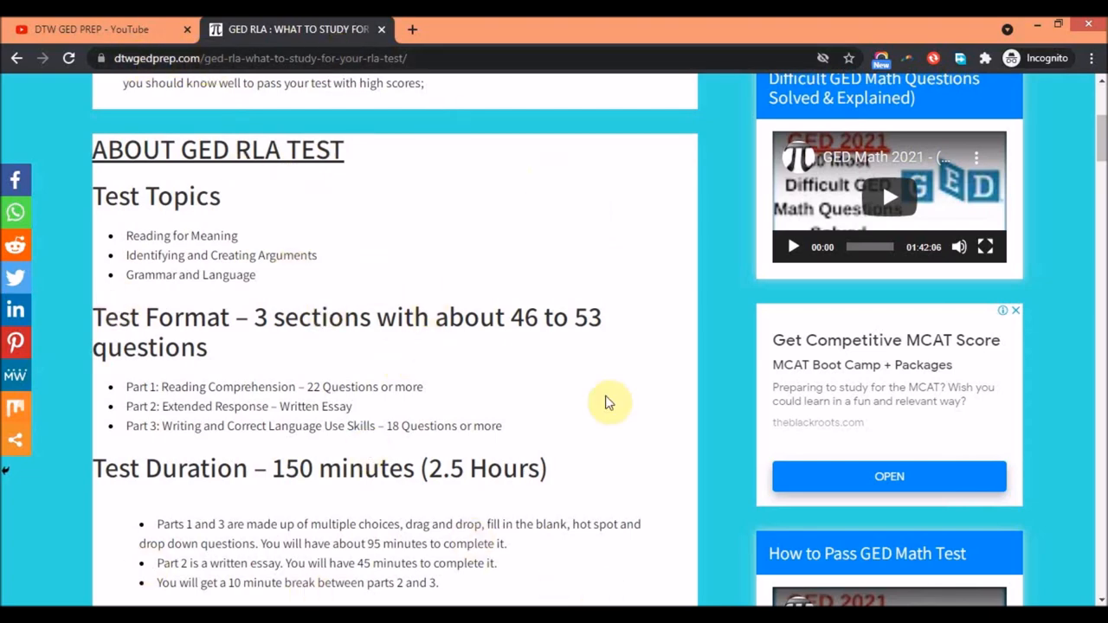
pyautogui.scroll(-3)
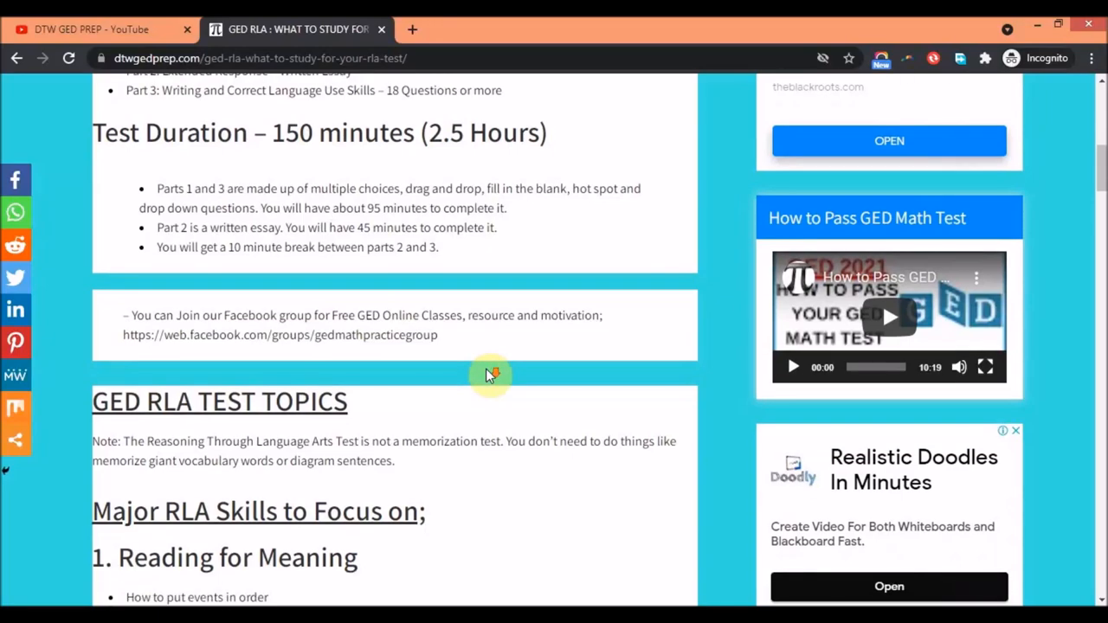
pyautogui.scroll(-3)
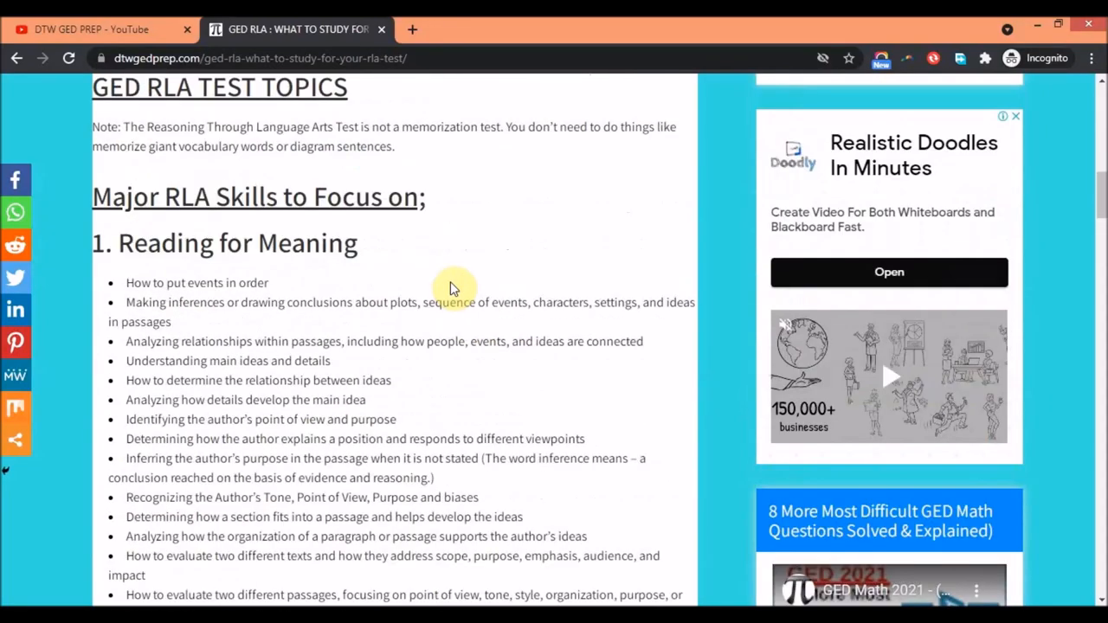
pyautogui.scroll(-3)
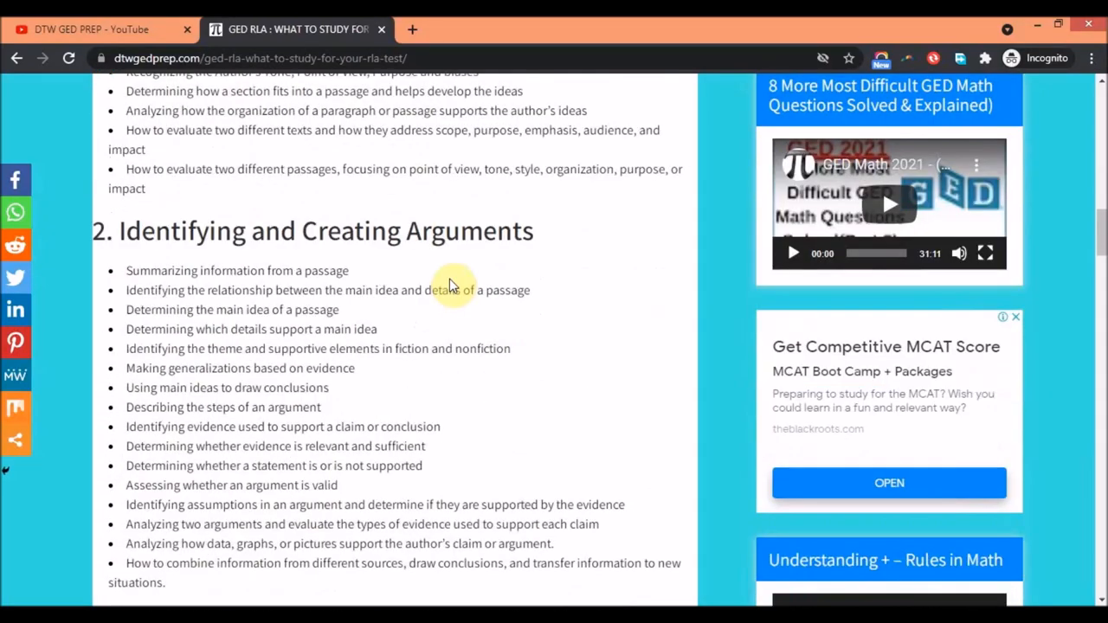
pyautogui.scroll(-3)
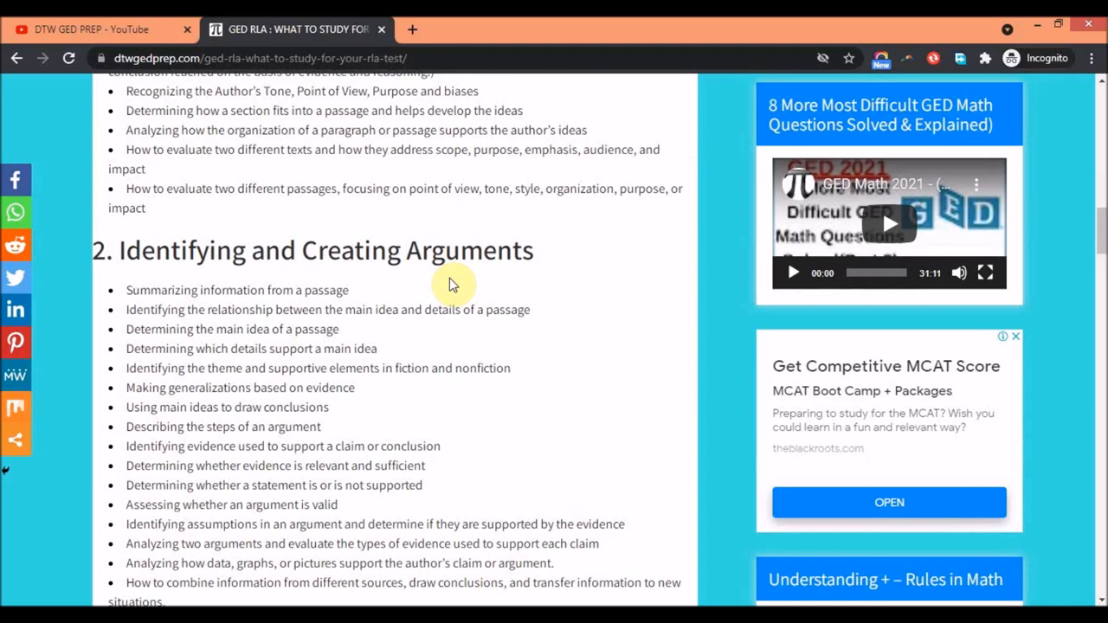
# Step: Scroll through the skills and resources sections, then up to the article title, intro and test overview
pyautogui.scroll(-3)
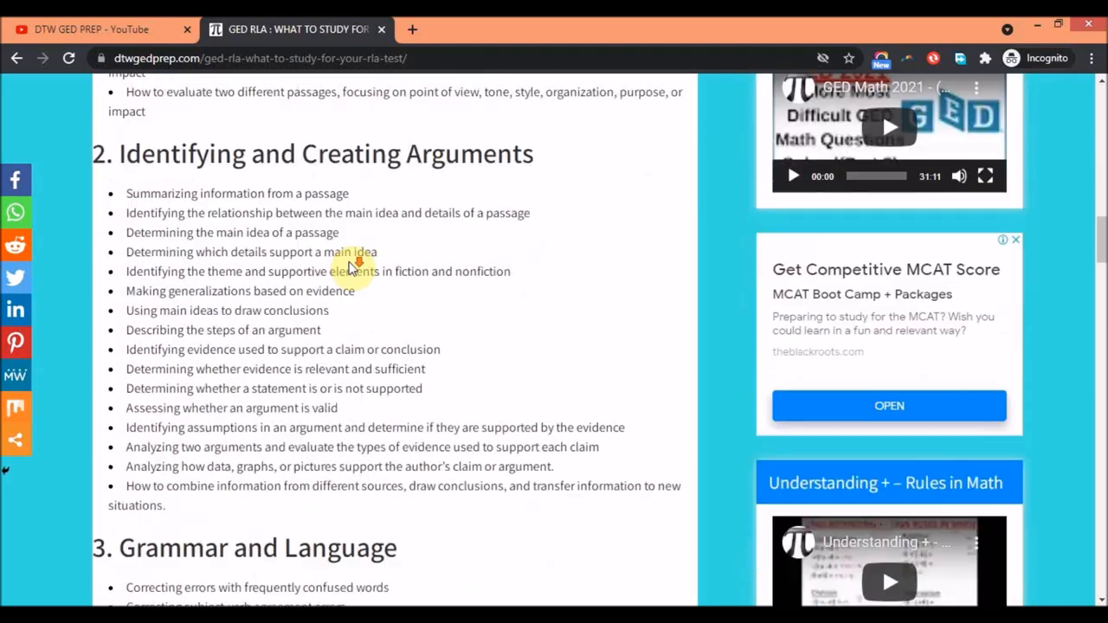
pyautogui.scroll(-3)
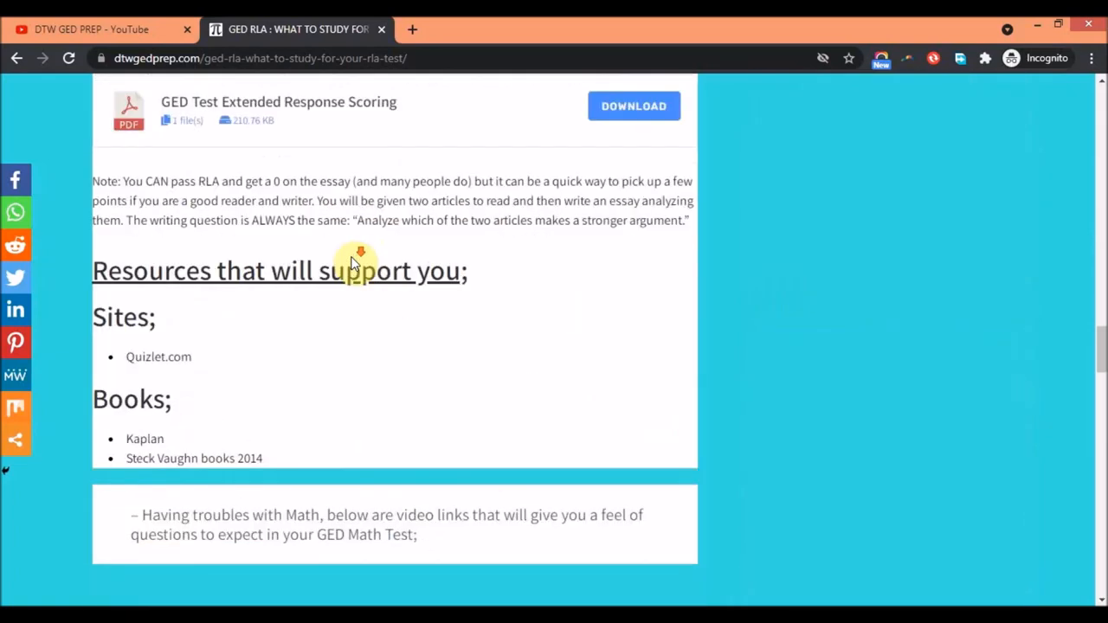
pyautogui.scroll(-3)
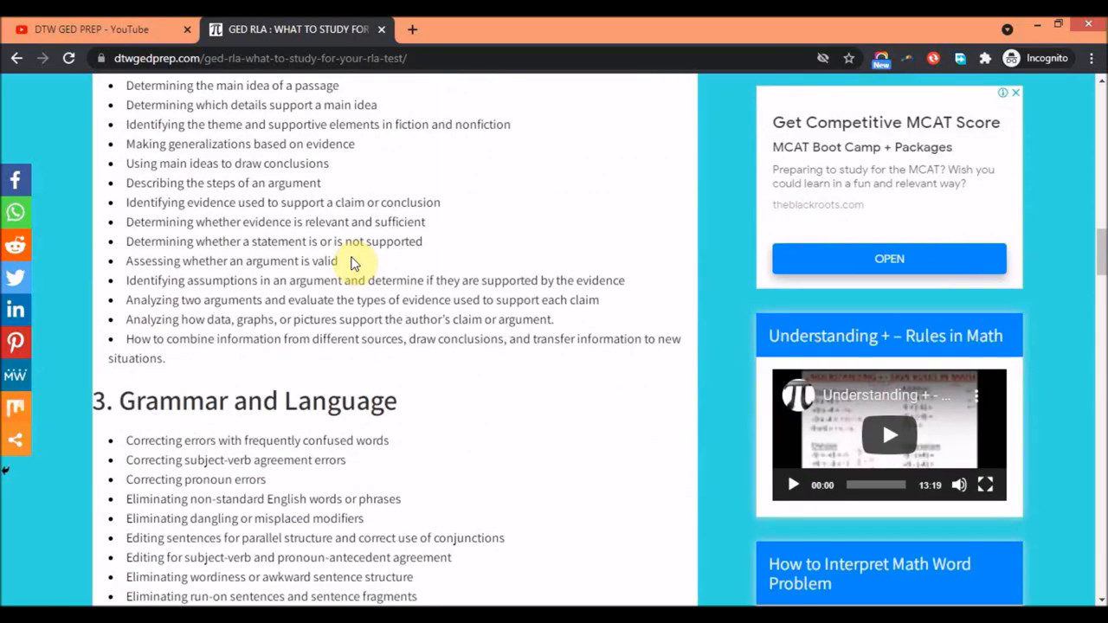
pyautogui.scroll(3)
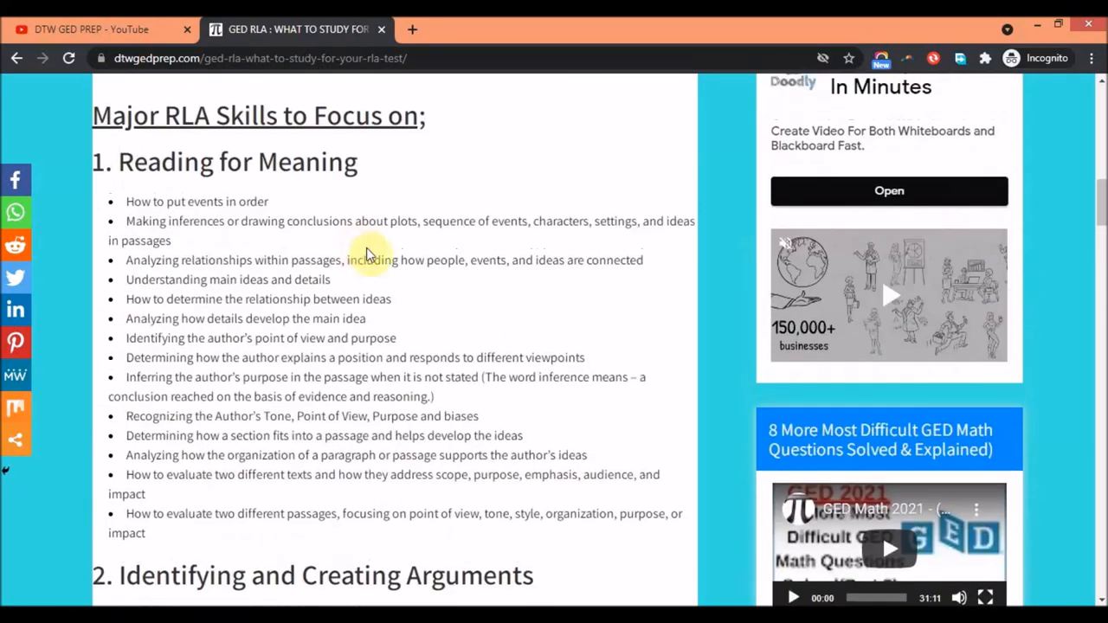
pyautogui.scroll(3)
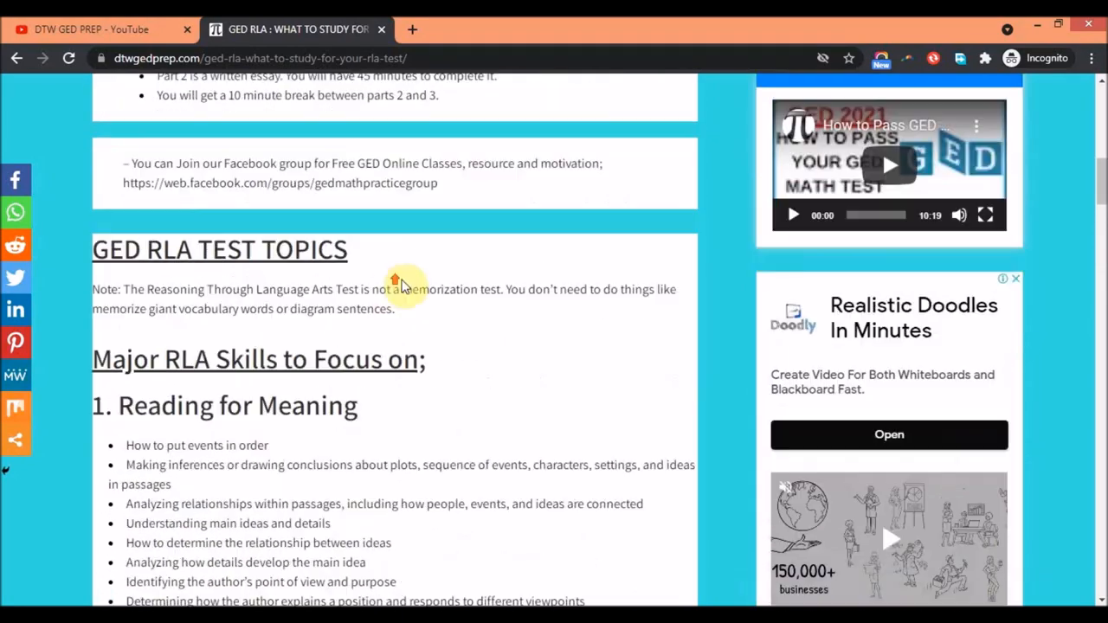
pyautogui.moveTo(459, 135)
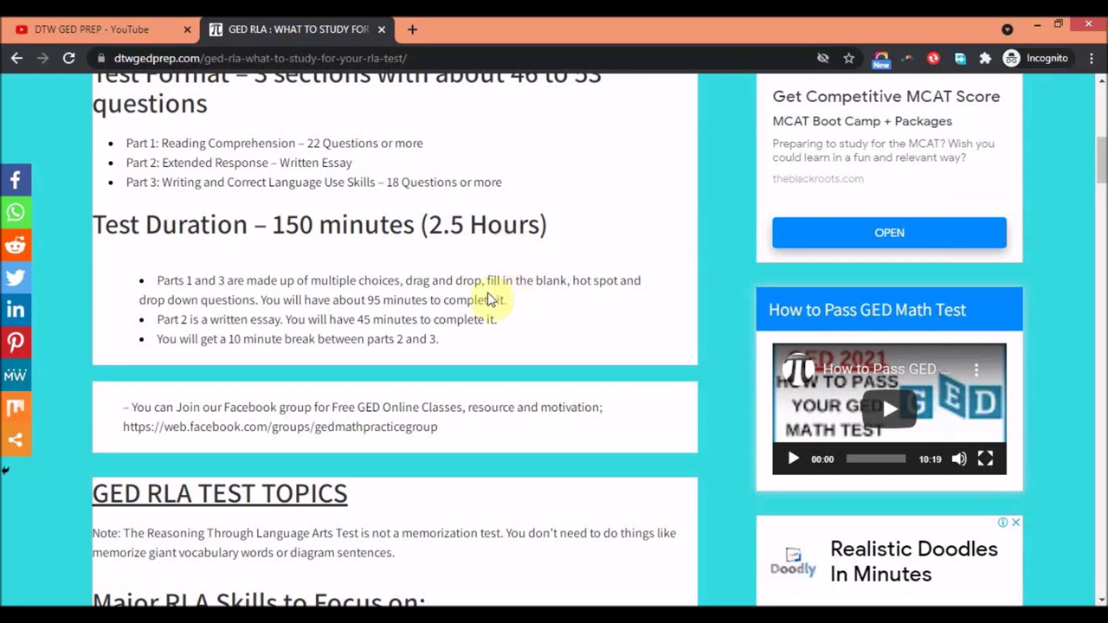
pyautogui.moveTo(485, 290)
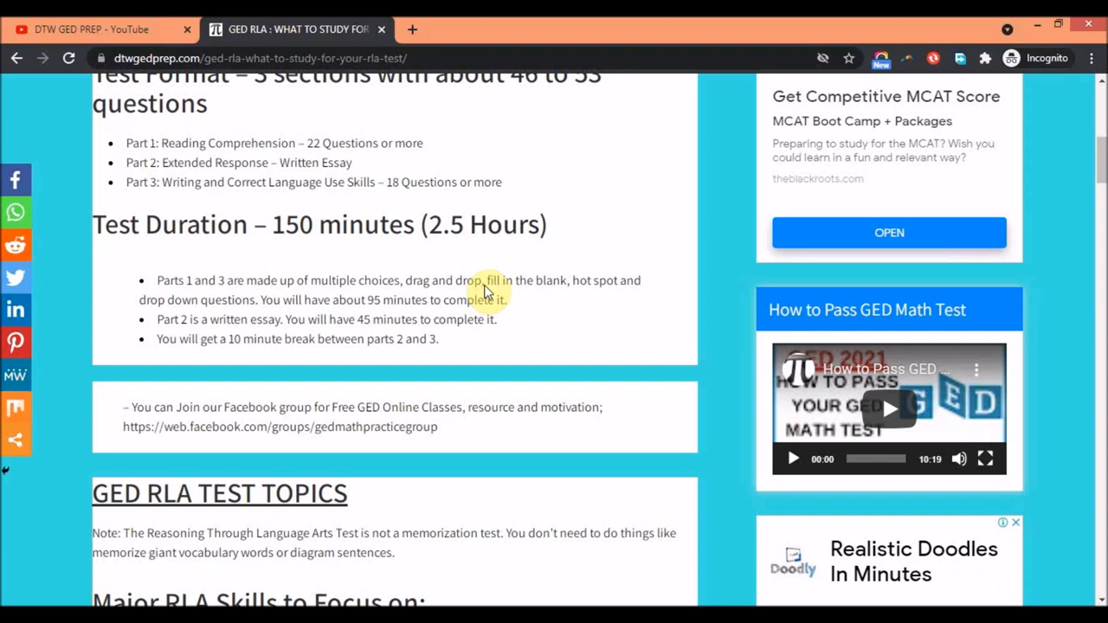
pyautogui.moveTo(516, 284)
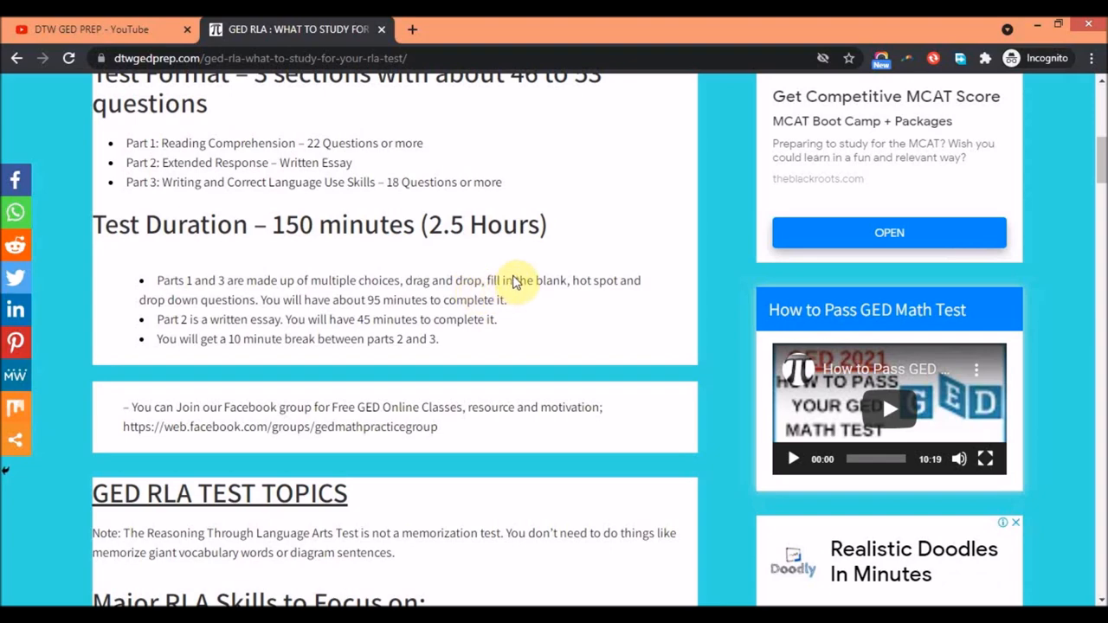
pyautogui.scroll(3)
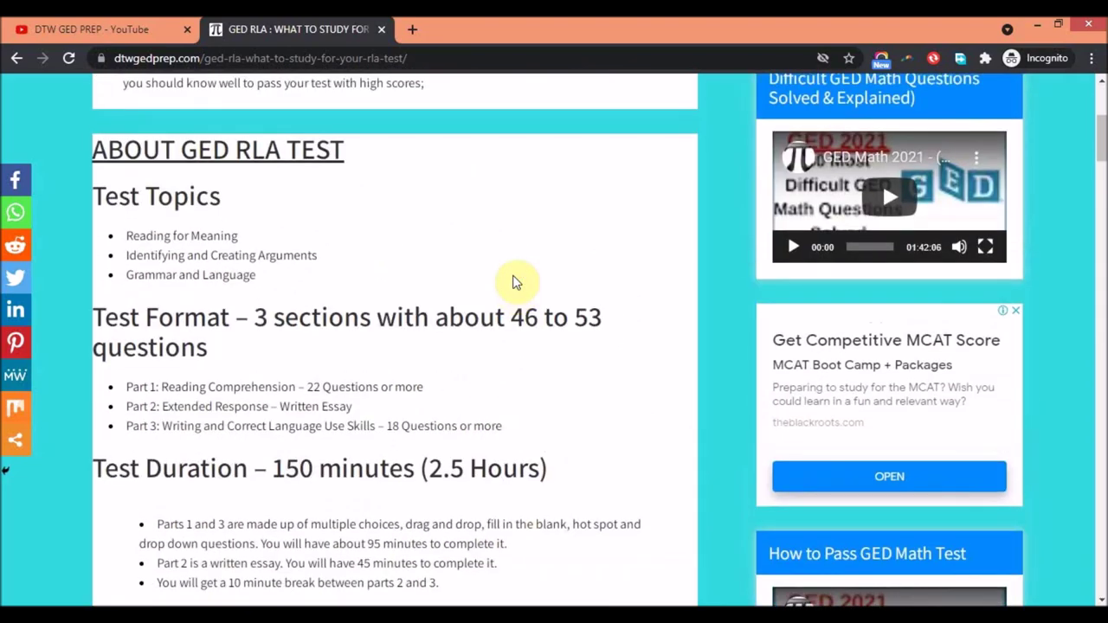
pyautogui.scroll(3)
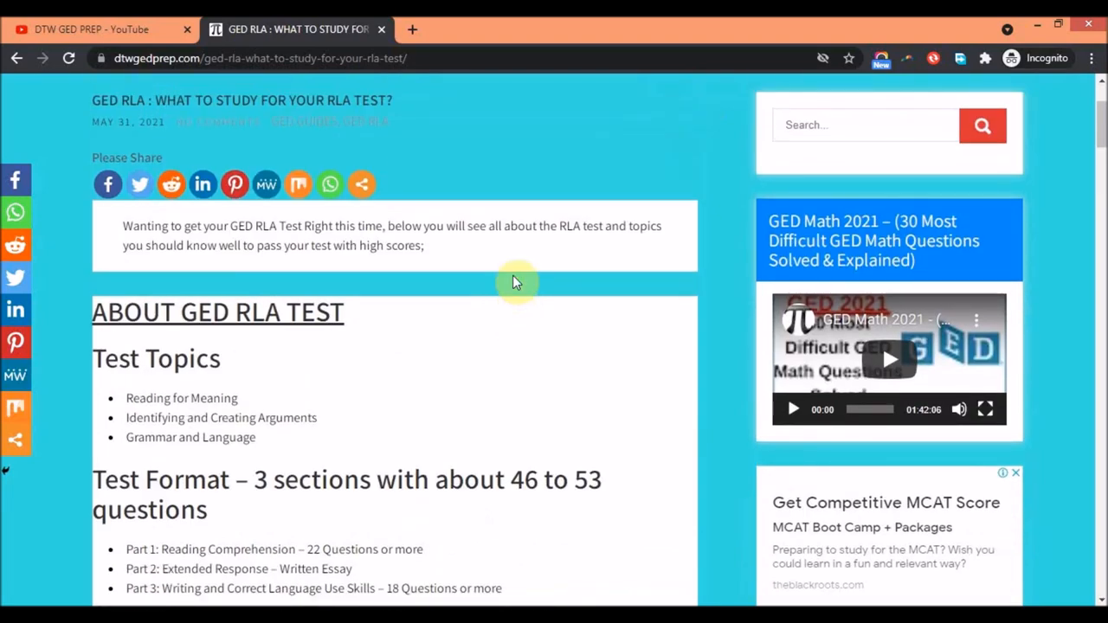